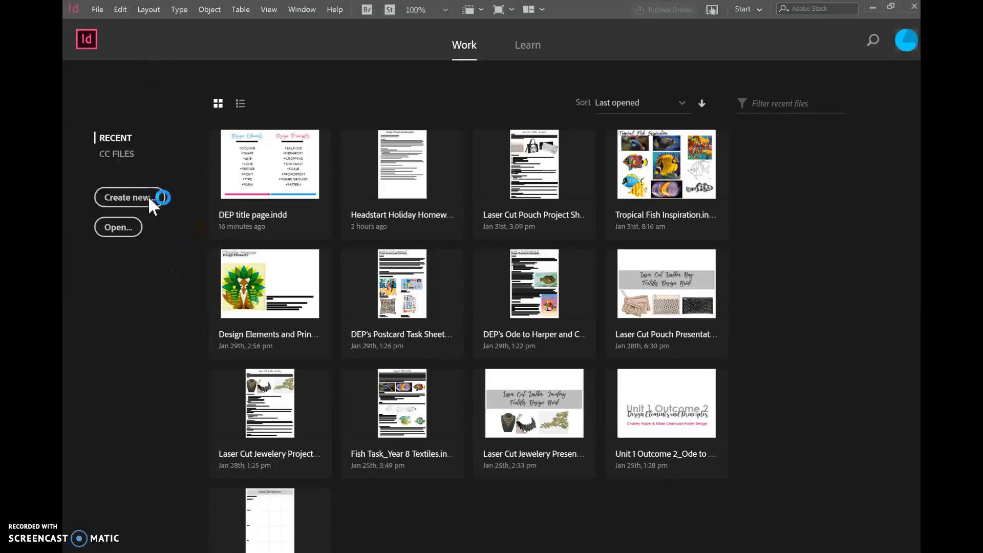
Start a new print document using the A3 blank preset
click(127, 197)
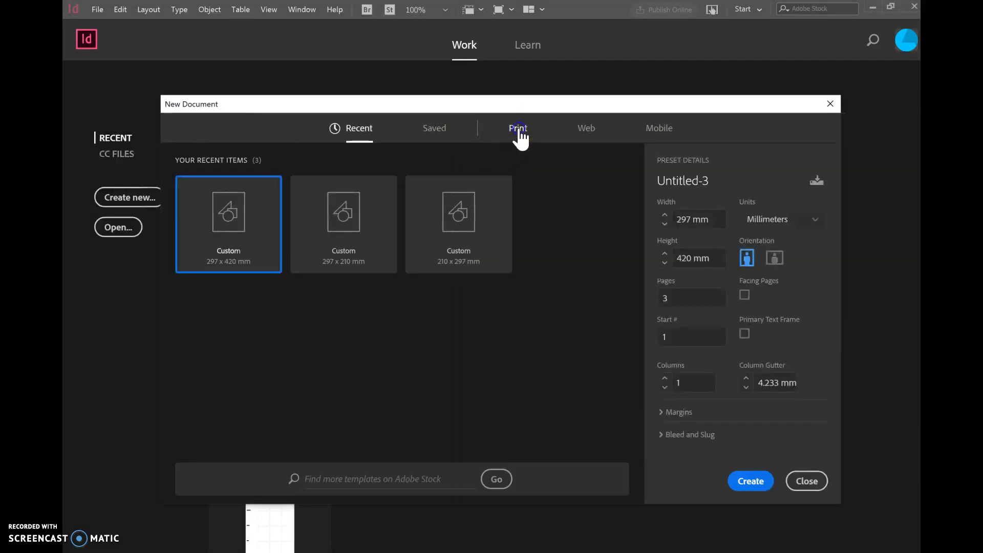
click(518, 128)
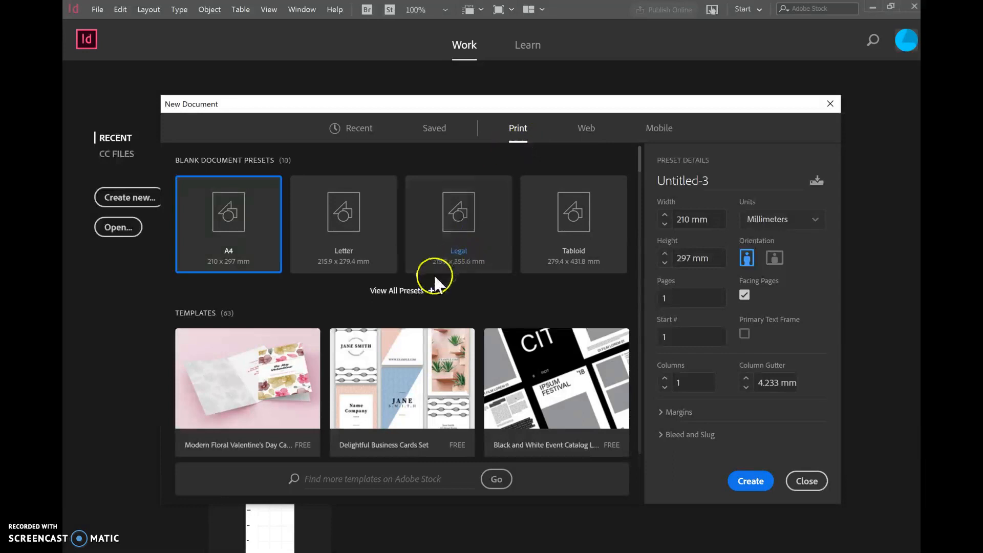
click(409, 289)
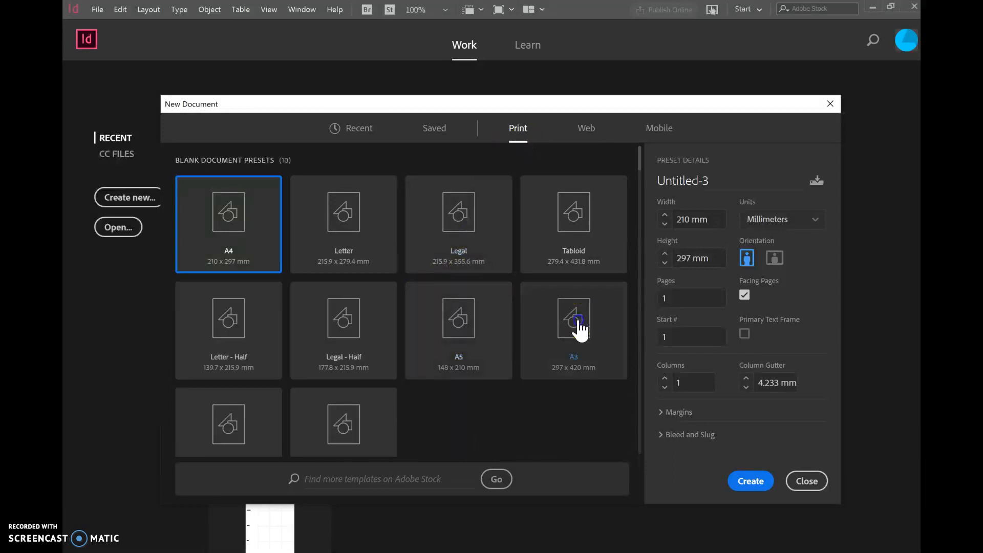
click(573, 329)
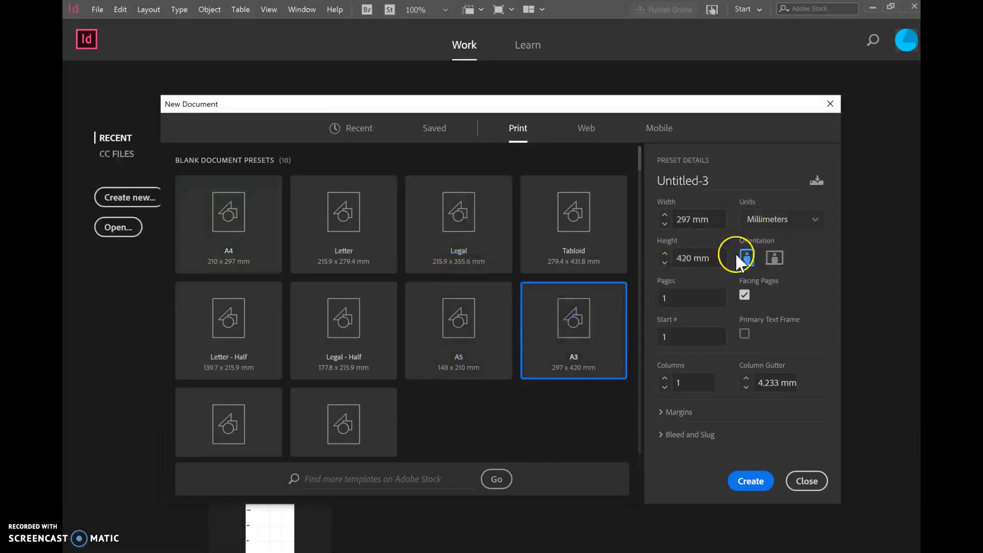
Set portrait orientation, 3 pages, facing pages off, and create the document
click(746, 257)
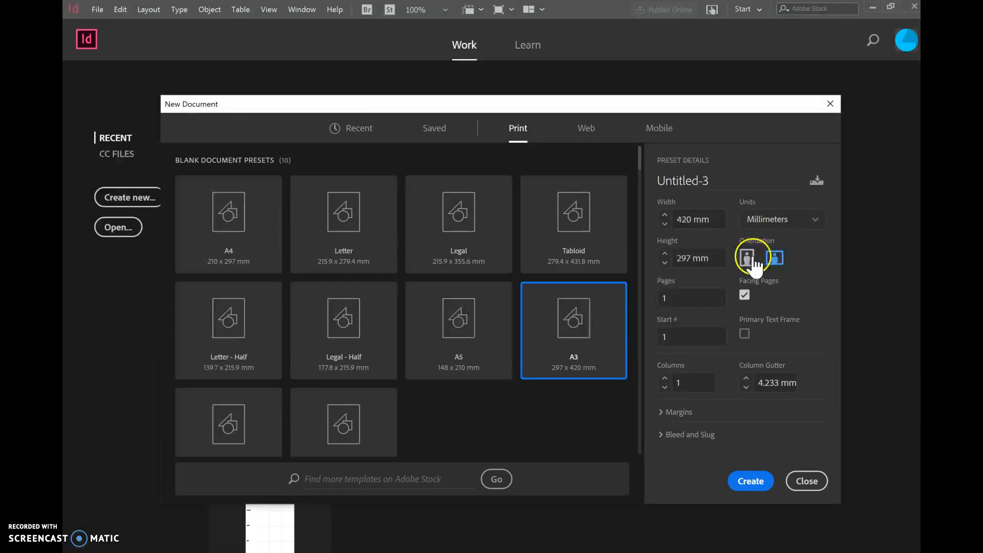
click(747, 257)
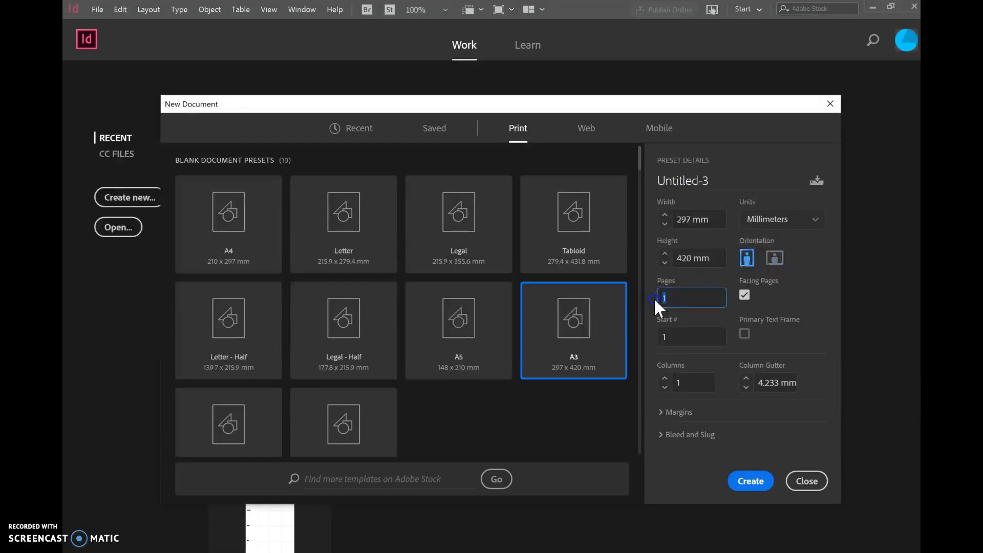
text(3)
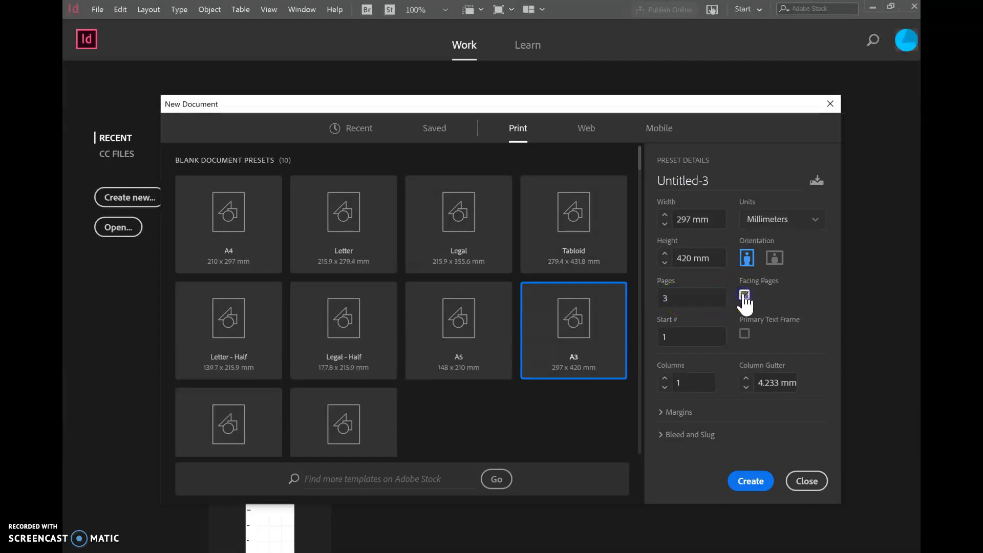
click(744, 296)
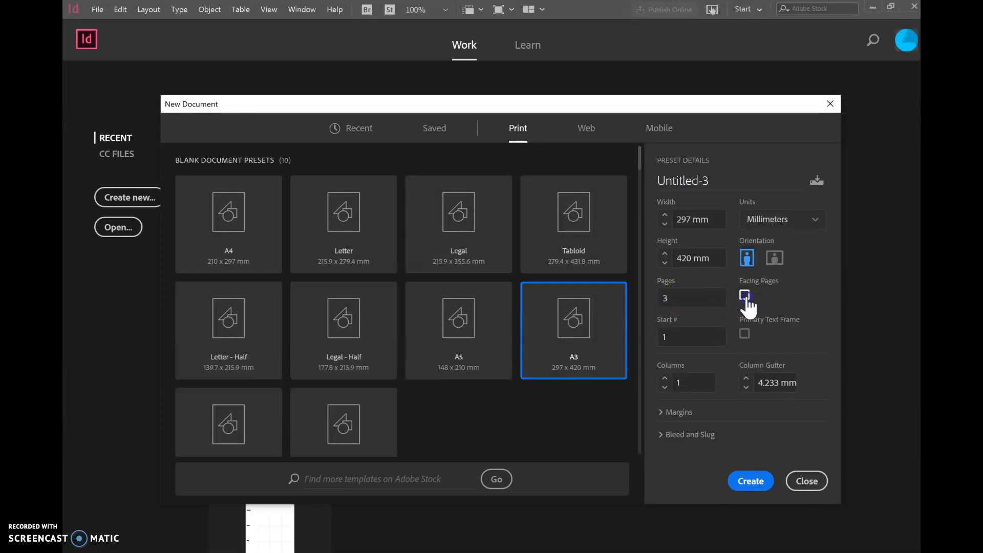
click(745, 296)
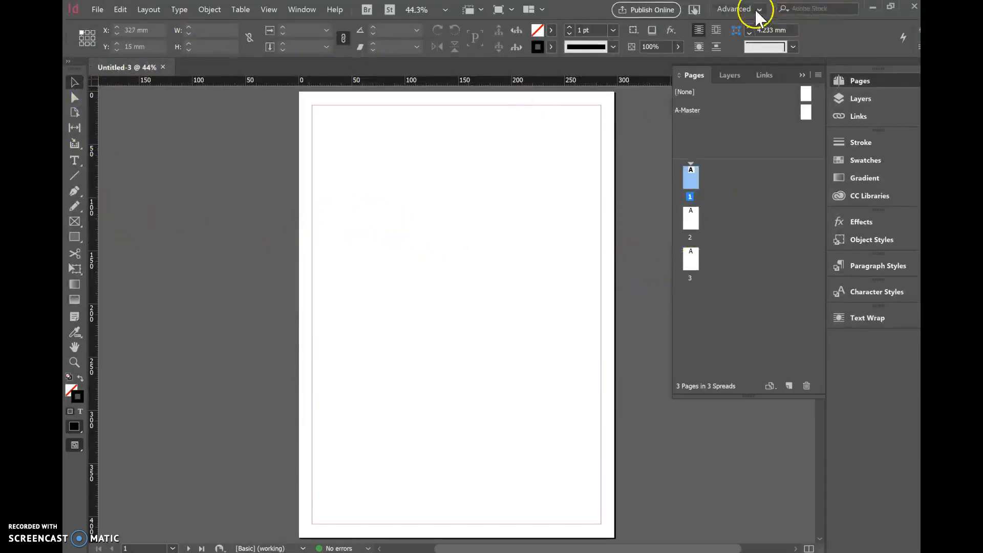
click(759, 9)
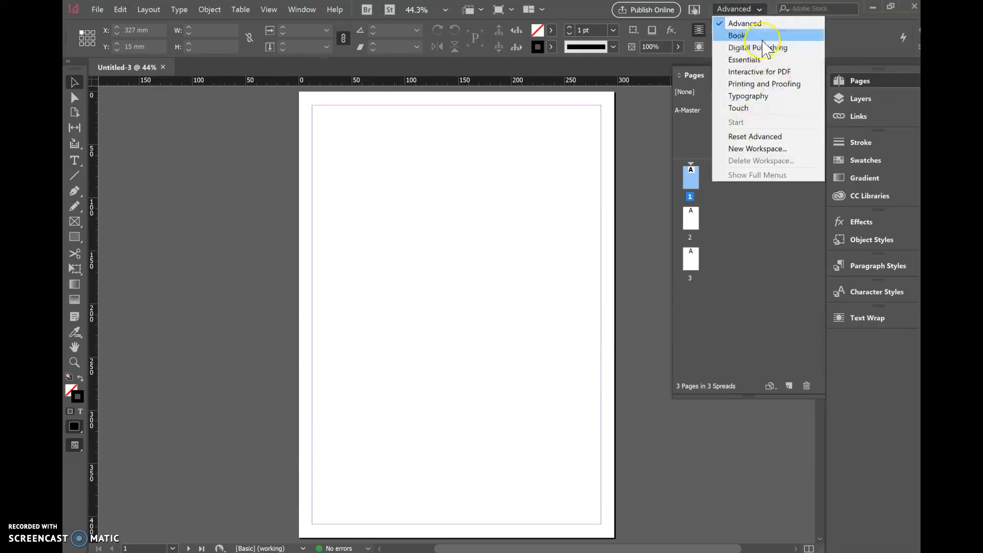
click(745, 23)
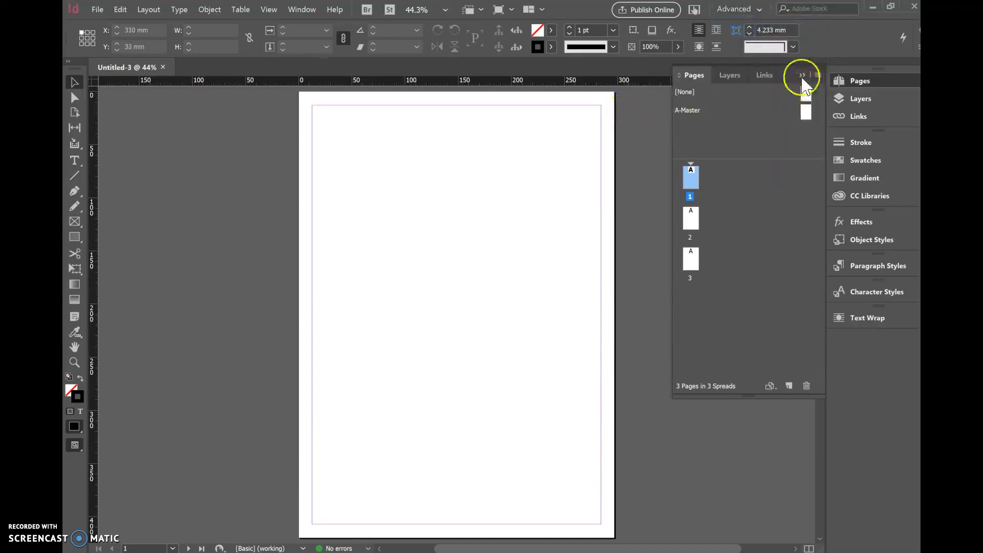
click(801, 75)
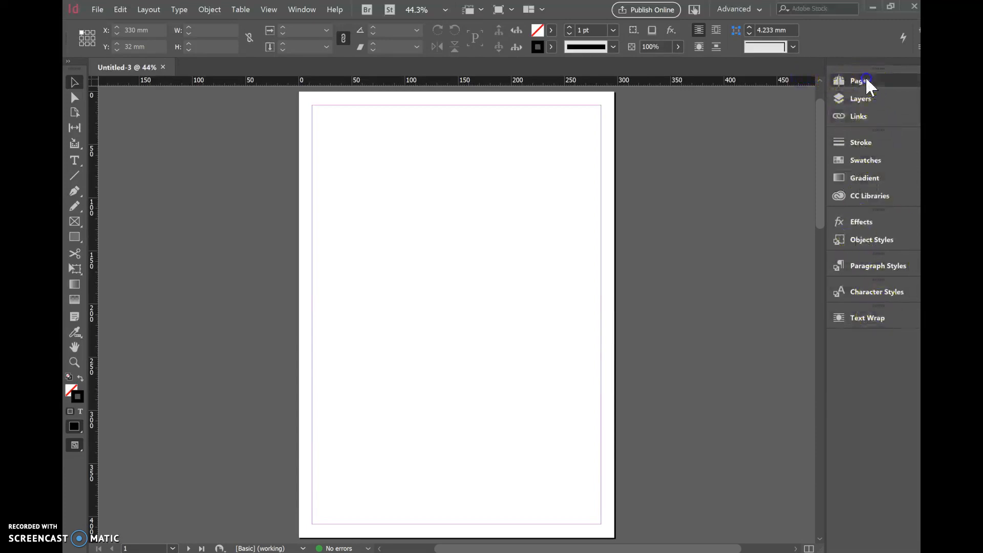
click(860, 80)
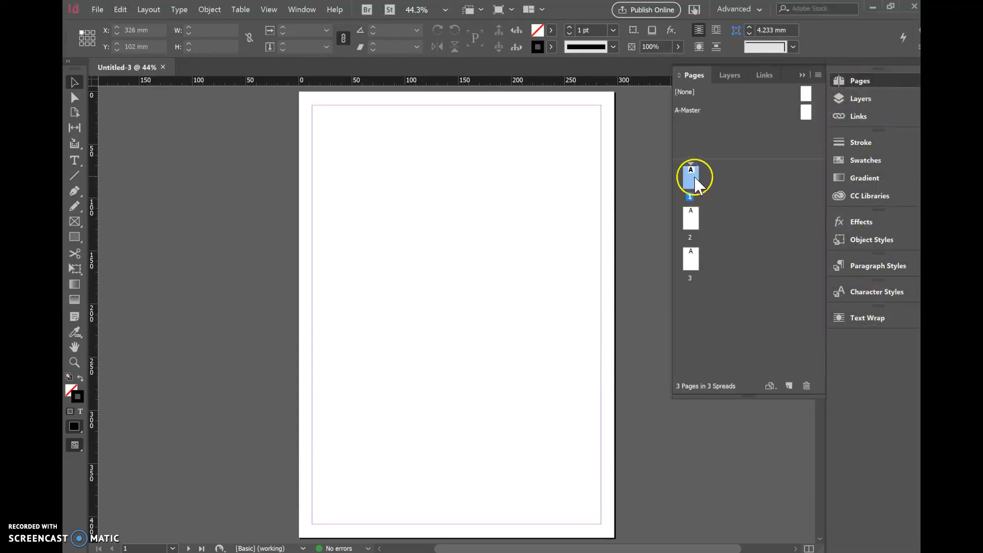
click(691, 260)
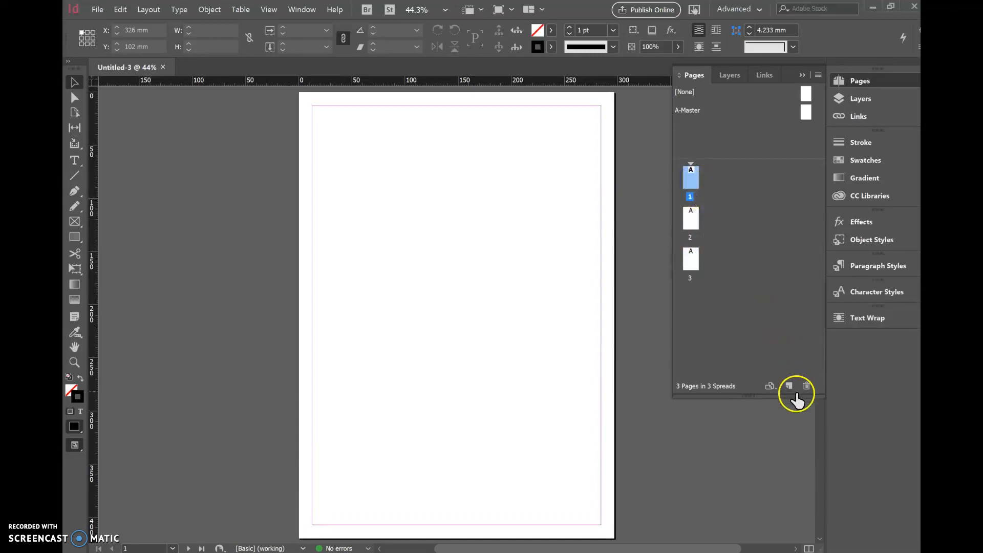
click(788, 386)
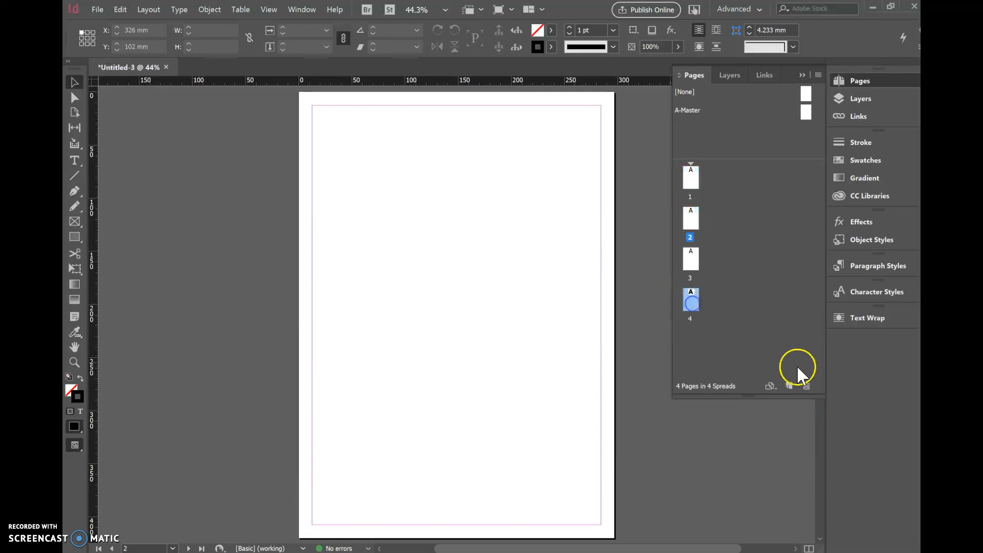
click(806, 386)
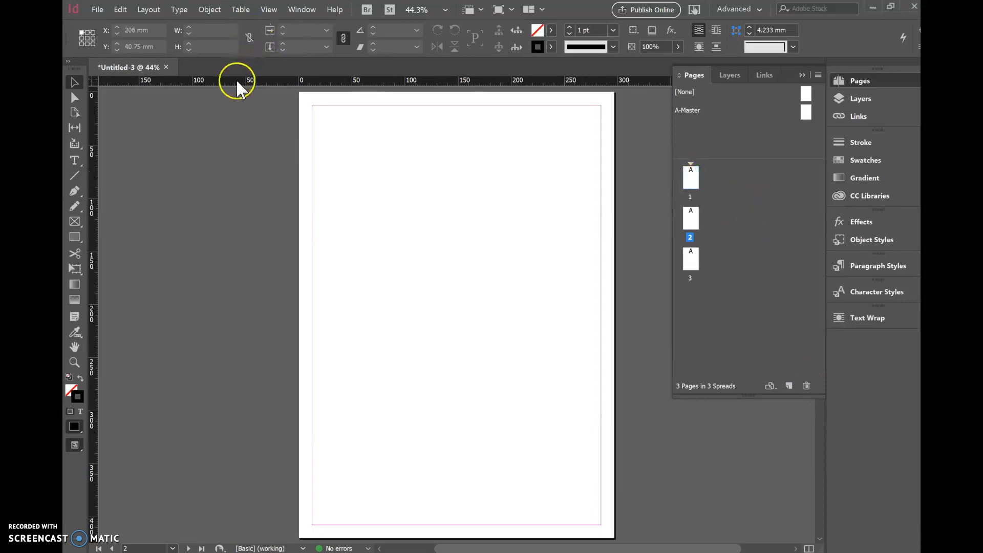
mouse_move(270, 90)
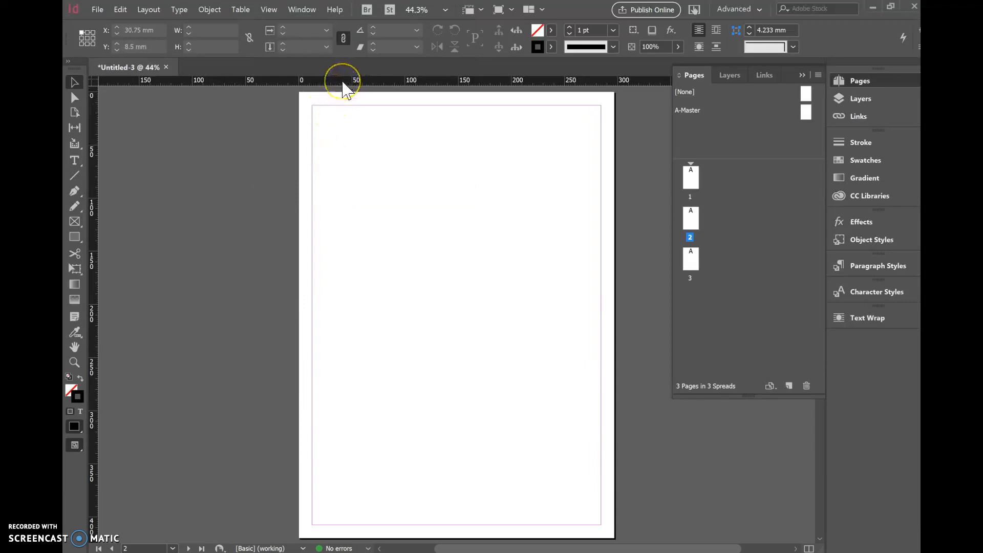
drag(342, 85, 350, 158)
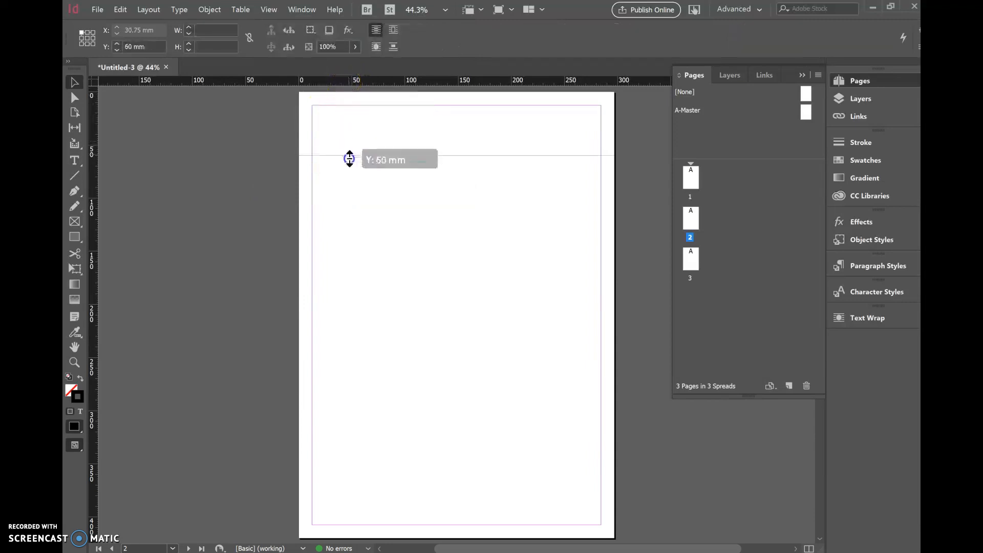
drag(350, 158, 375, 139)
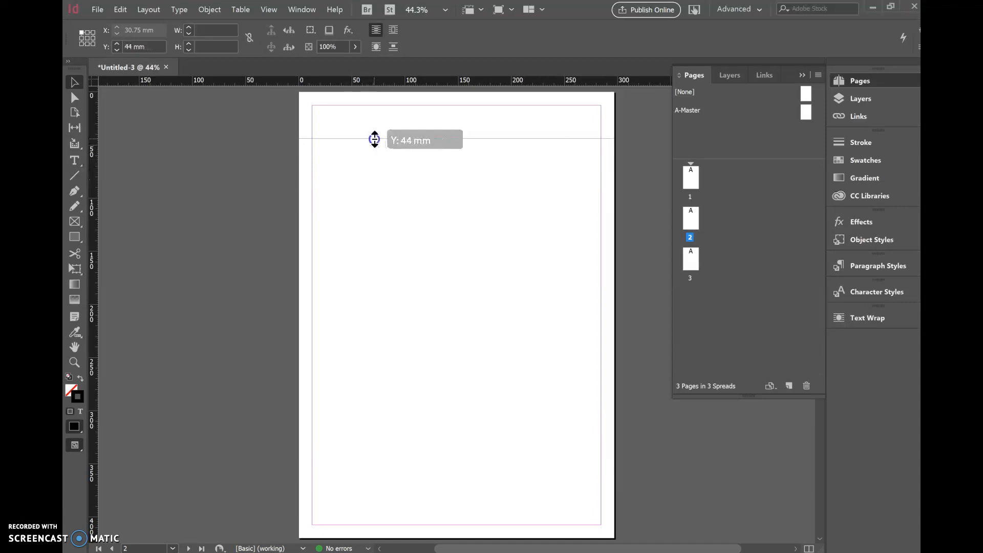
drag(374, 138, 373, 148)
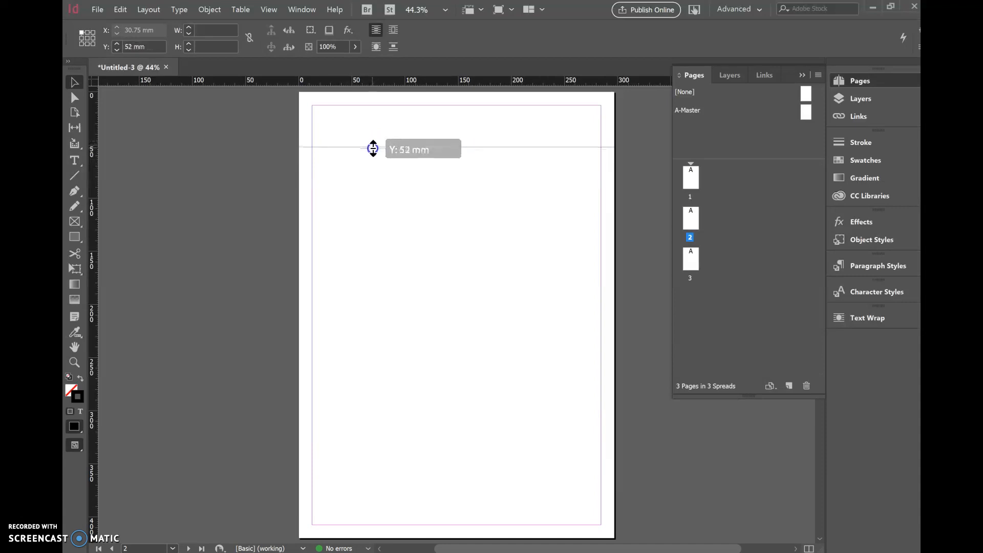
drag(373, 149, 381, 85)
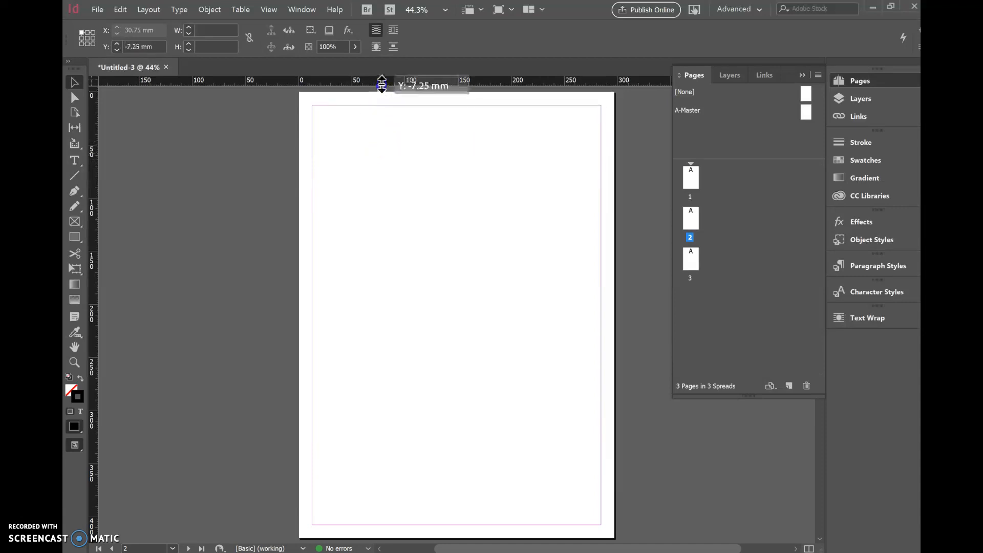
drag(381, 85, 399, 177)
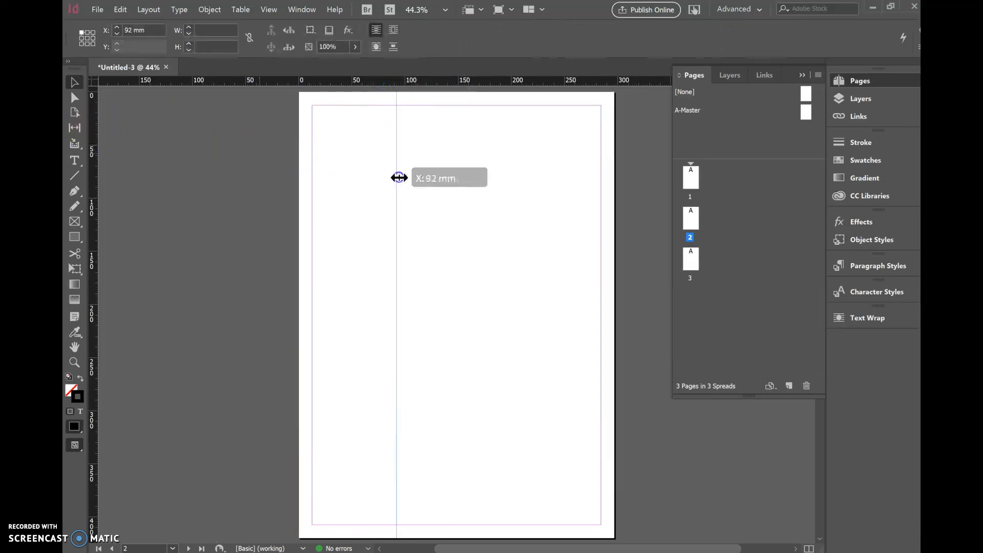
drag(399, 178, 316, 218)
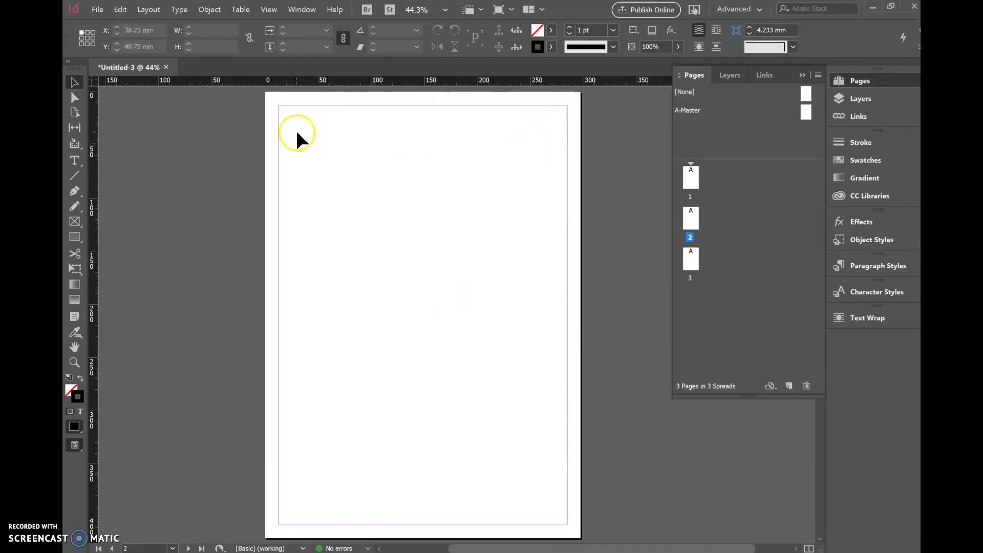
Add a RESEARCH heading frame at the top of A-Master in Century Gothic, centred
click(690, 175)
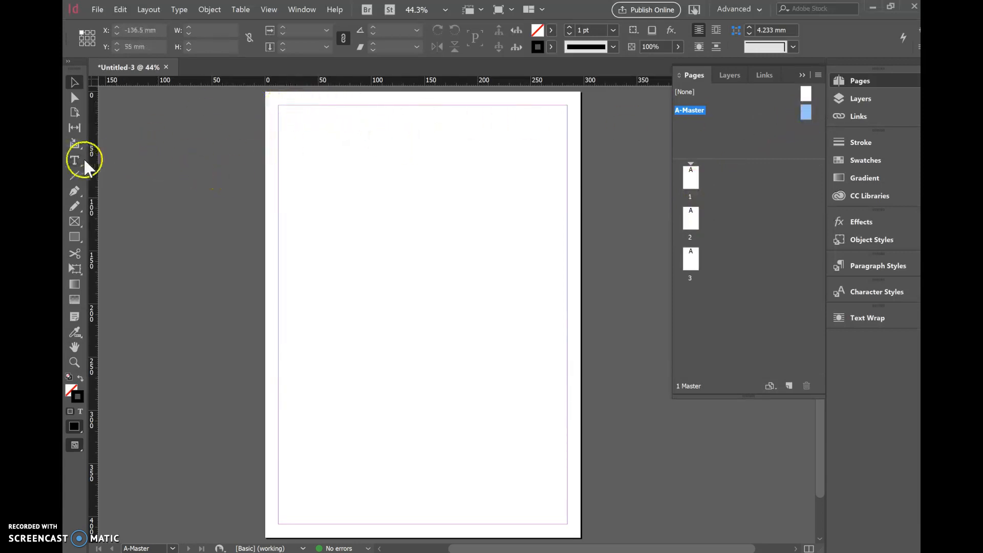
mouse_move(75, 162)
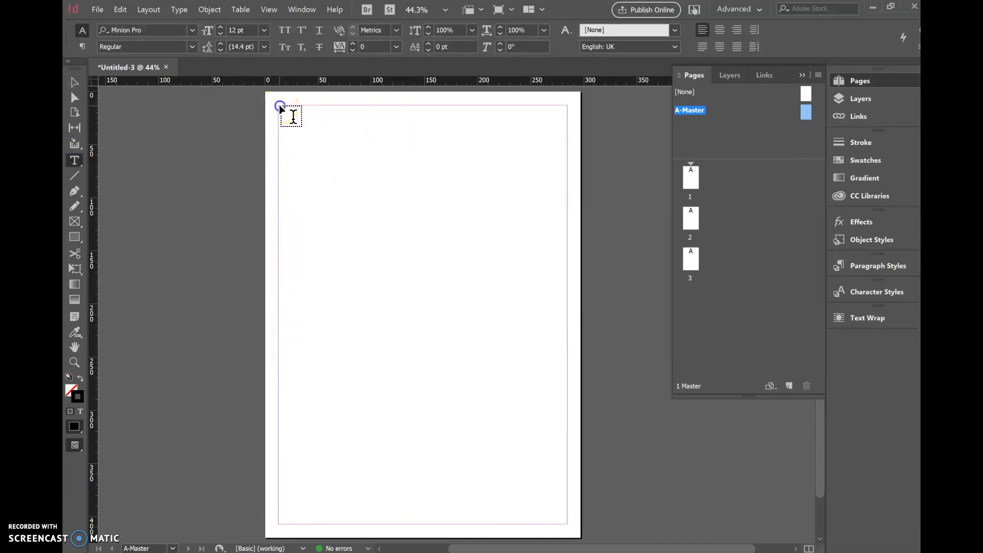
drag(280, 107, 567, 178)
text(RESEARCH)
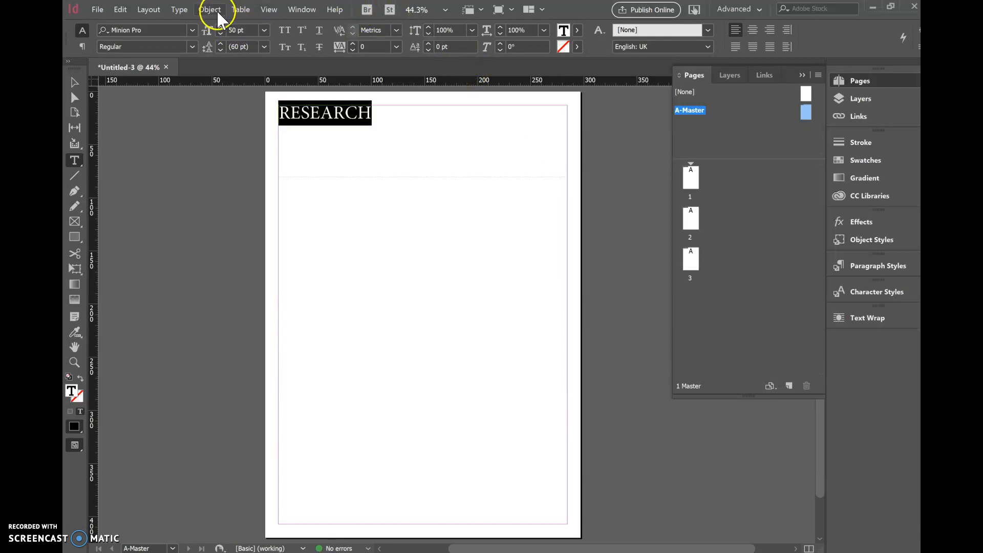
text(CEN)
text(120)
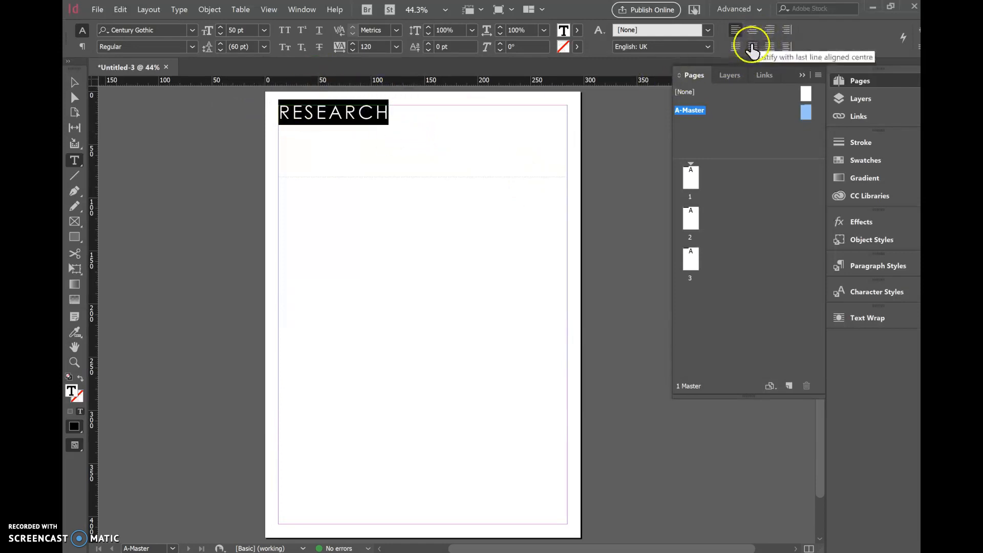
click(753, 47)
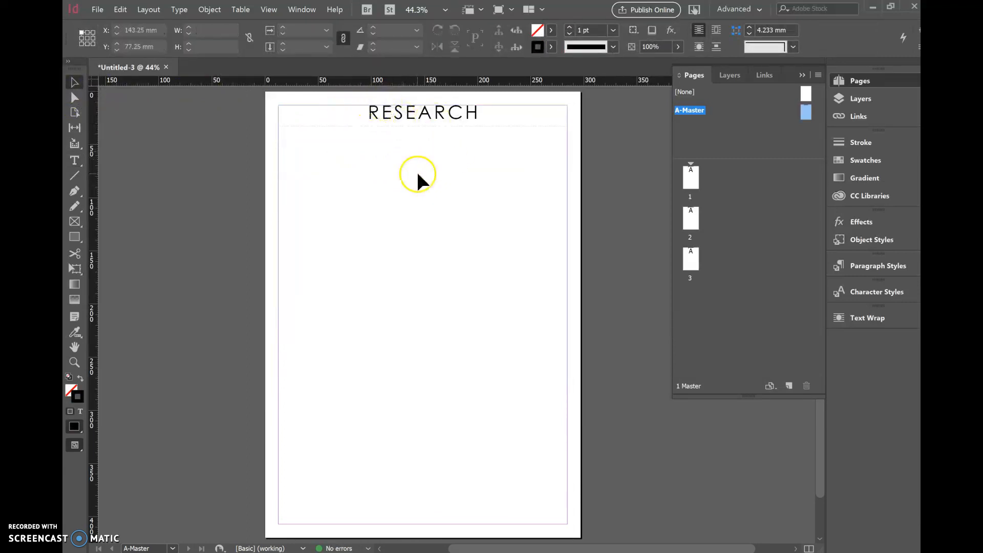
mouse_move(351, 175)
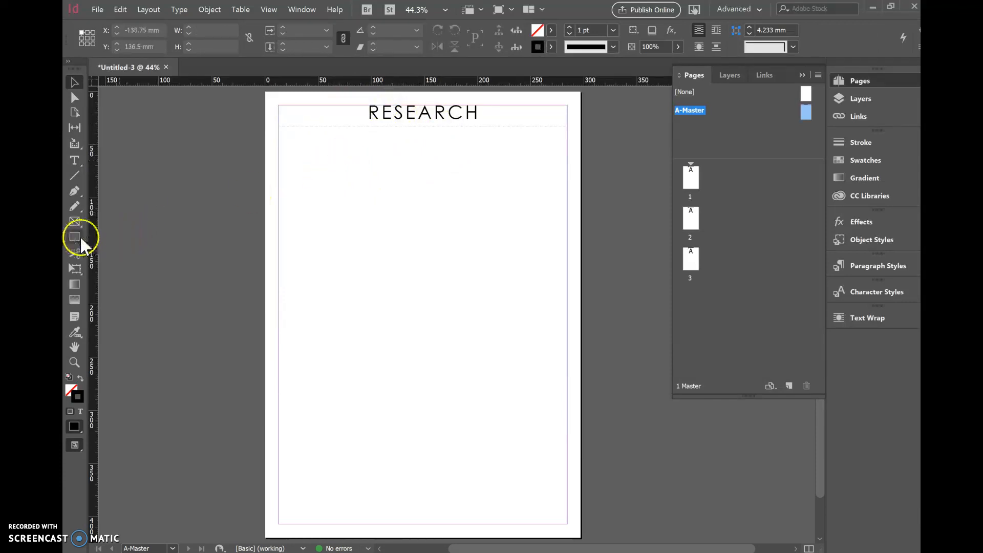
mouse_move(73, 238)
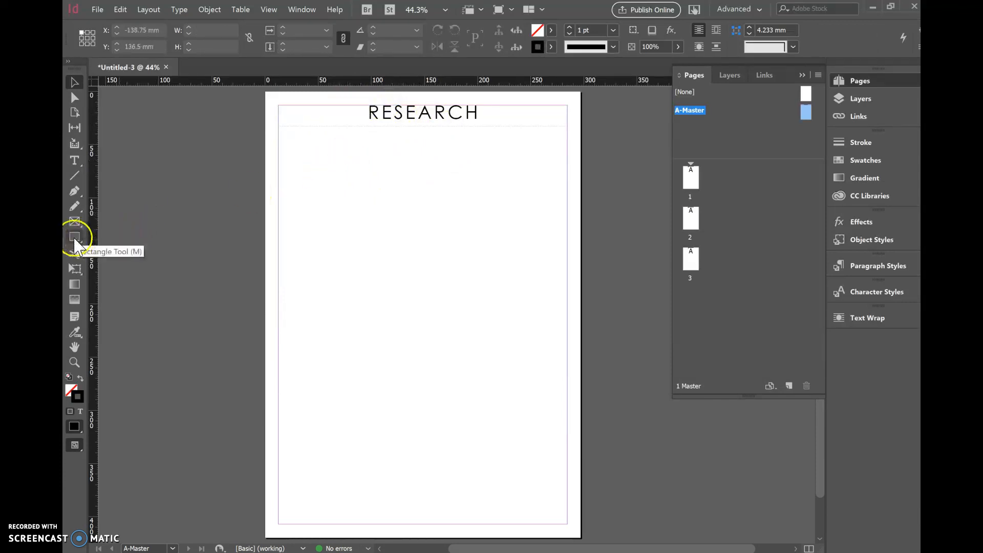
Draw a full-width rectangle across the header area and swap its fill and stroke
click(73, 236)
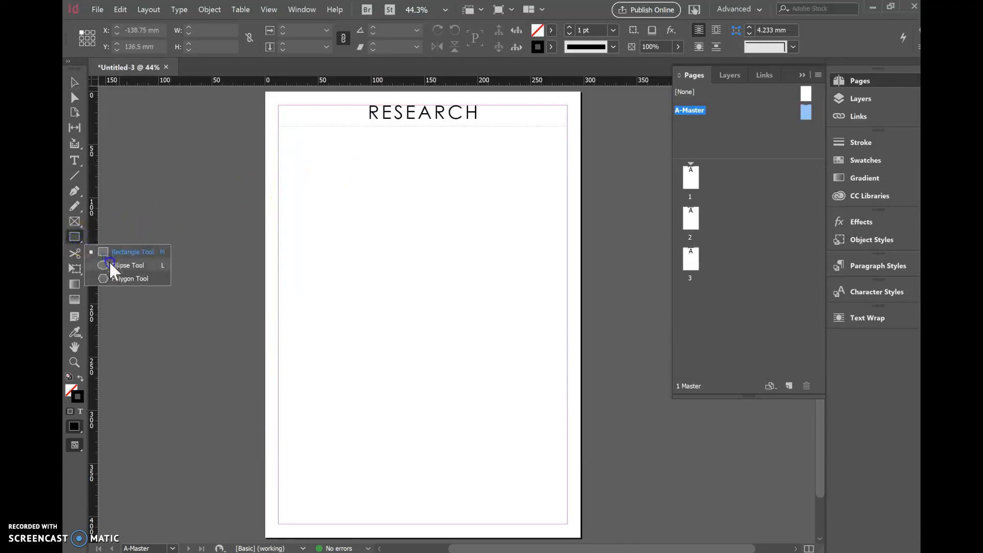
mouse_move(145, 256)
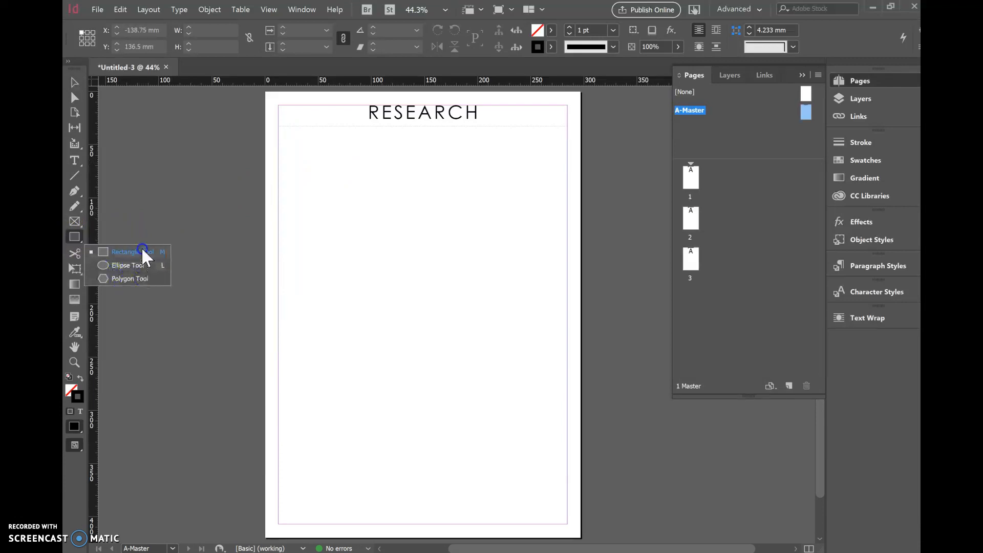
click(129, 252)
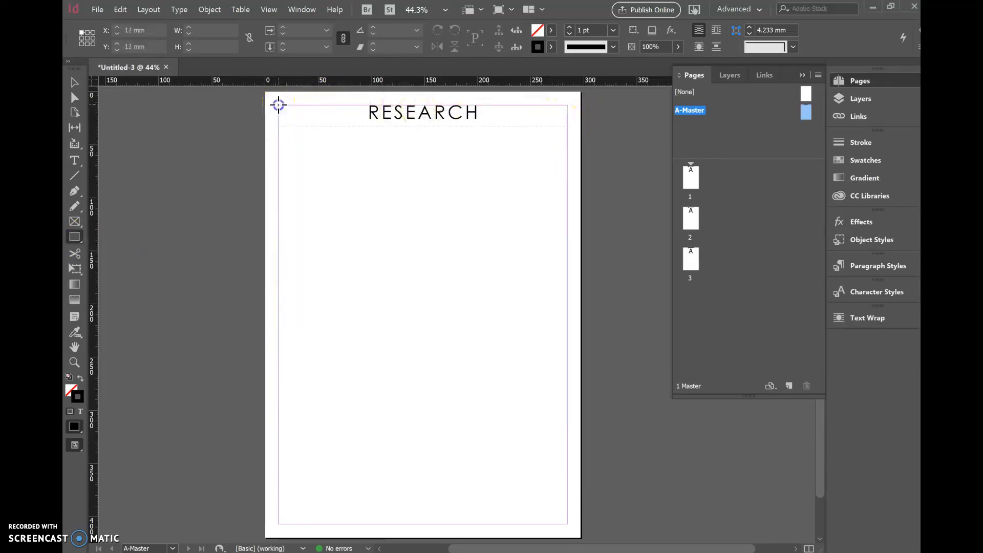
drag(279, 105, 572, 147)
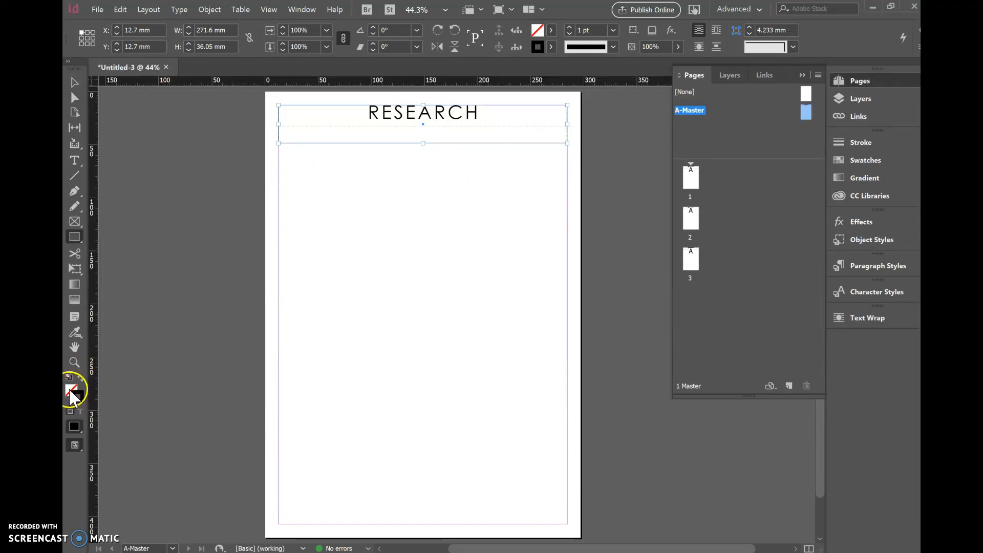
mouse_move(73, 390)
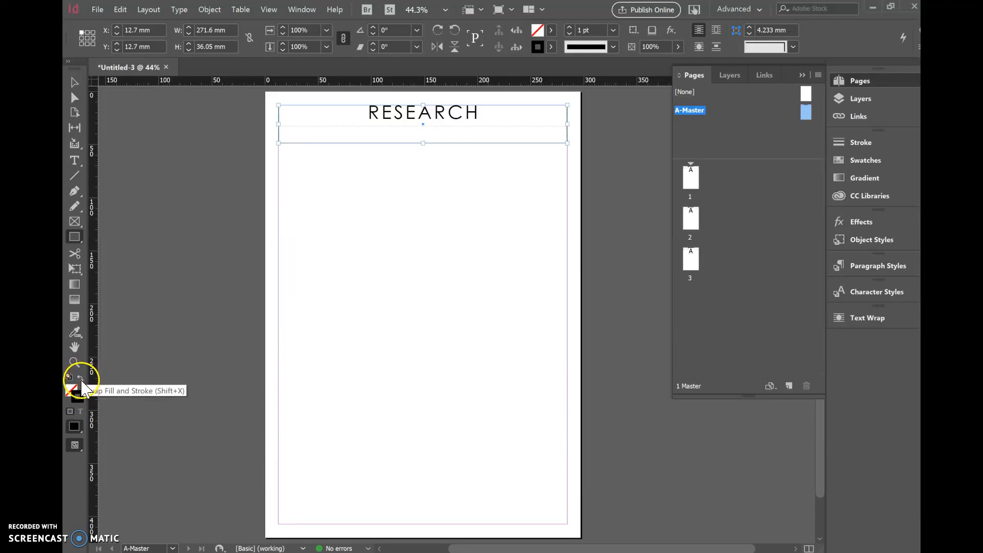
click(80, 381)
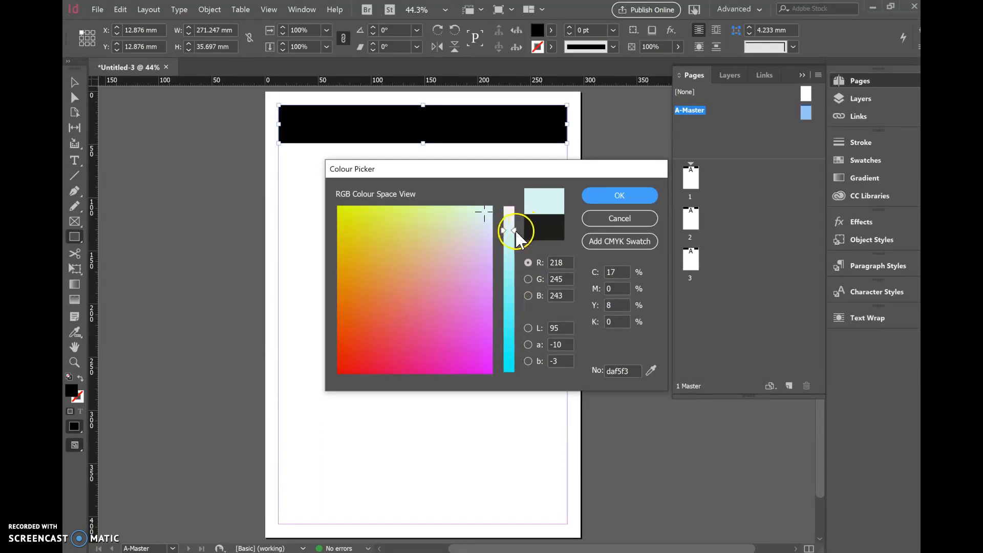
Give the header rectangle a pale blue fill from the Colour Picker
click(483, 217)
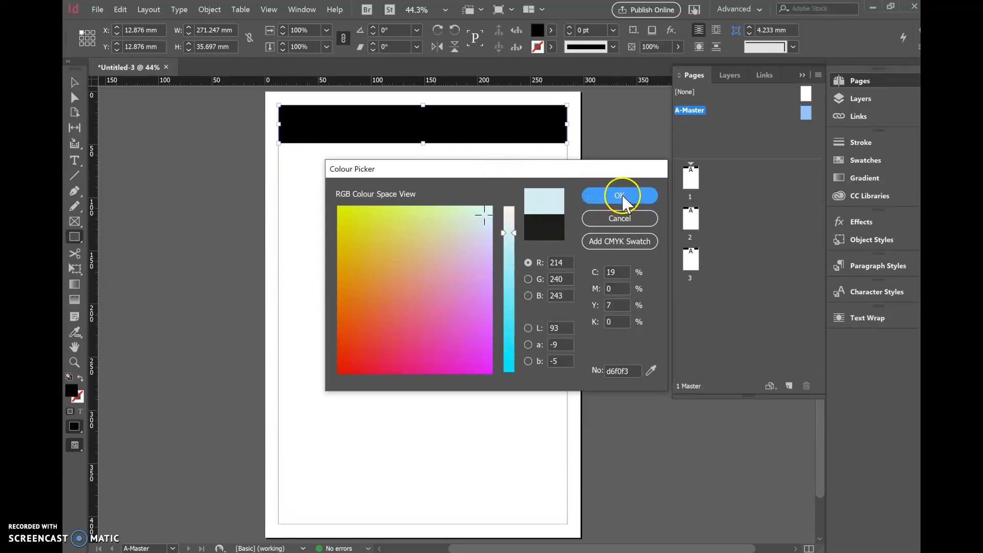
click(620, 194)
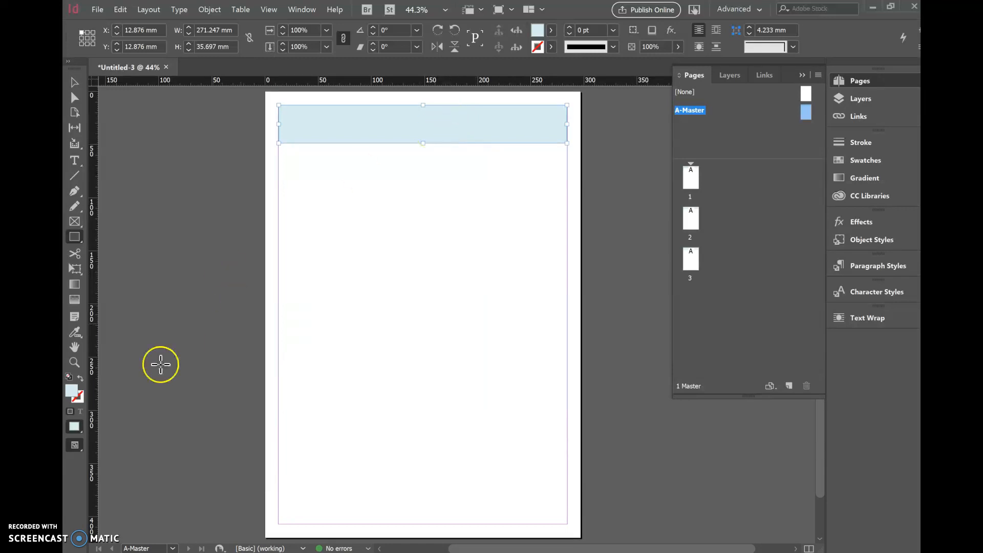
mouse_move(79, 402)
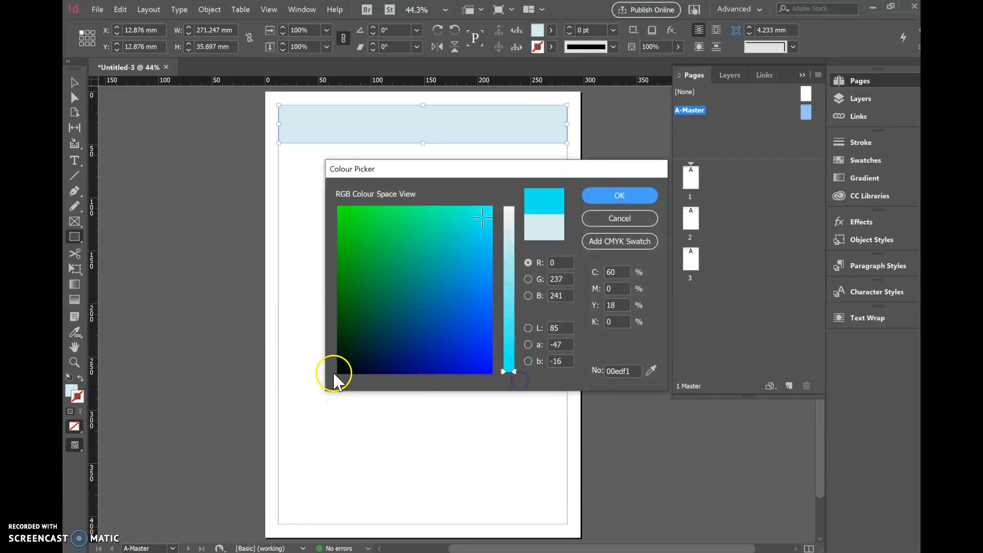
click(619, 195)
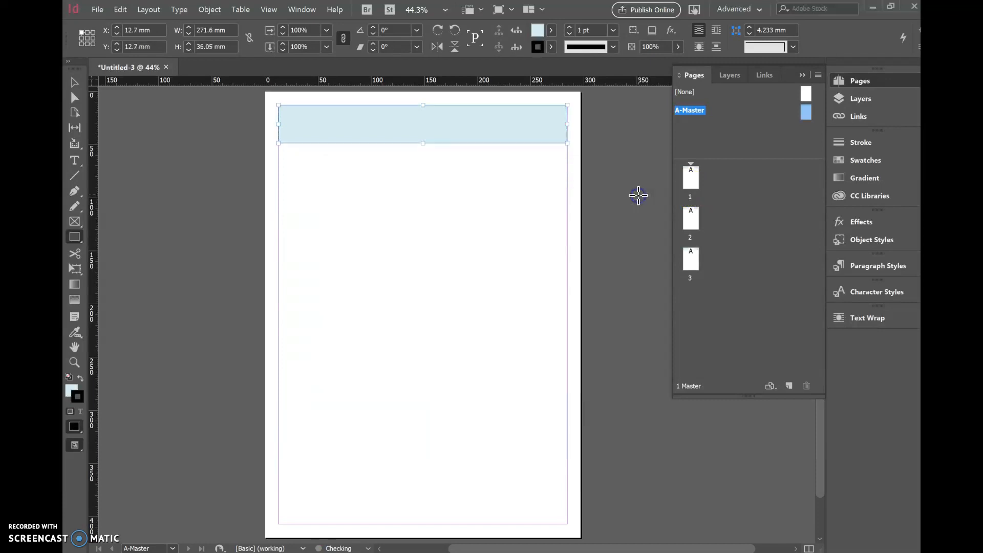
mouse_move(346, 123)
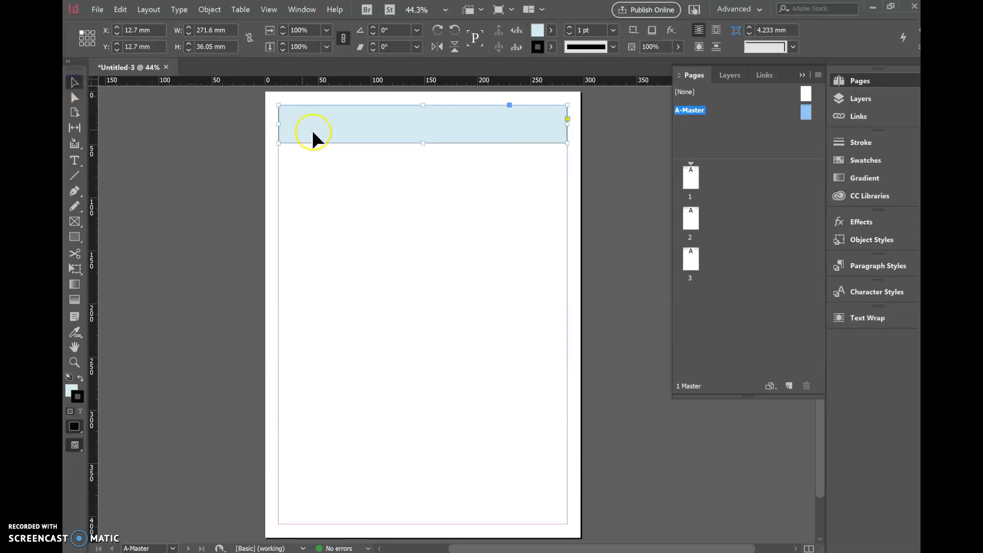
mouse_move(398, 132)
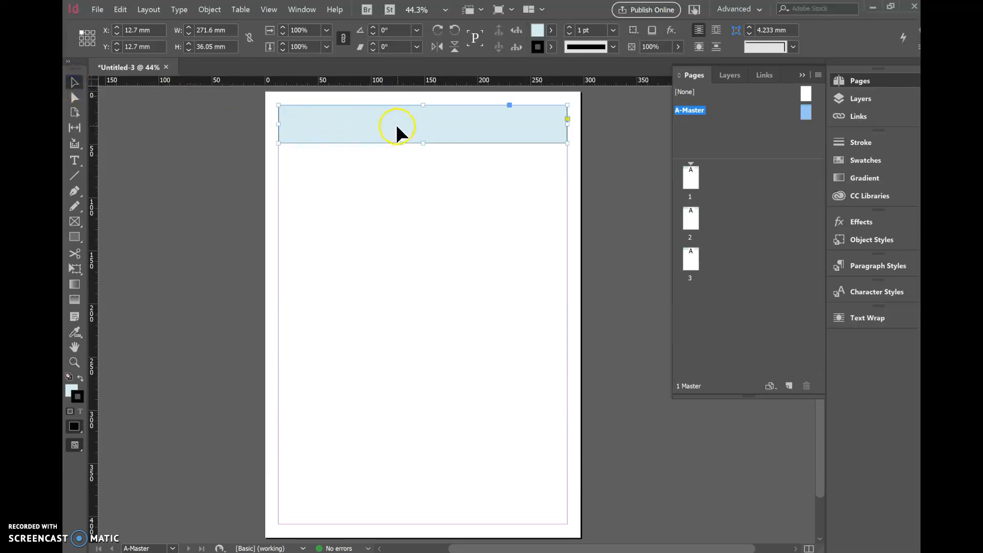
Send the pale blue box behind the RESEARCH heading and enlarge the heading text
right_click(401, 125)
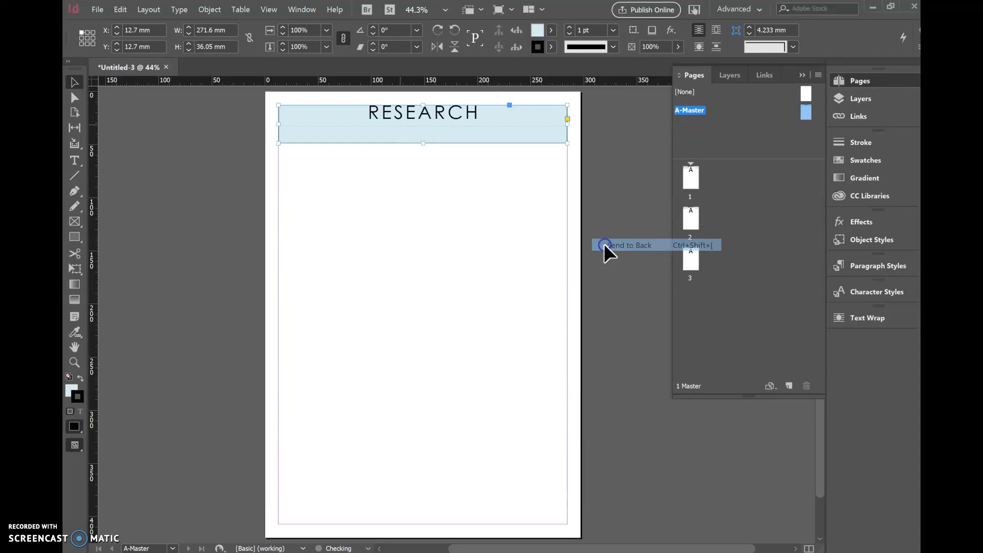
click(627, 244)
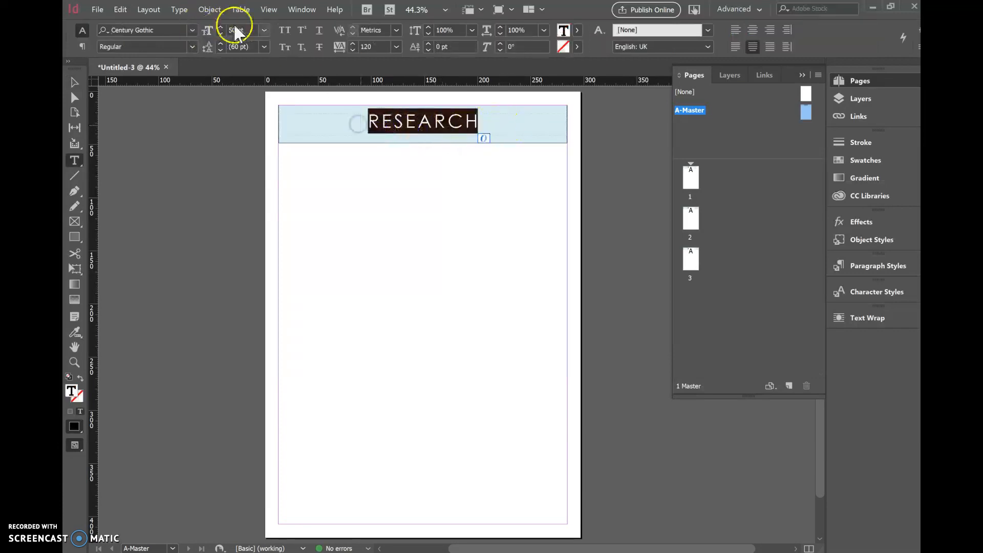
click(242, 29)
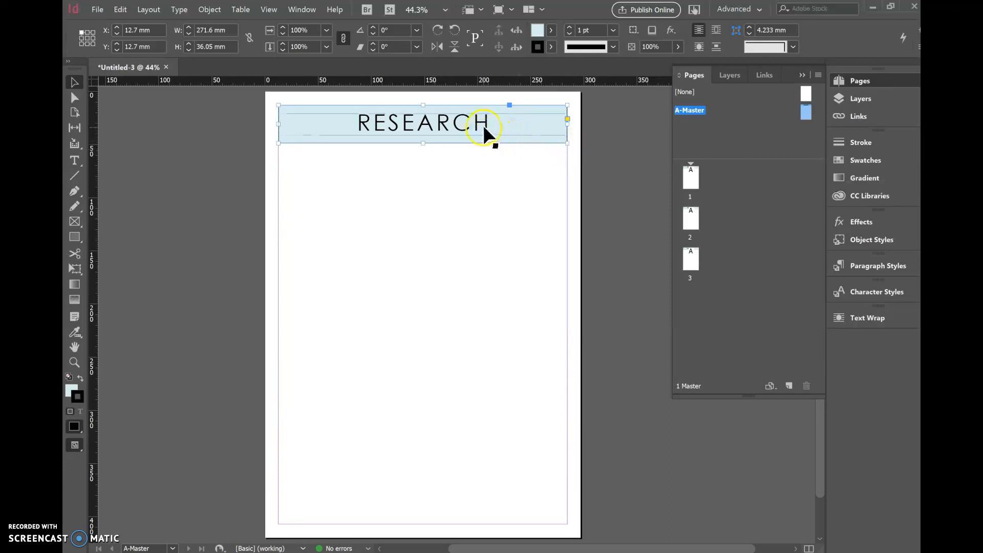
mouse_move(530, 129)
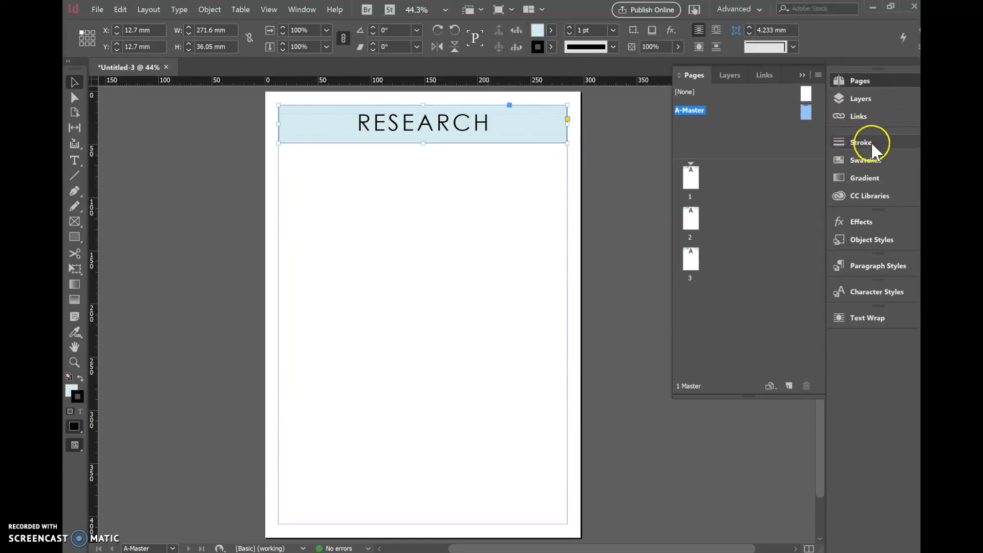
Thicken the header box outline to 3 pt in the Stroke panel
click(861, 143)
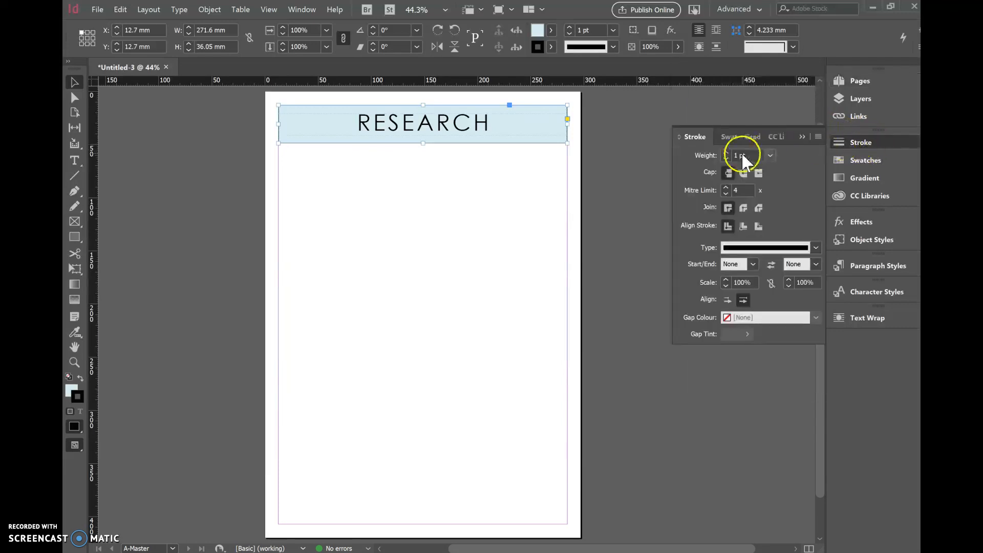
click(726, 153)
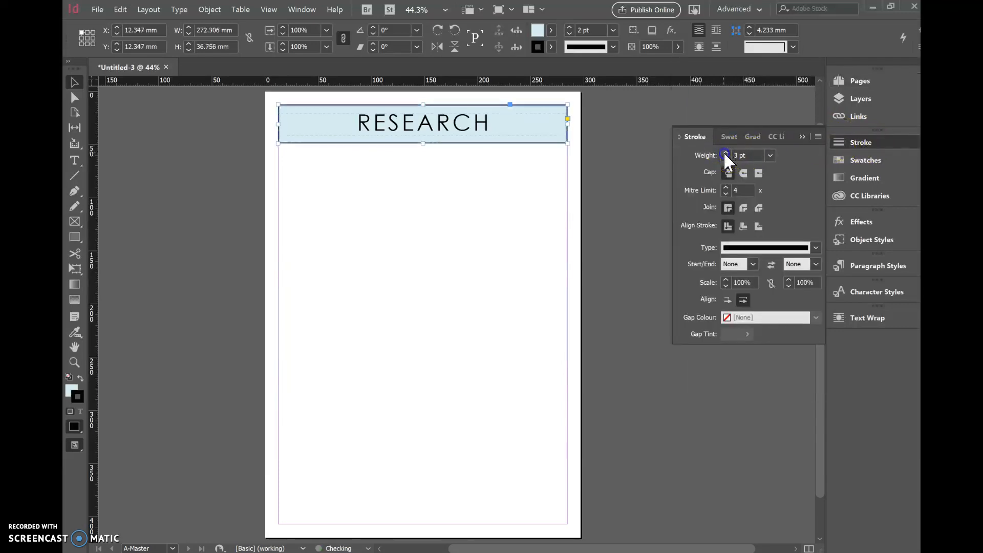
click(726, 153)
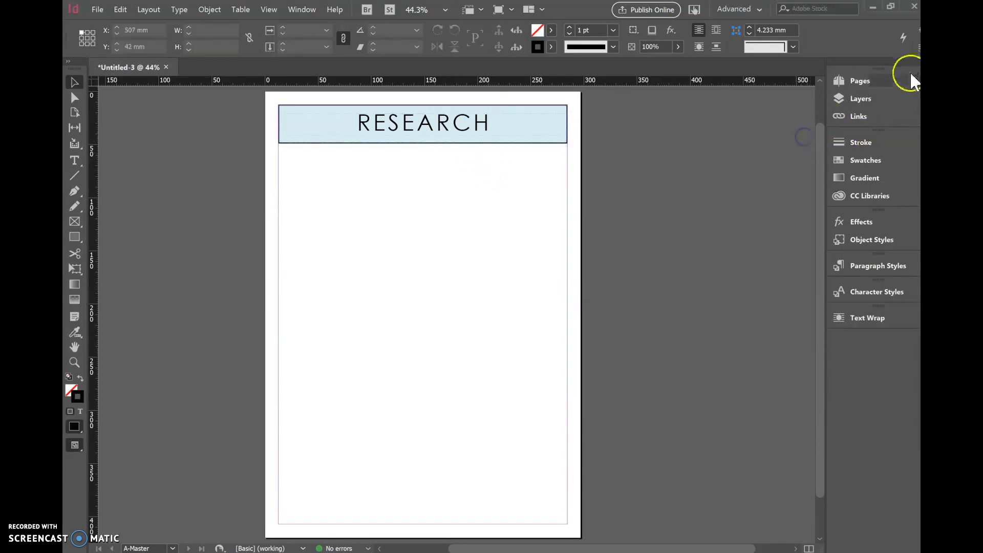
click(859, 80)
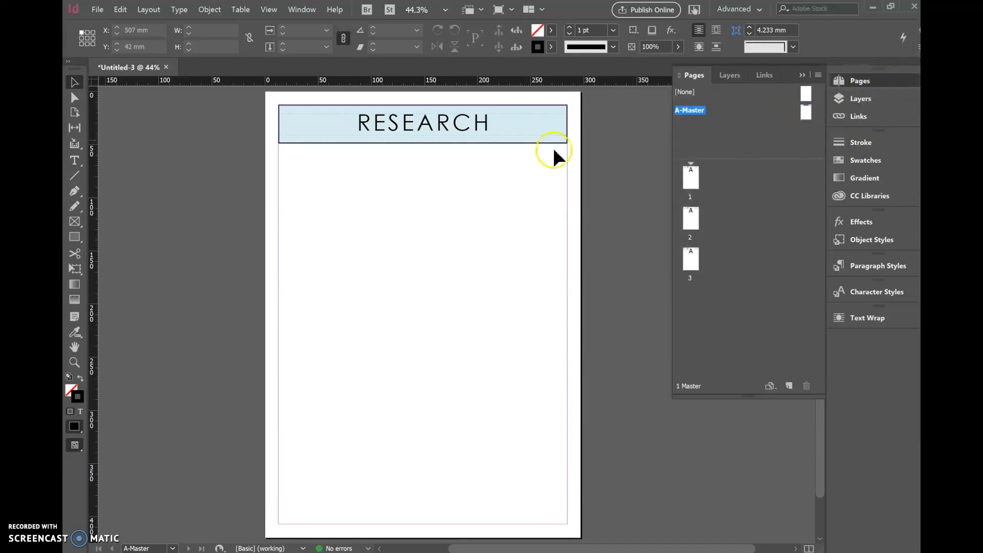
Insert a new page after page 3 from the Pages panel
click(807, 111)
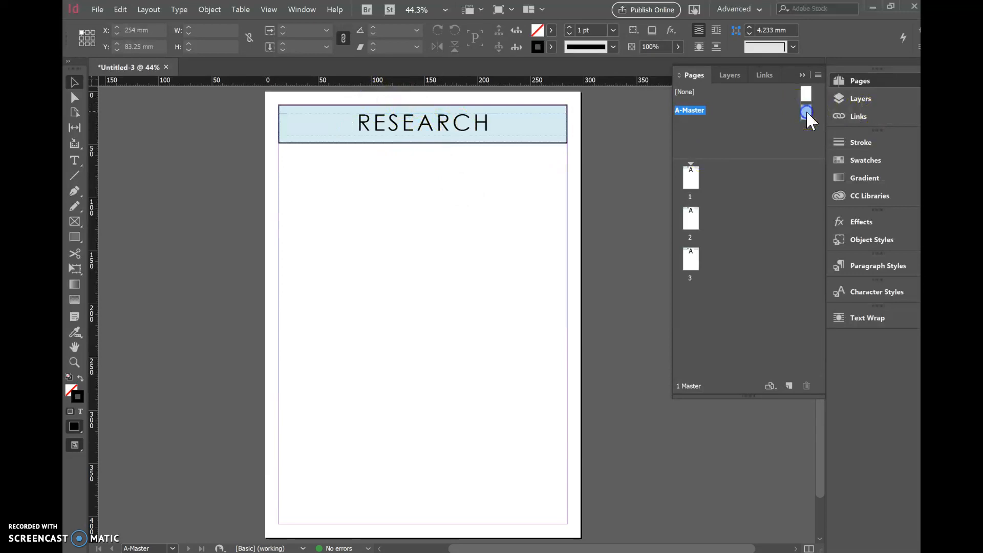
click(690, 178)
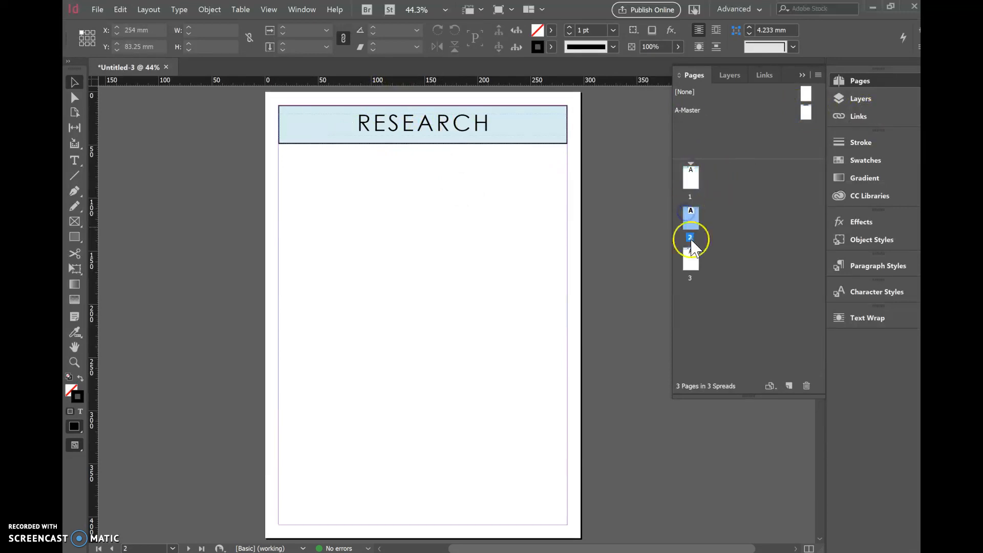
click(690, 257)
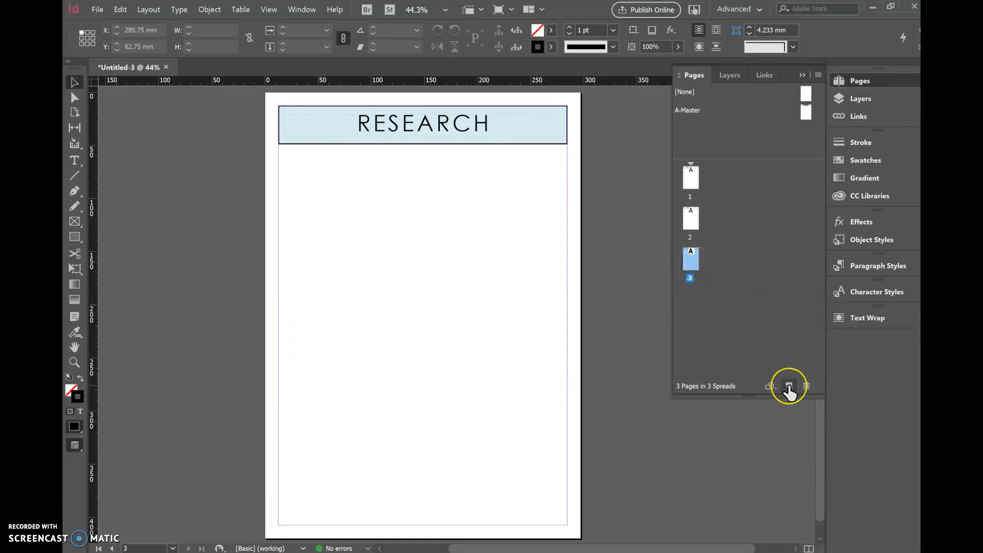
click(788, 386)
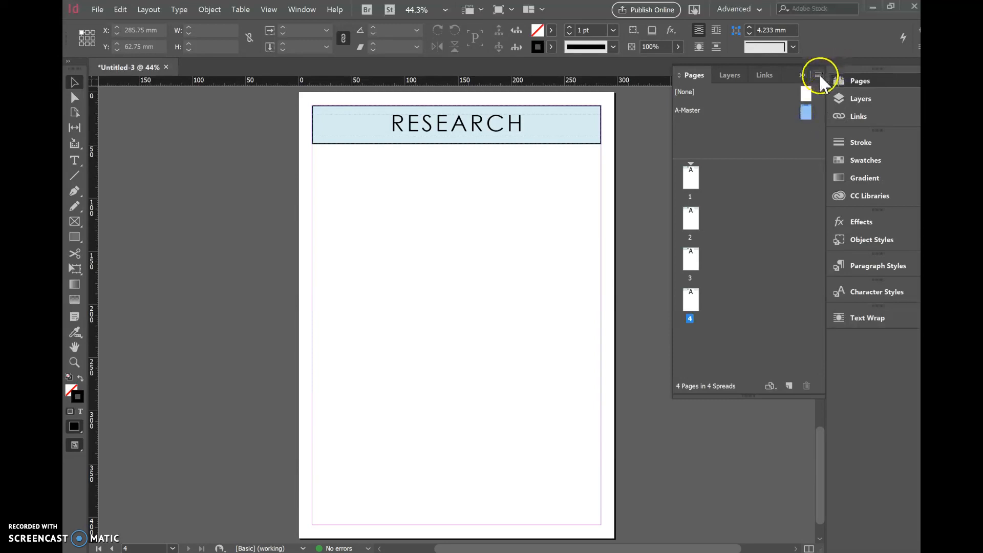
Create a new B-Master from the Pages panel menu and return to A-Master's header
click(818, 74)
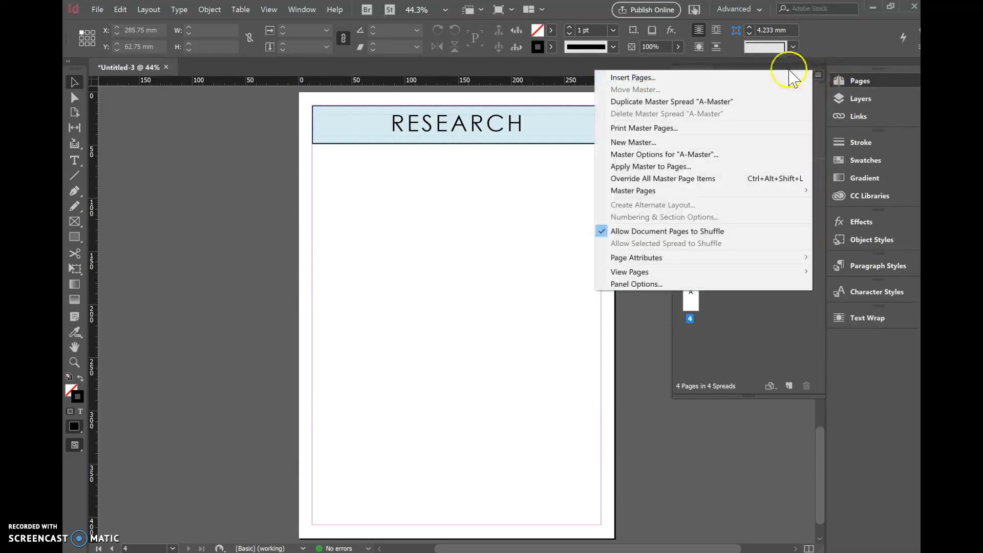
click(633, 141)
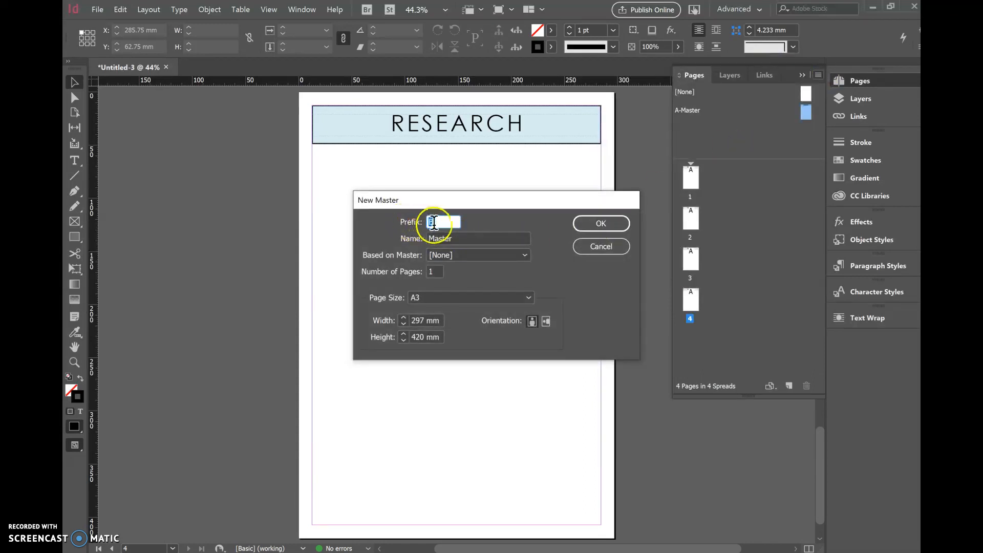
click(600, 223)
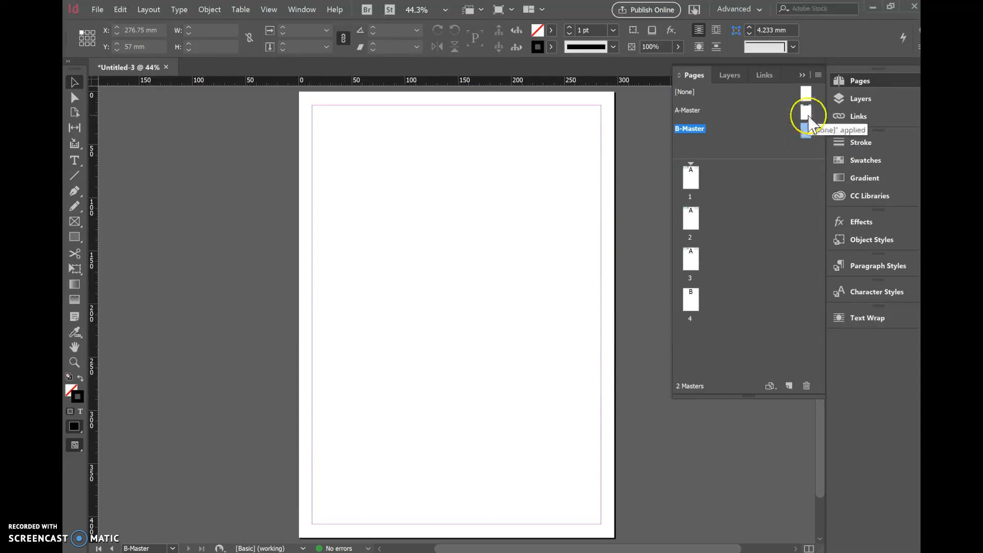
click(806, 114)
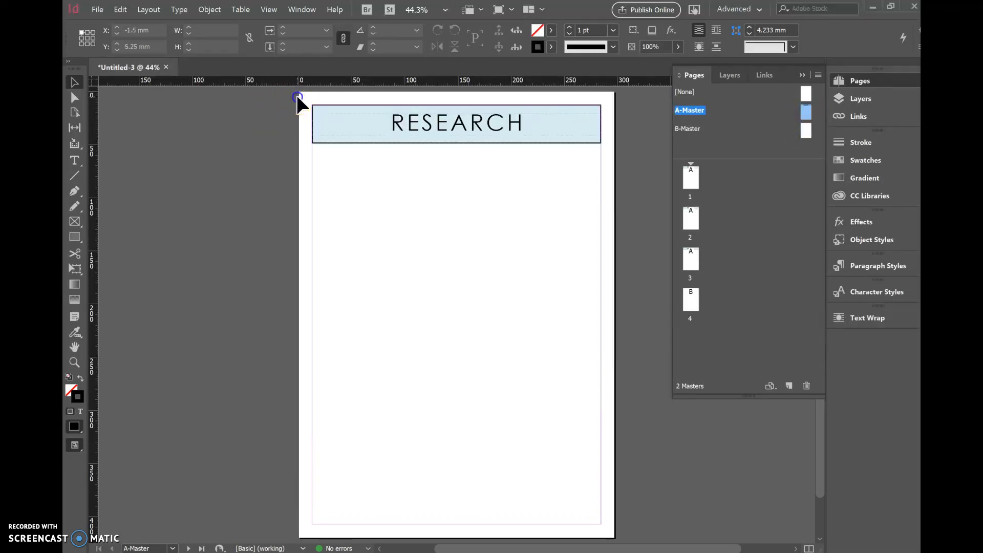
Reuse the header on B-Master retyped as IDEA GENERATION and check page 4 uses it
click(455, 122)
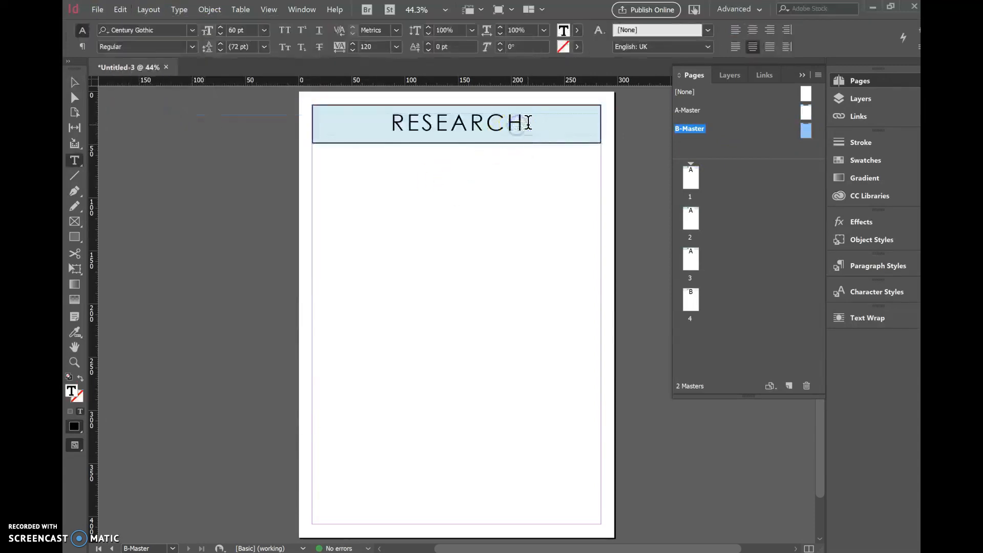
triple_click(455, 122)
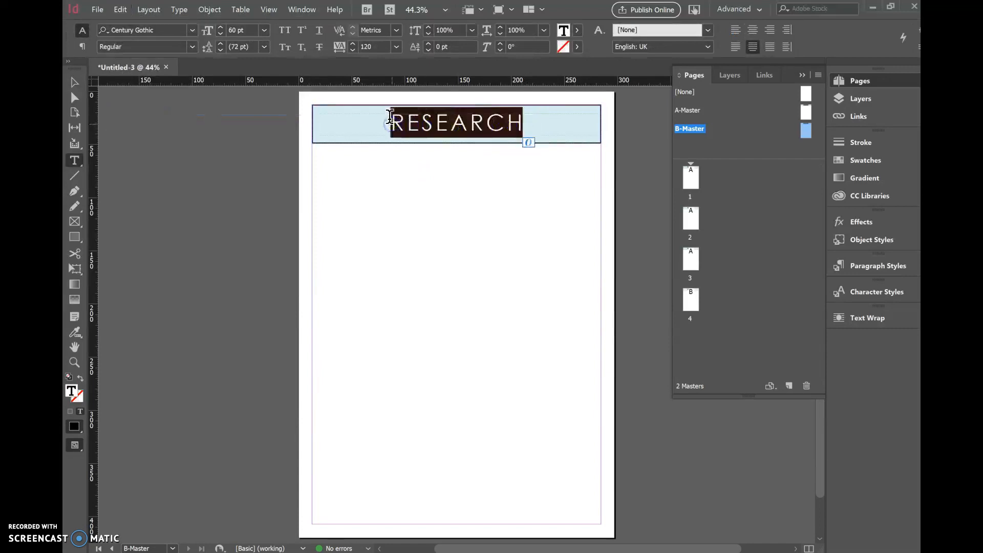
text(IDEA GENERATION)
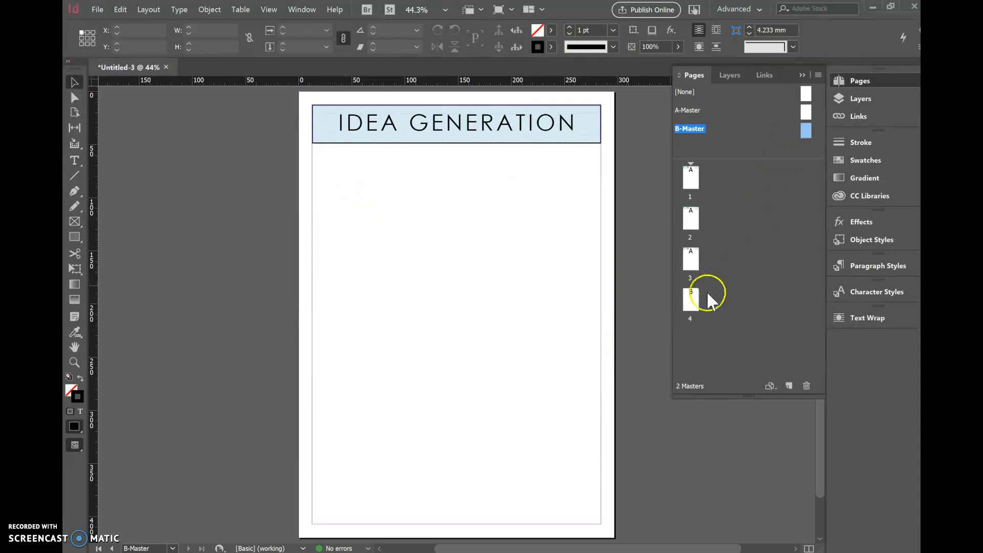
click(690, 302)
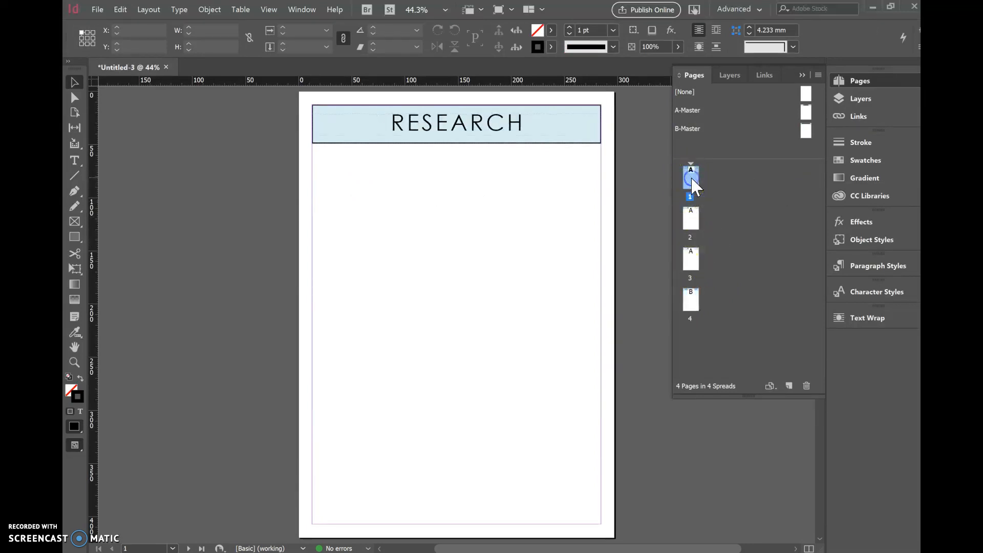
click(690, 178)
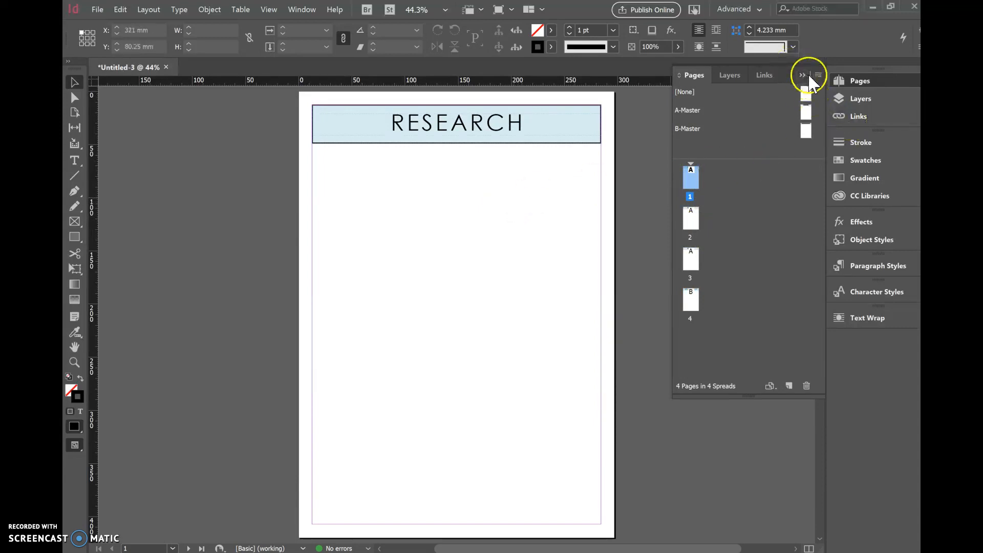
click(803, 75)
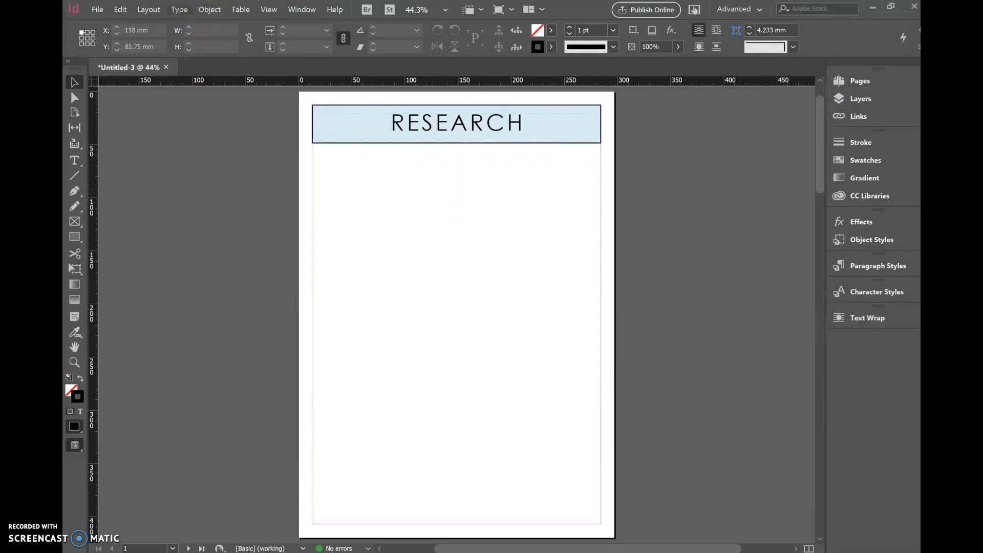
In Create Guides, set 1 row and 2 columns
click(148, 10)
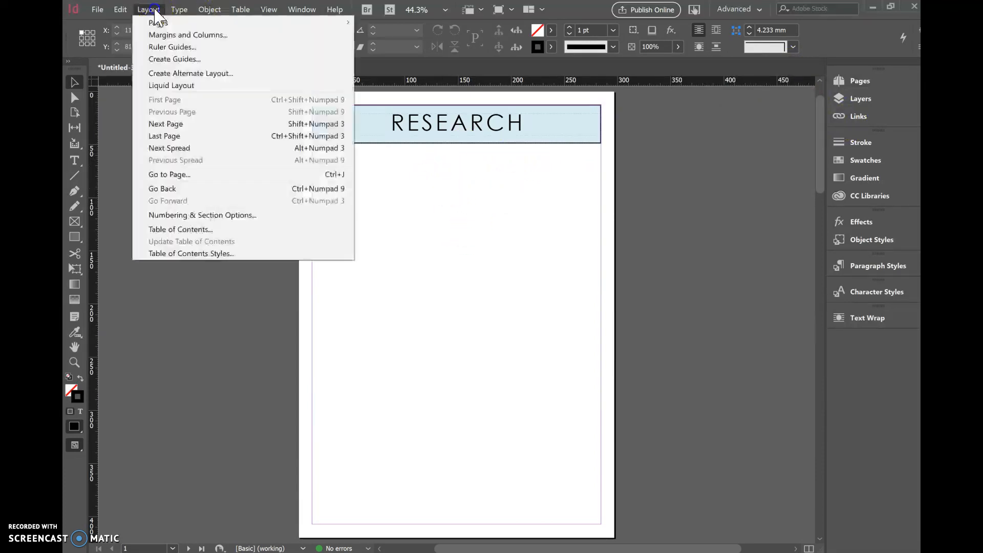
mouse_move(174, 58)
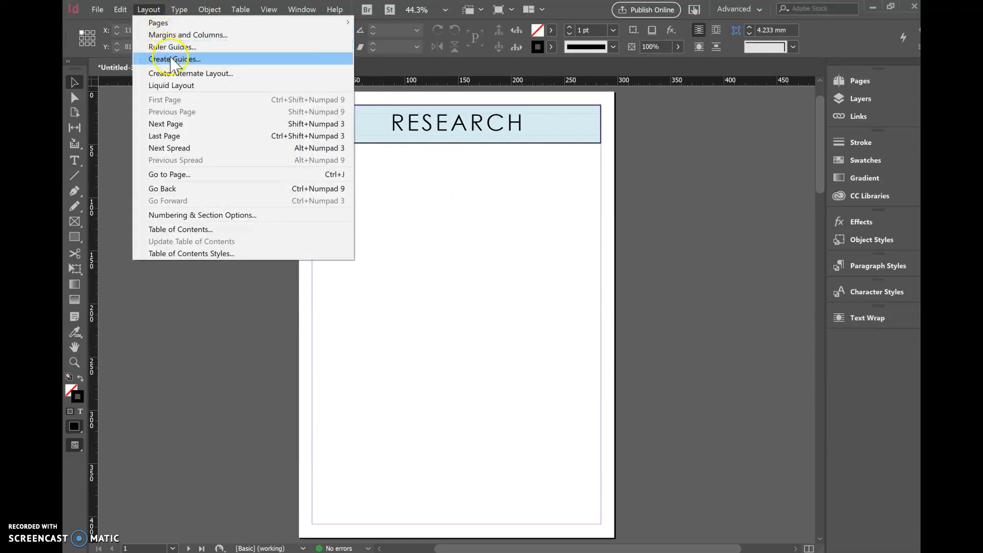
click(175, 58)
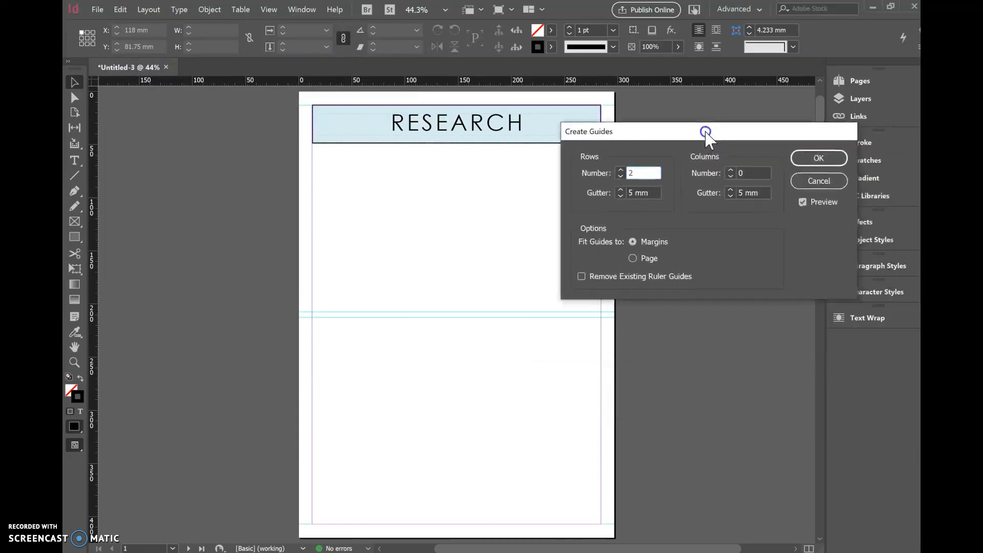
click(610, 166)
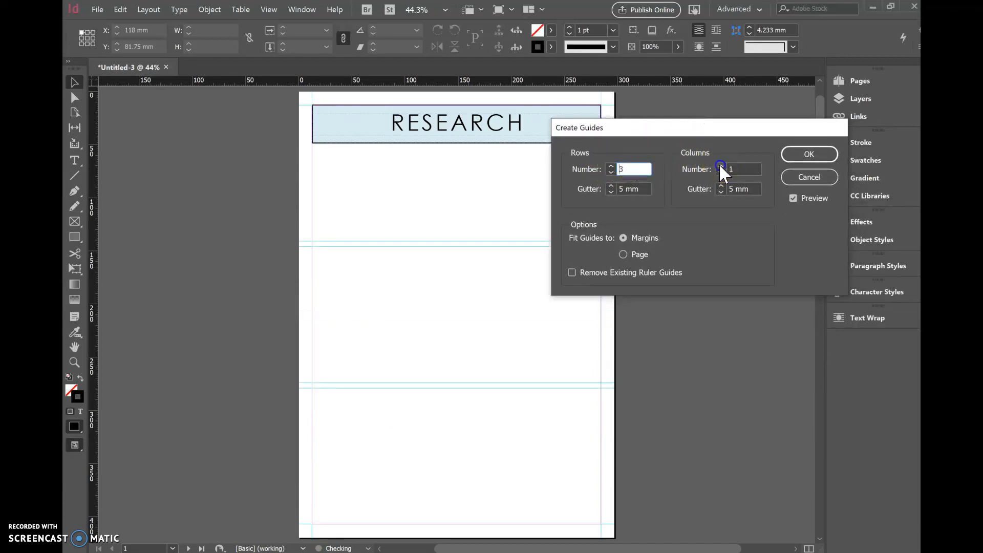
click(722, 166)
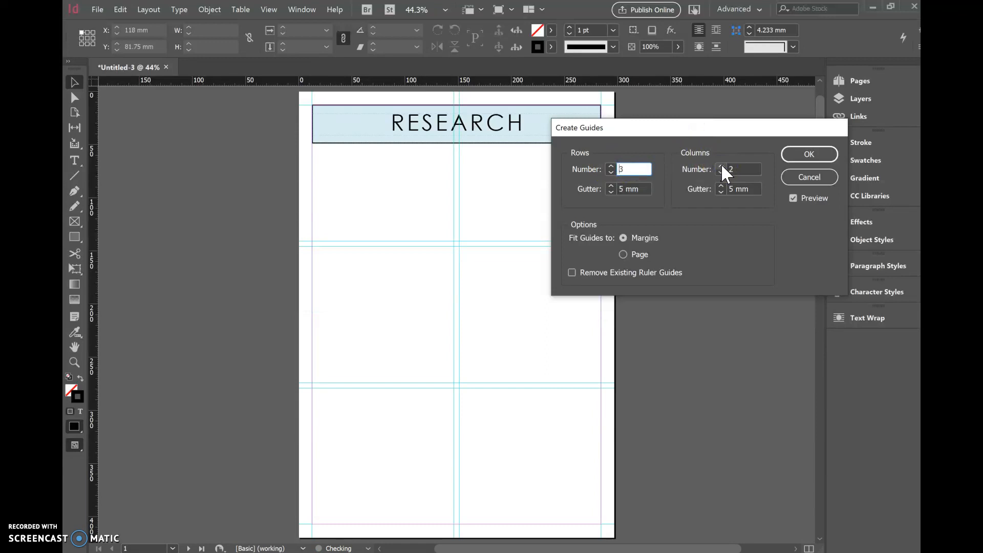
click(611, 172)
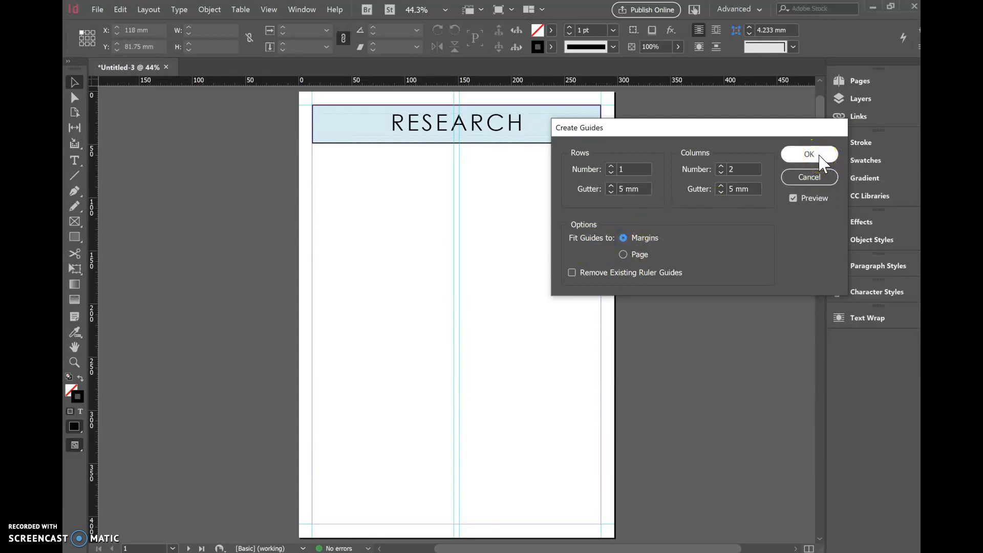
mouse_move(721, 191)
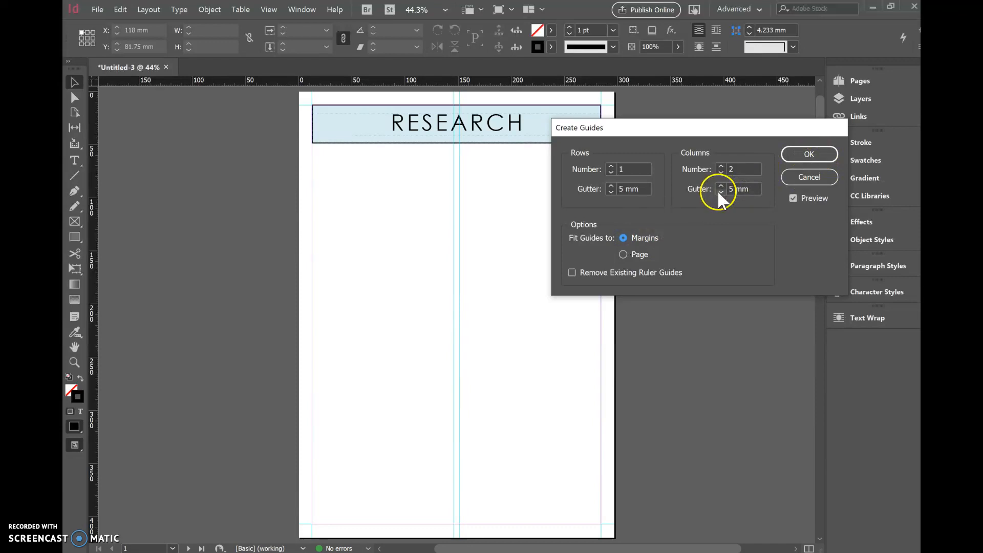
Set the column gutter to 5 mm and confirm the two-column guides
click(721, 186)
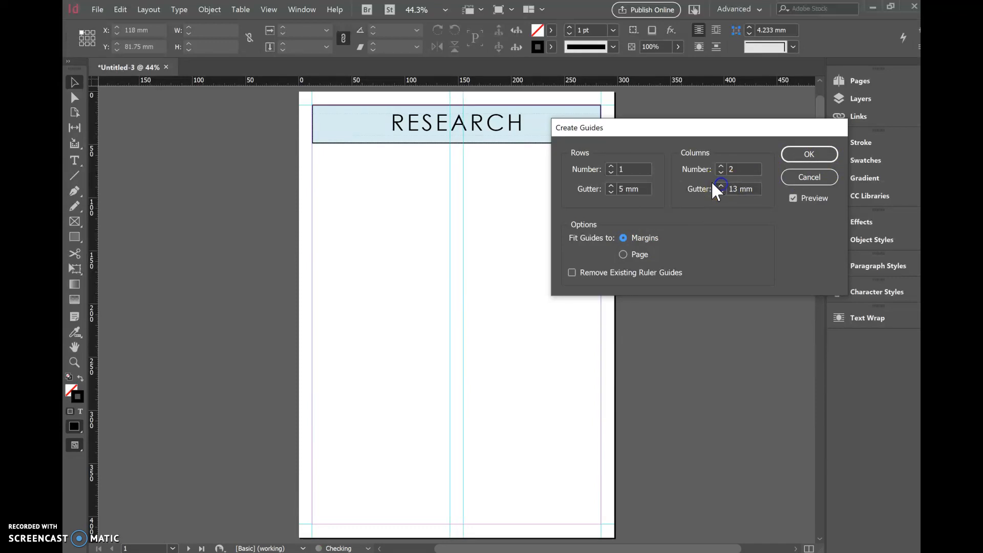
click(720, 191)
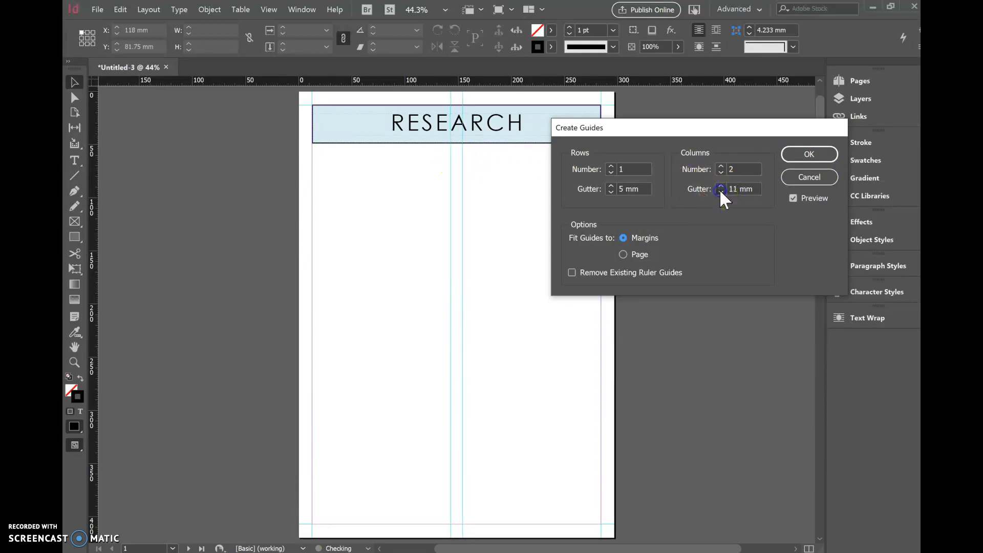
click(720, 191)
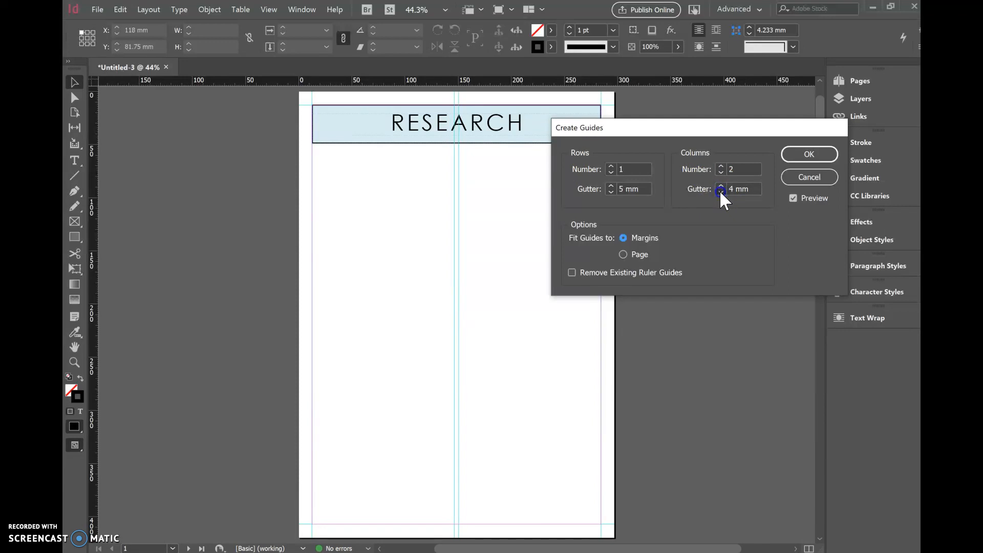
click(721, 192)
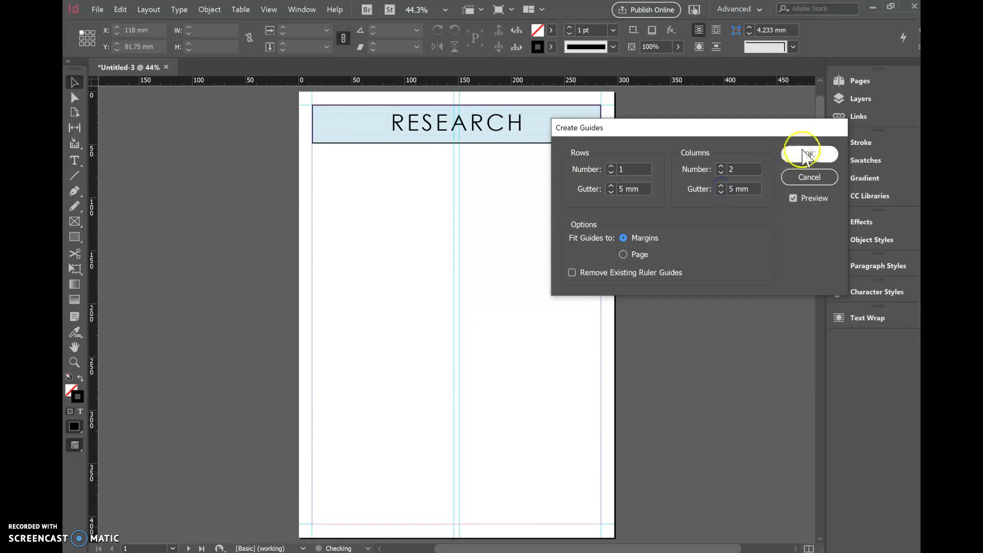
click(809, 156)
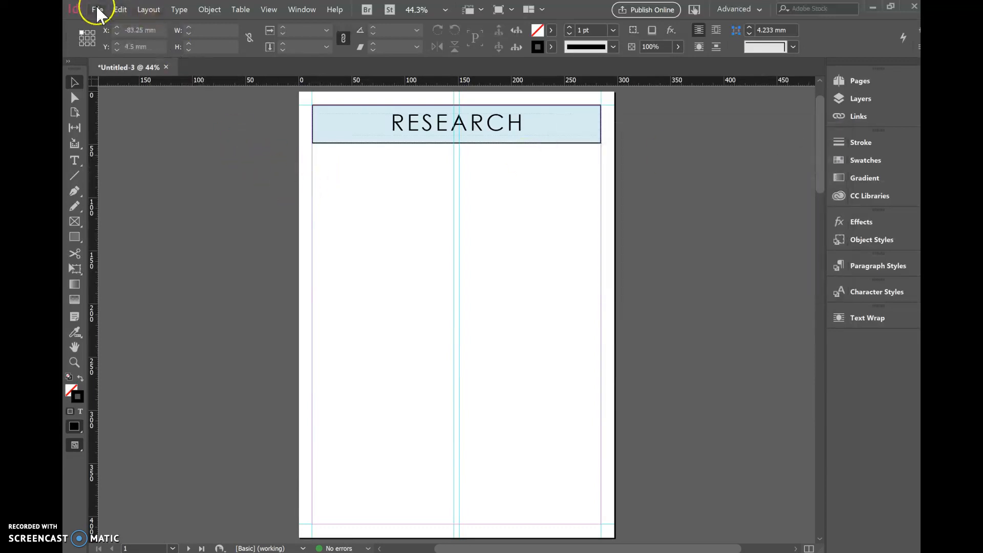
Use File > Place to select several artist illustrations from the images folder
click(97, 9)
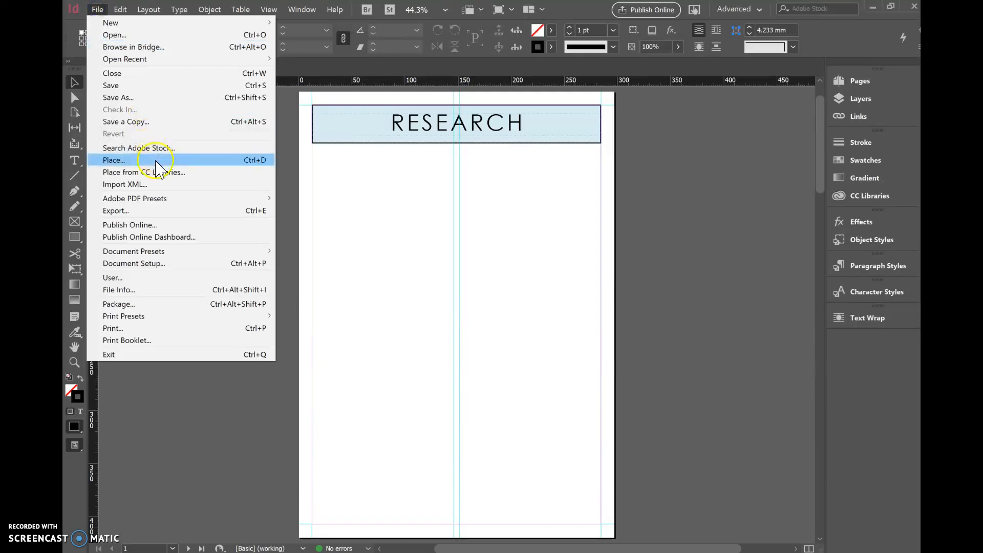
click(114, 160)
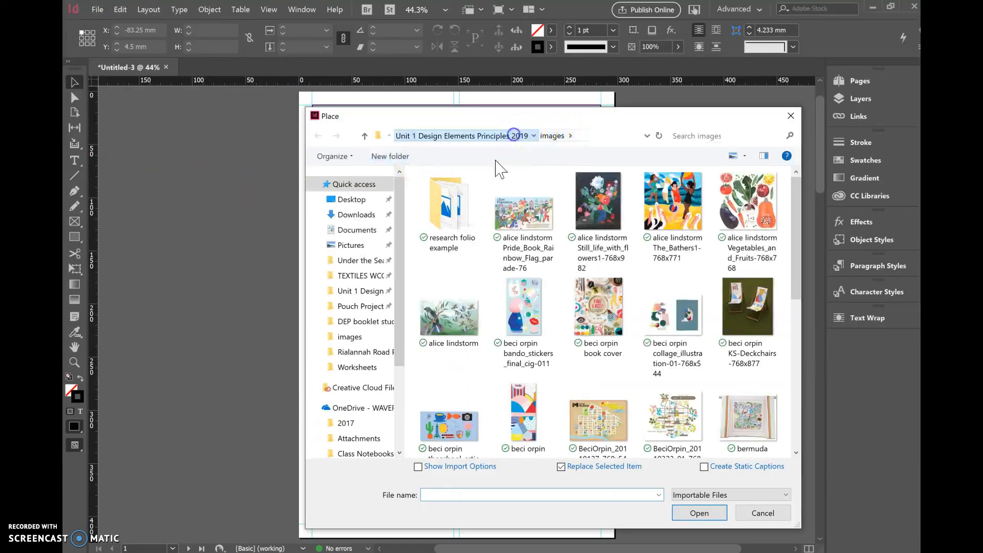
click(449, 210)
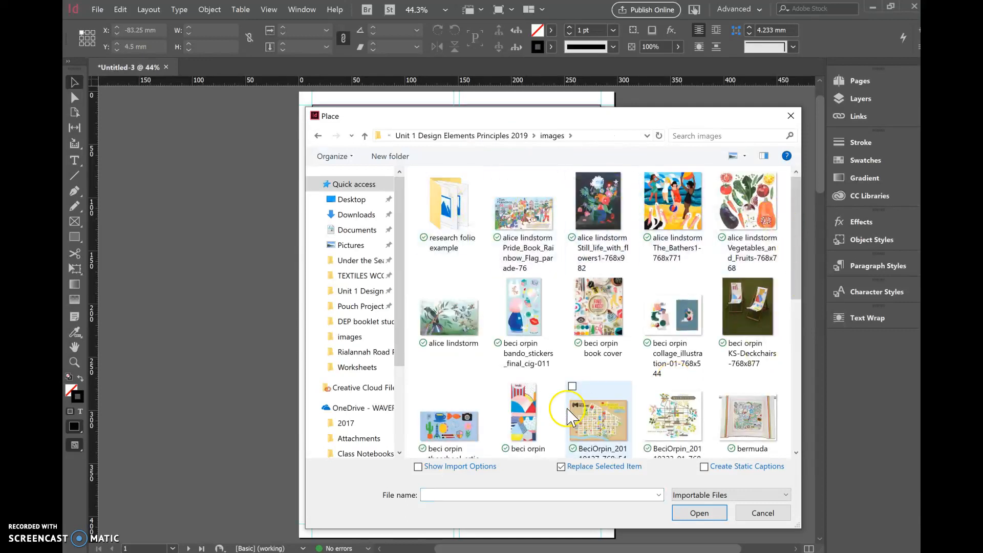
click(673, 200)
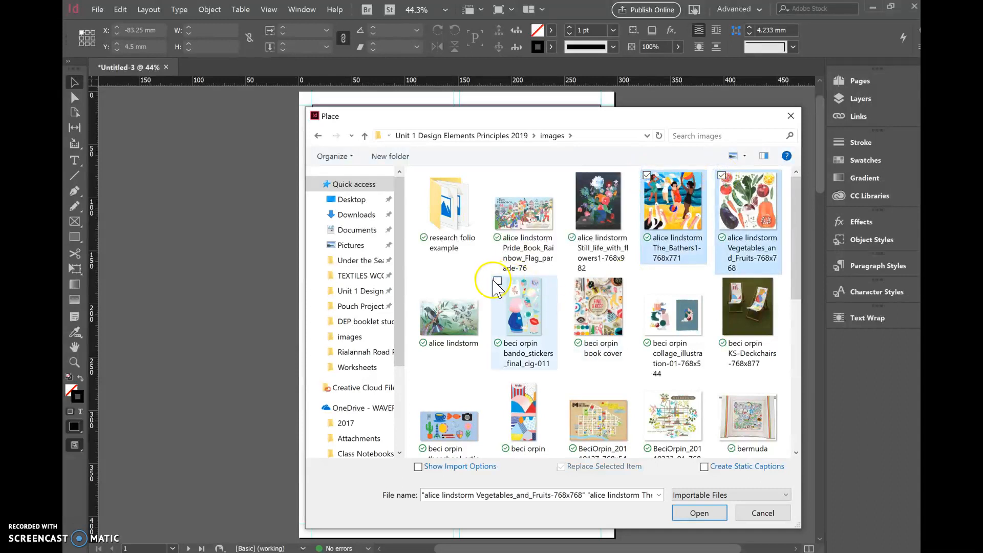
mouse_move(498, 282)
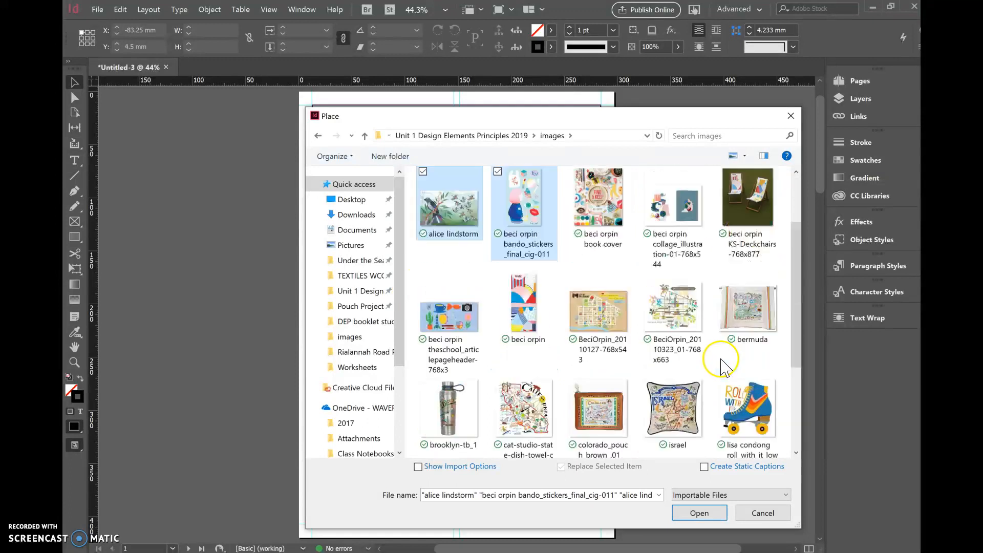
click(699, 512)
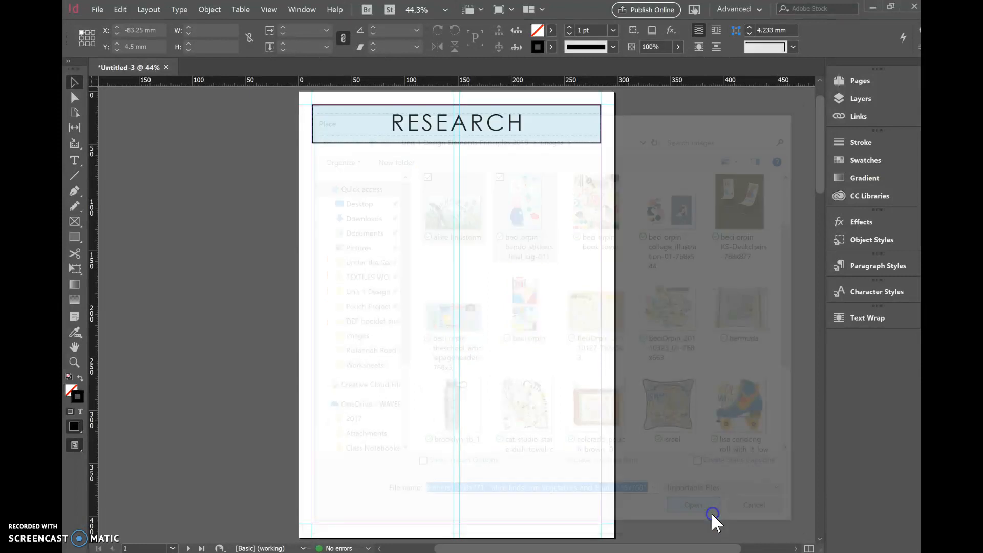
Place the beach illustration and fit it into the top-left column
click(694, 505)
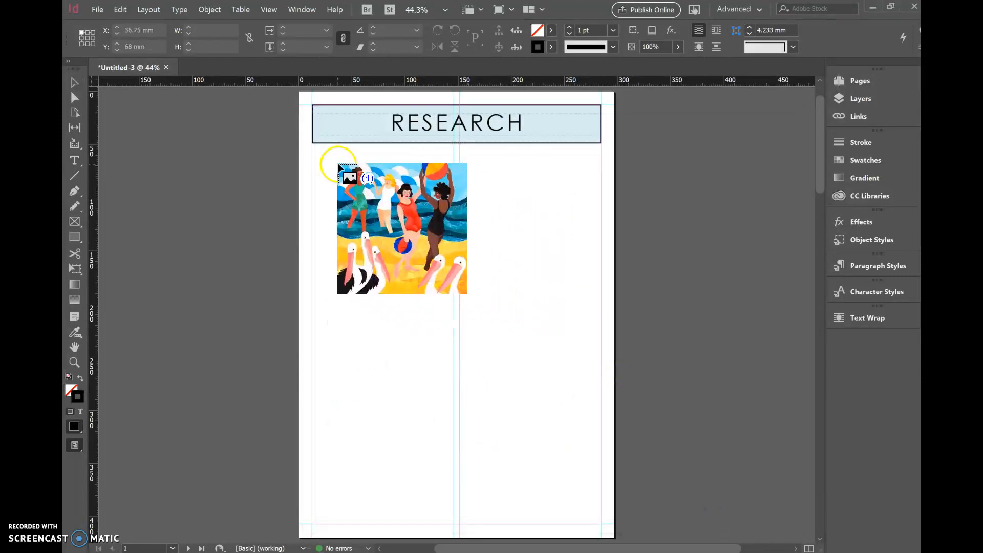
drag(401, 228, 376, 210)
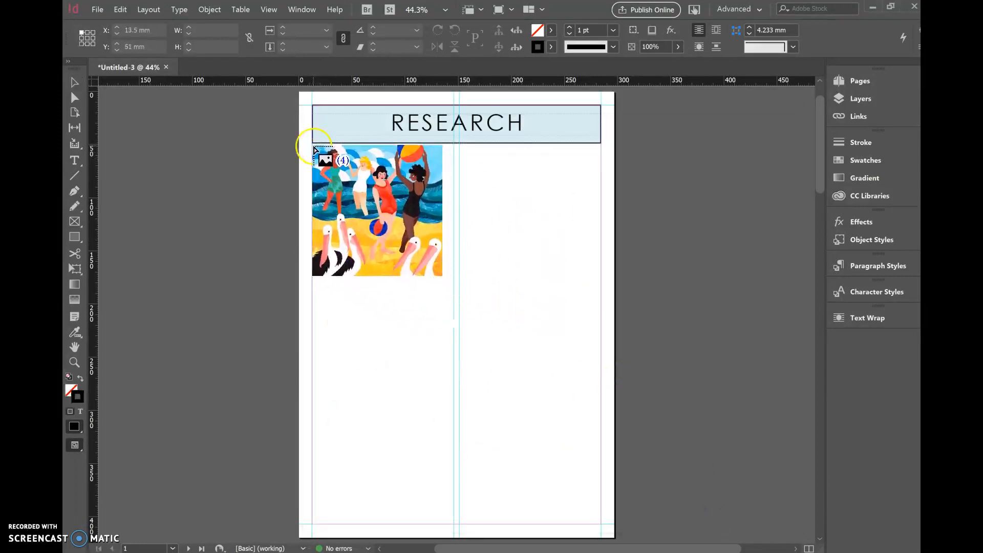
drag(376, 209, 384, 228)
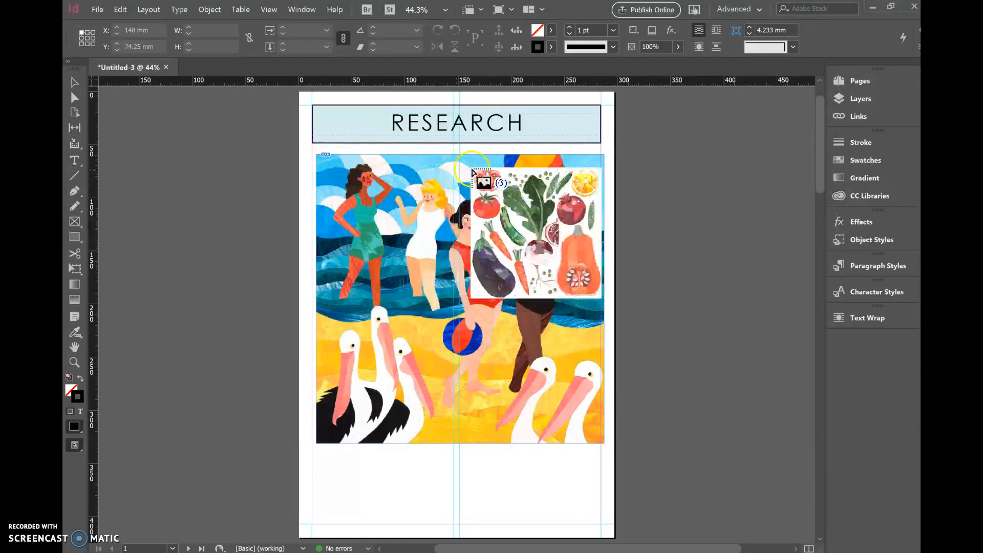
drag(483, 182, 364, 213)
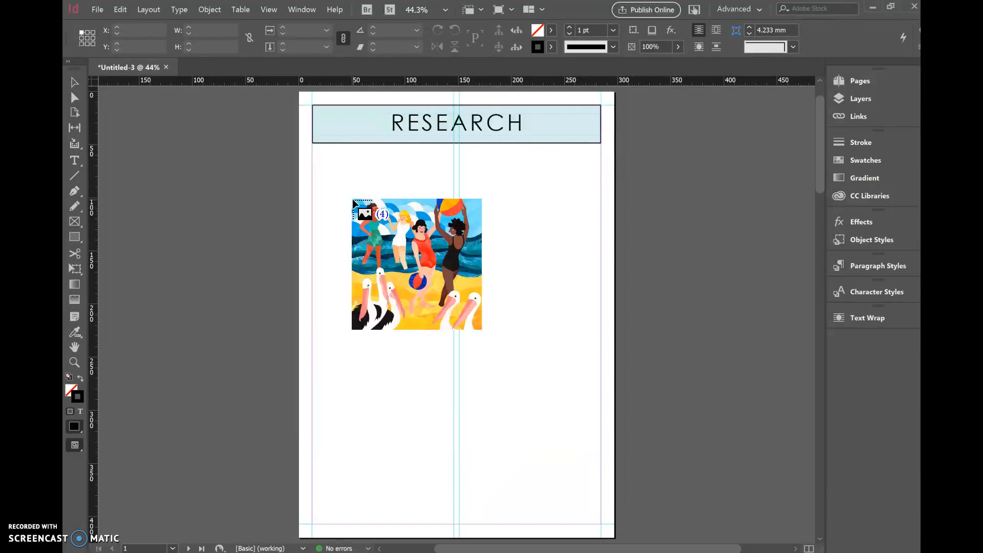
drag(416, 264, 377, 213)
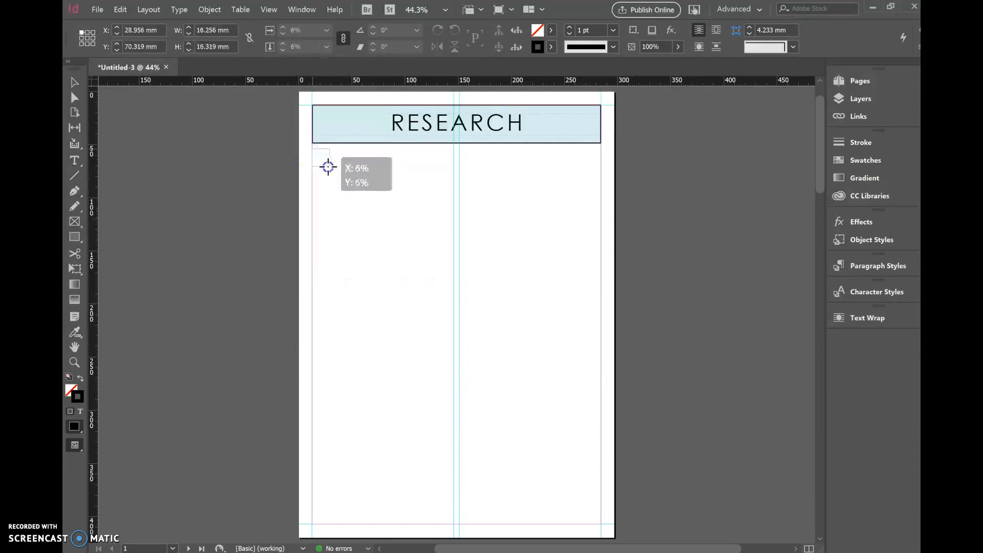
Place the vegetable illustration into the top-right column
drag(328, 167, 453, 245)
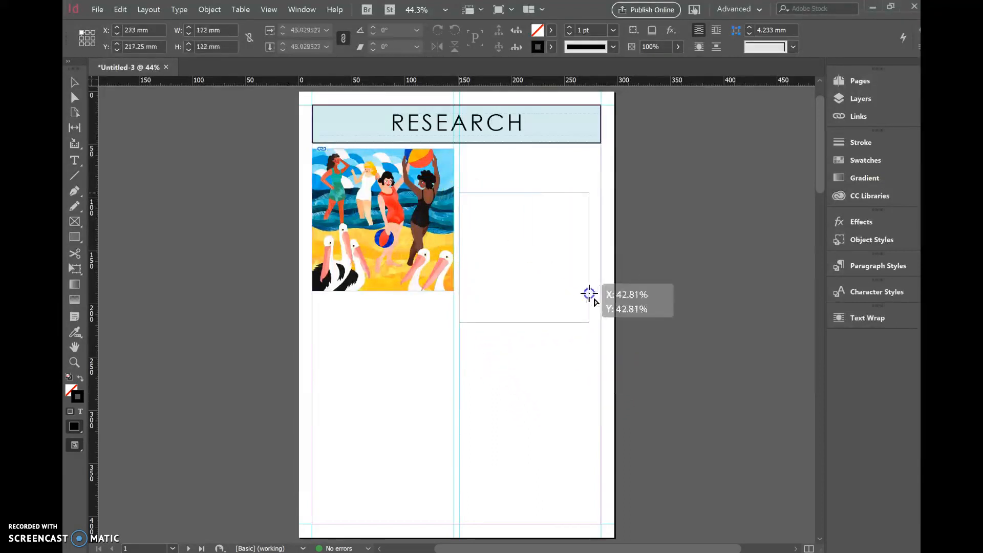
click(590, 295)
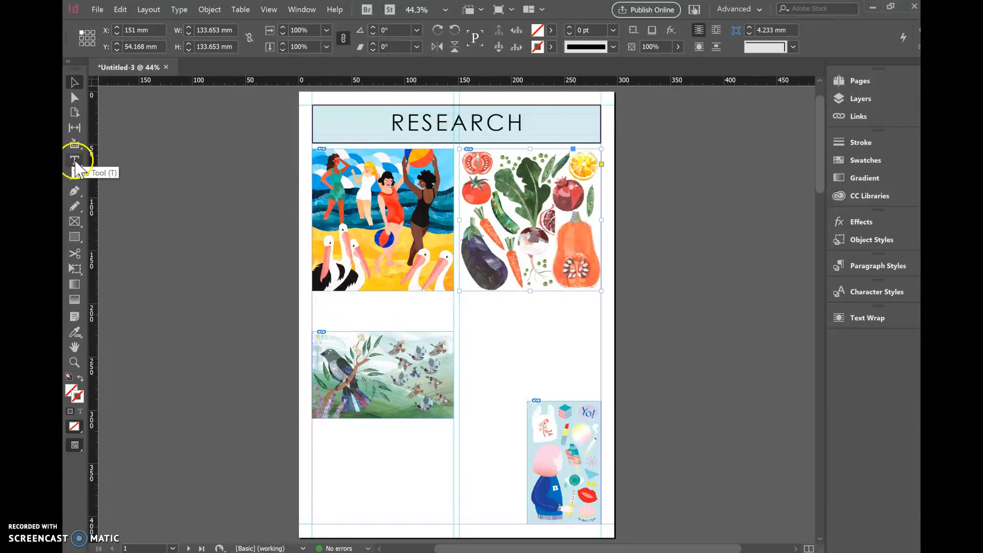
Add placeholder-filled text frames below the beach illustration and above the vegetables
click(74, 161)
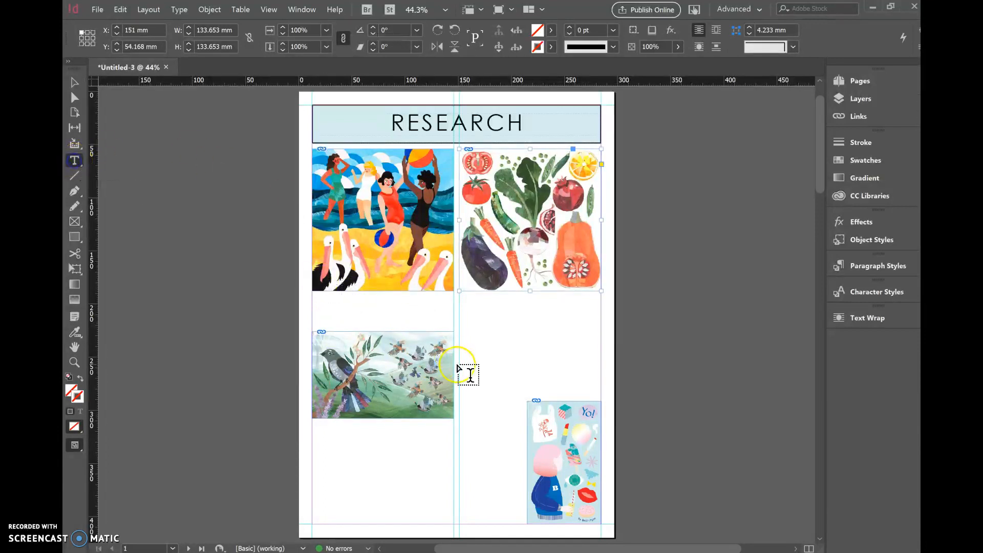
mouse_move(319, 302)
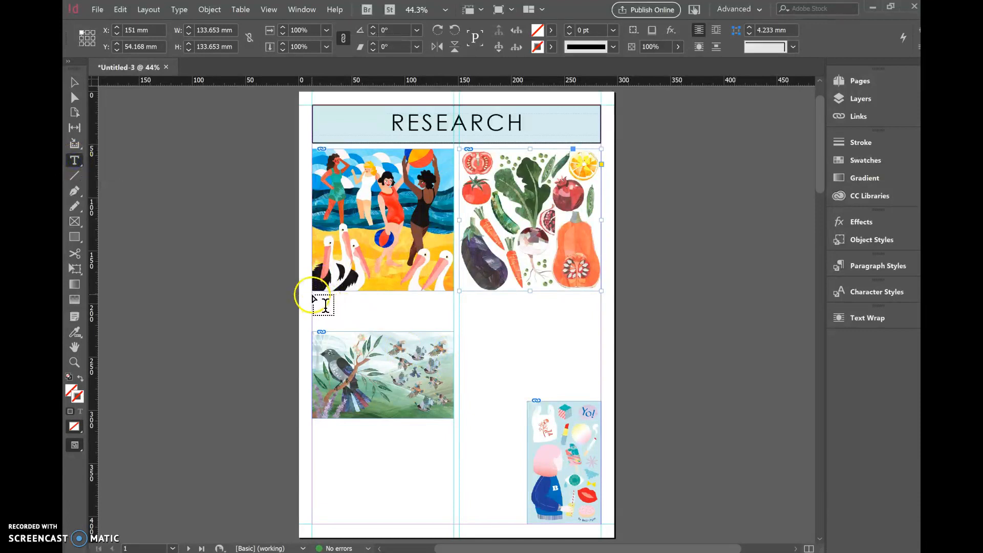
drag(314, 295, 451, 329)
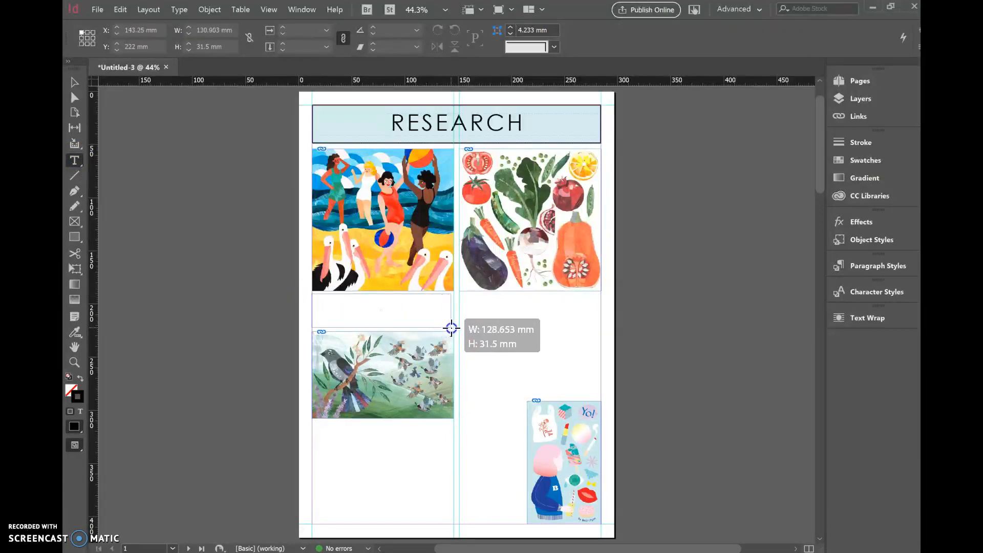
click(74, 160)
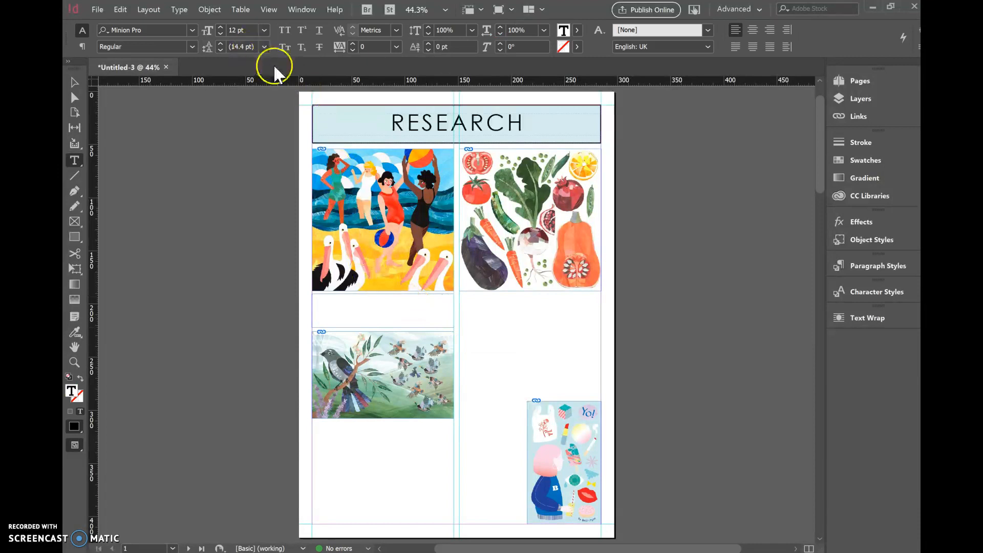
click(178, 9)
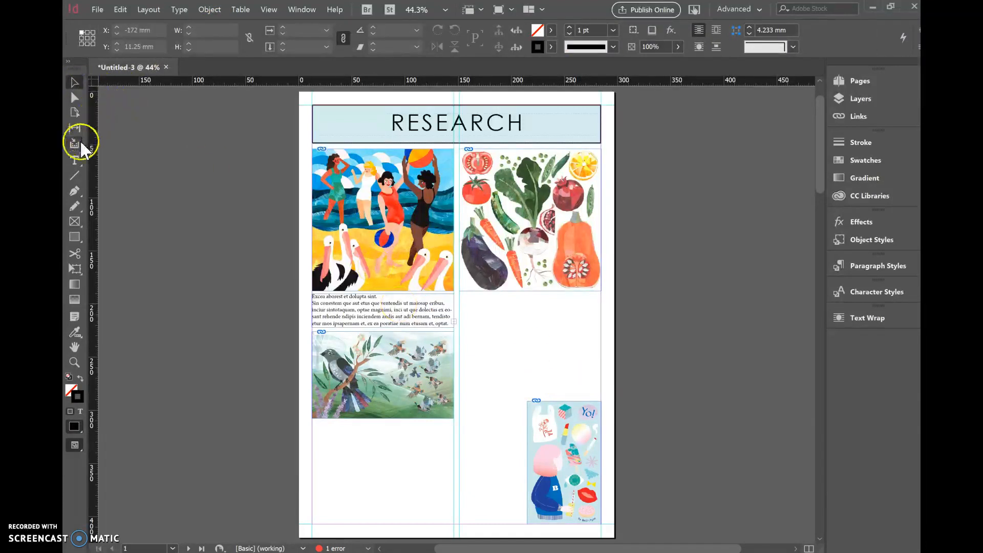
click(529, 219)
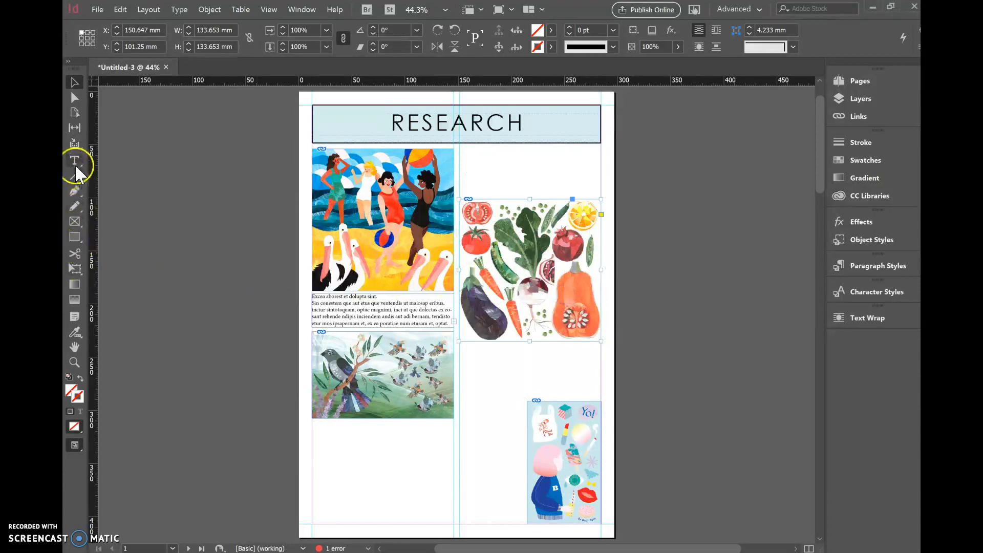
click(74, 160)
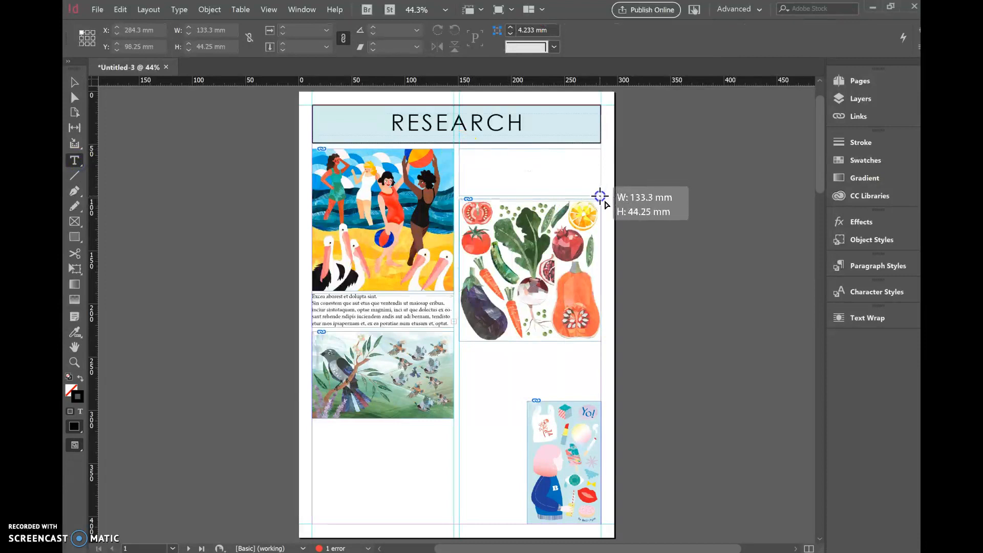
click(178, 9)
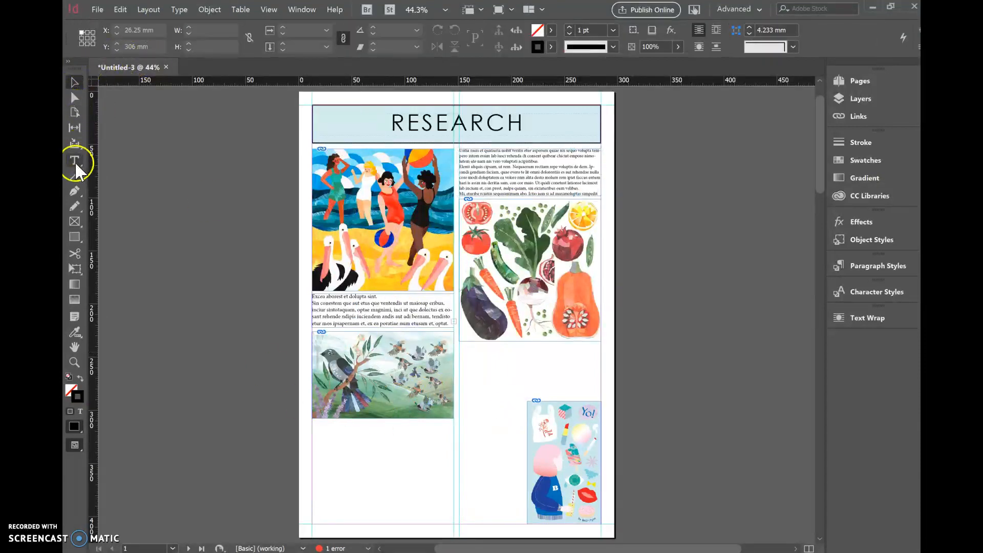
Add placeholder-filled text frames below the vegetables and beside the bottom-right illustration
click(73, 160)
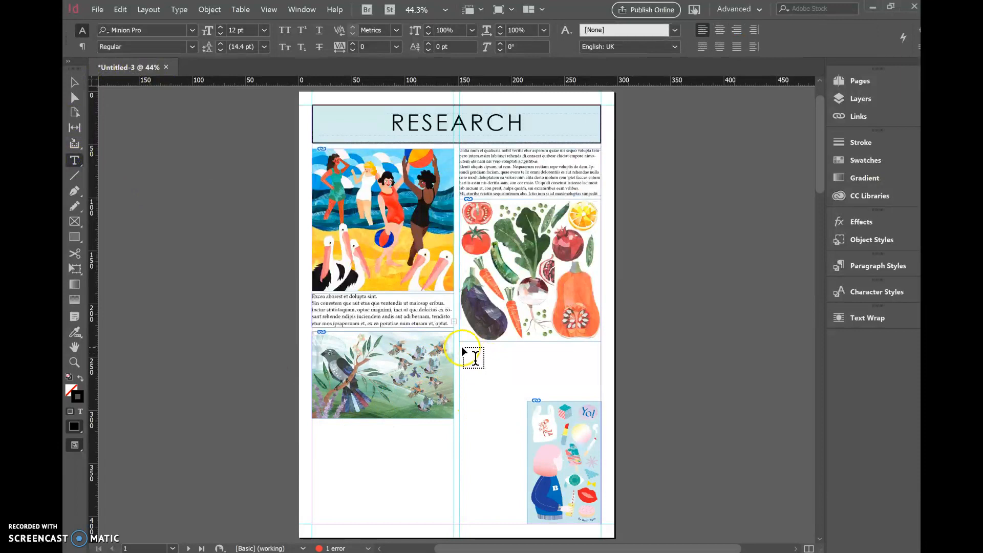
drag(460, 344, 570, 385)
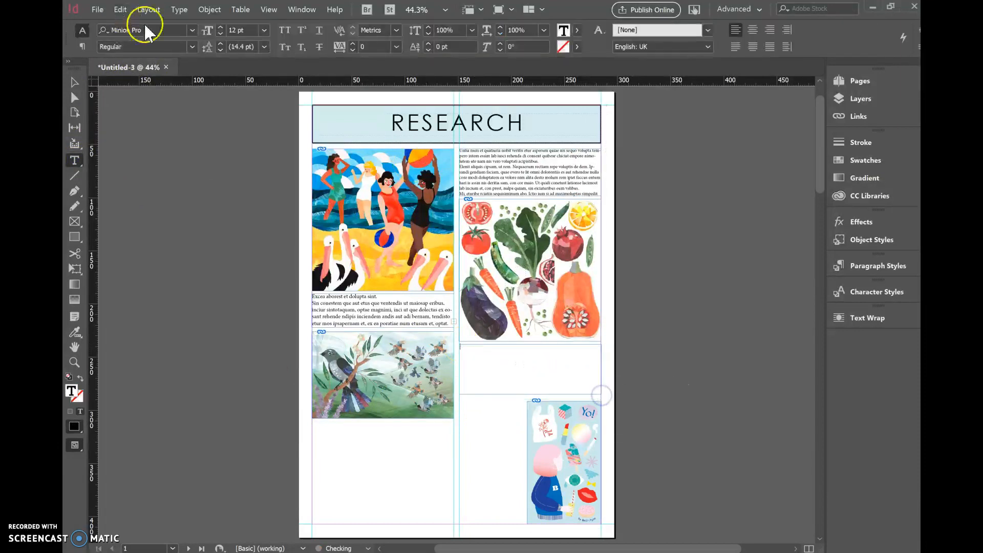
click(178, 9)
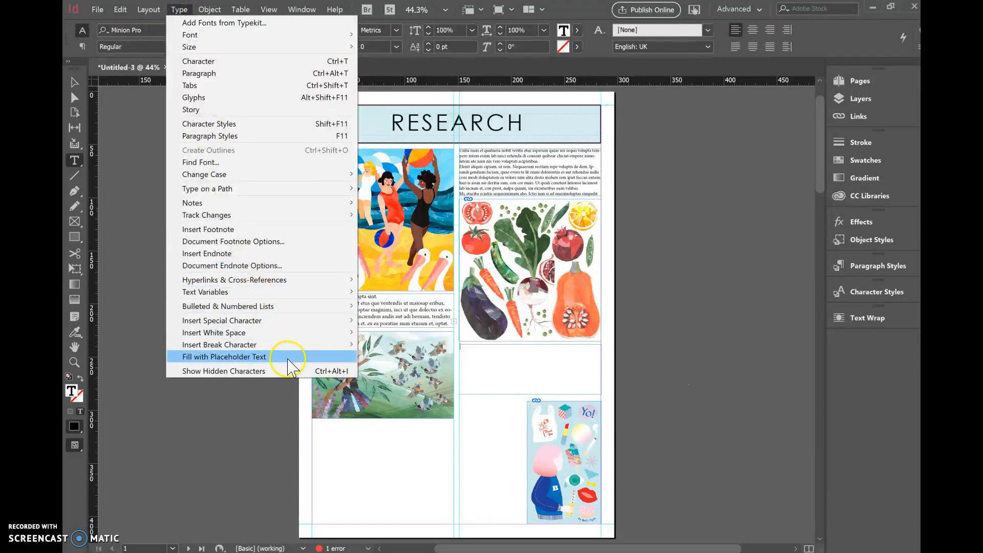
click(224, 357)
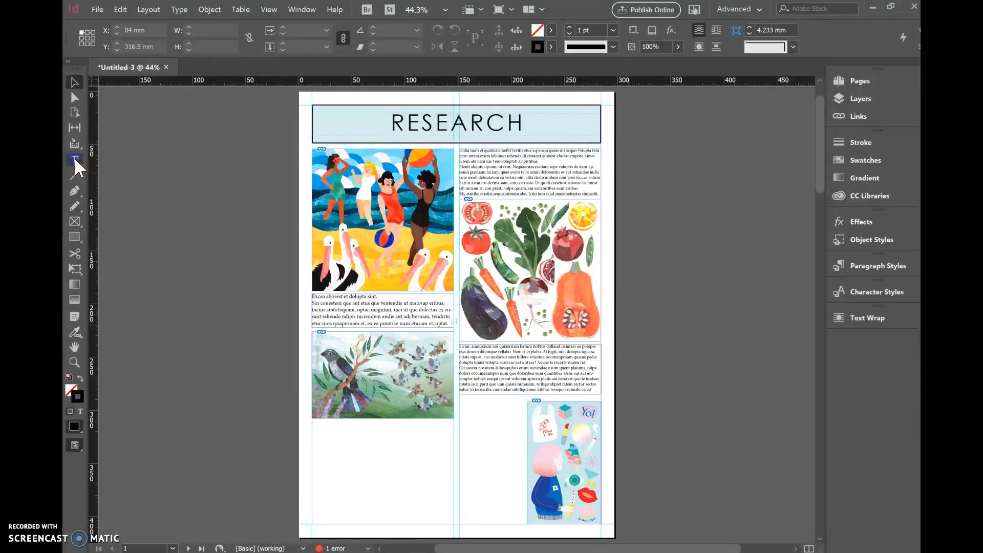
click(73, 159)
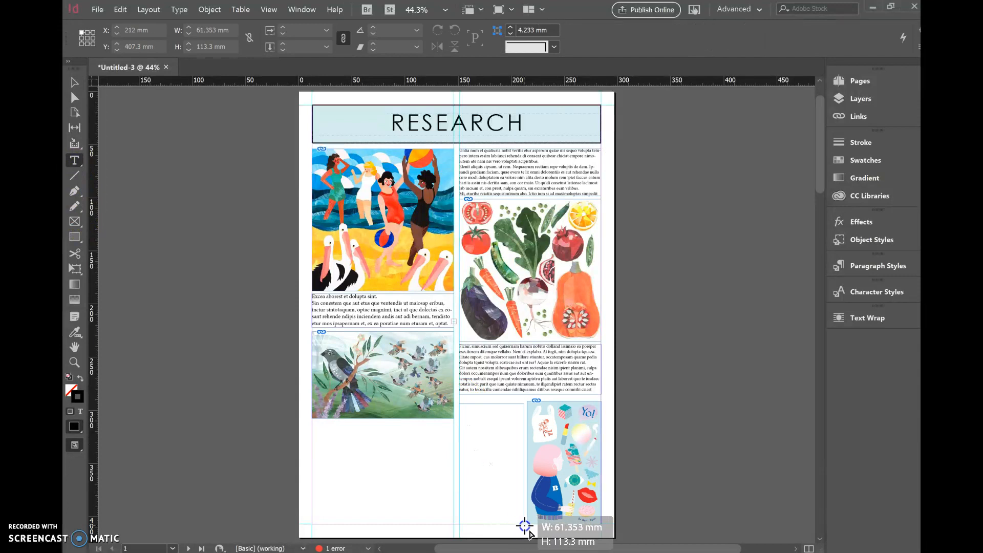
click(179, 10)
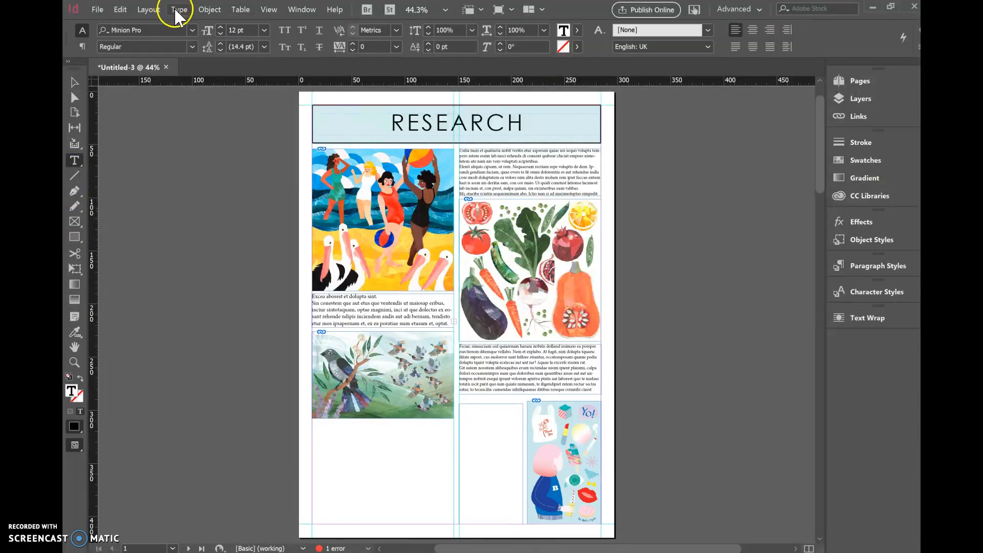
click(334, 371)
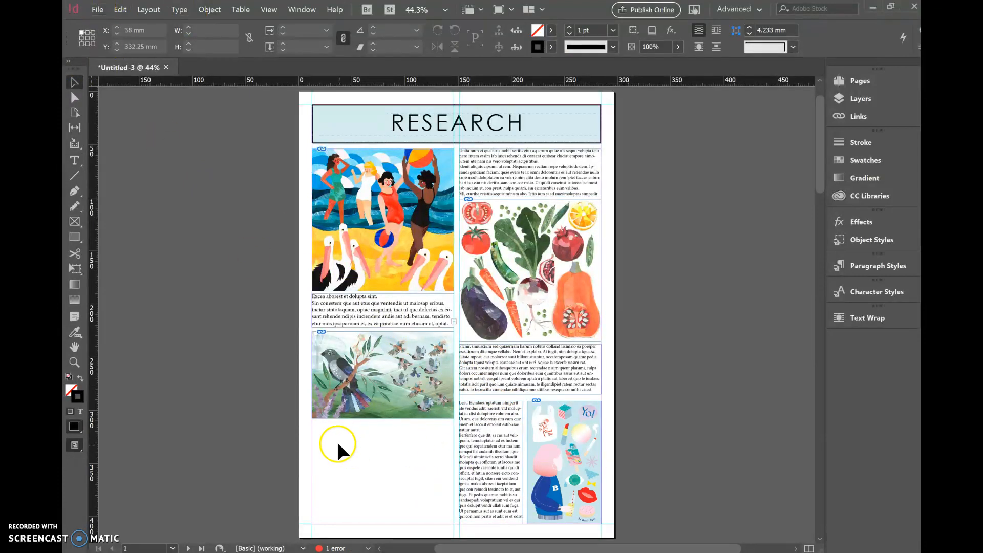
click(98, 9)
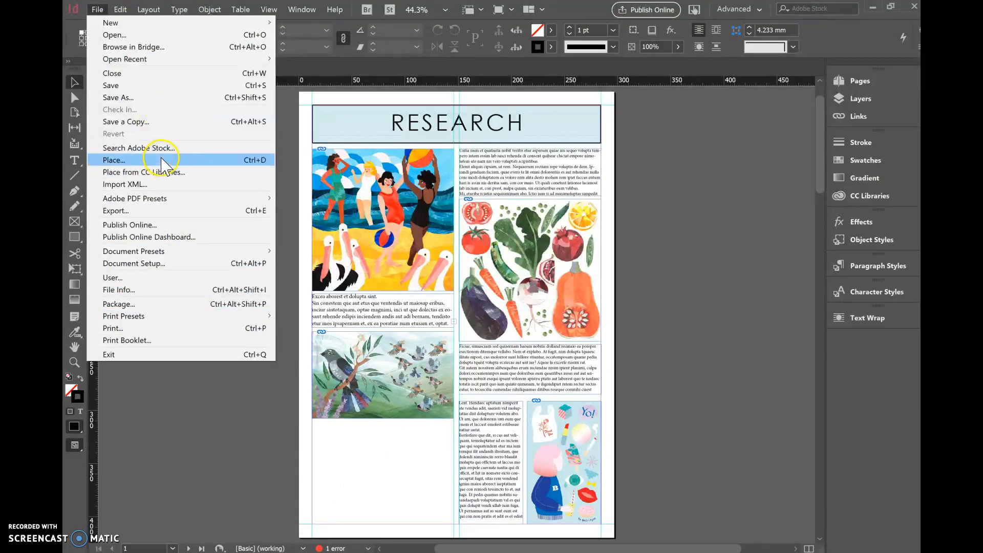
Place the pouch image in the lower-left space and shift it rightward
click(114, 160)
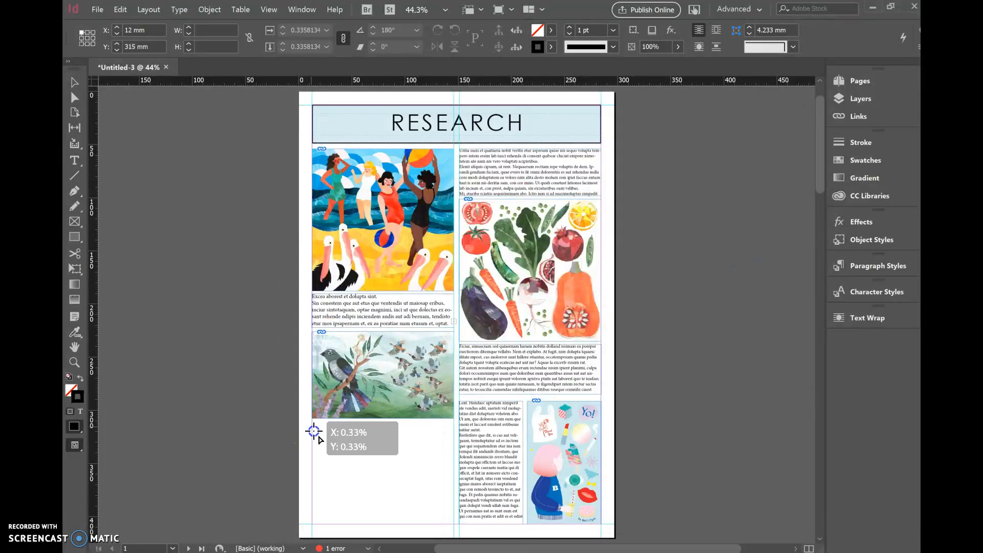
drag(314, 431, 410, 518)
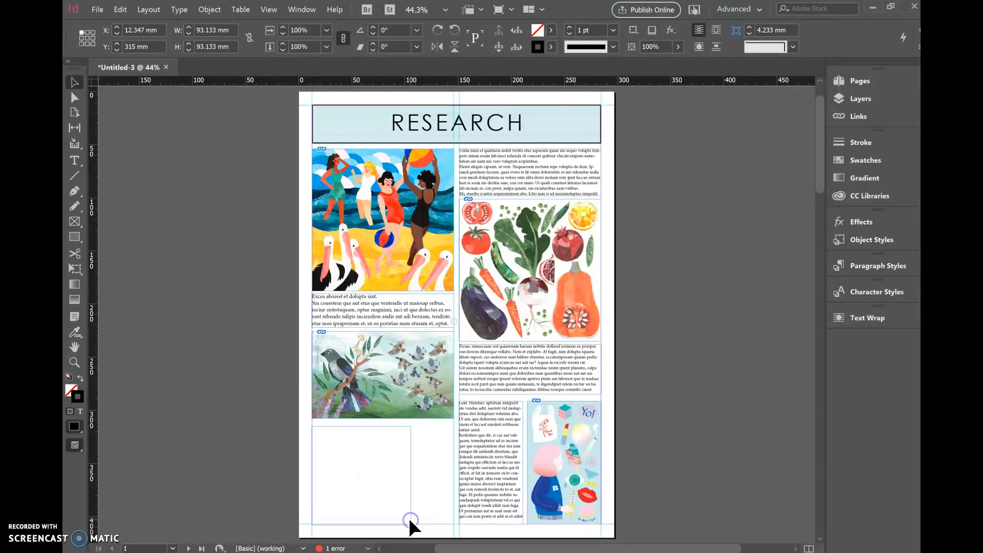
click(361, 473)
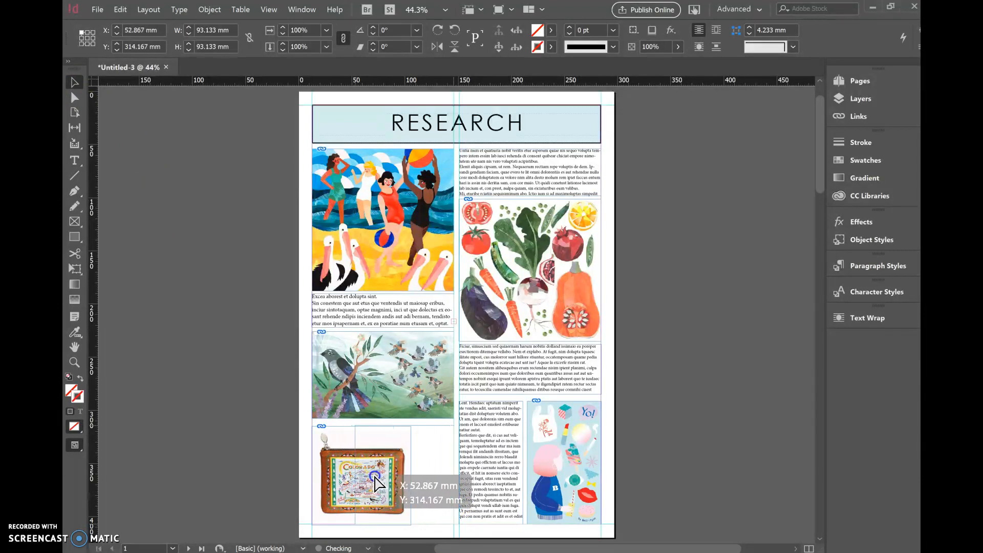
drag(363, 473, 404, 474)
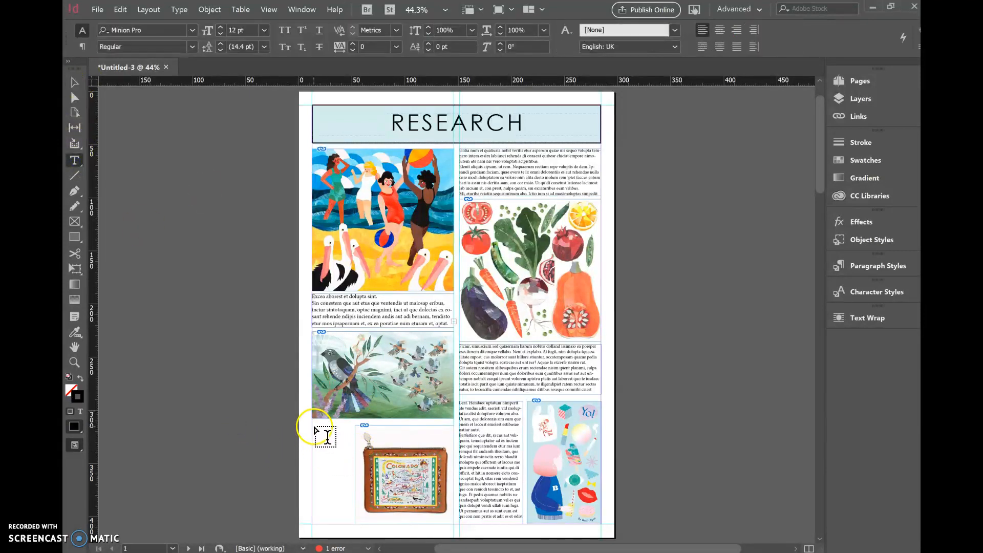
Add a narrow placeholder-filled text frame to the left of the pouch image
drag(316, 429, 351, 527)
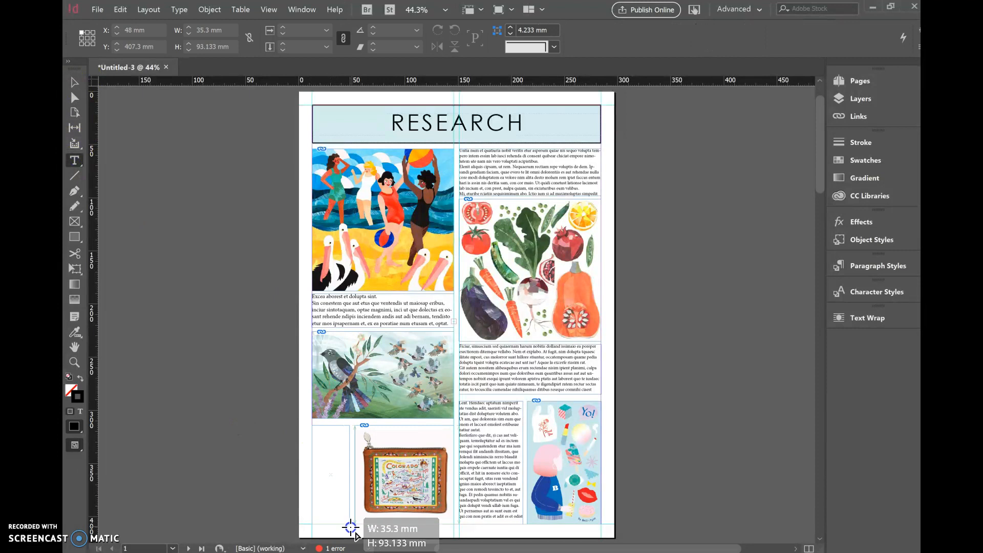
click(179, 9)
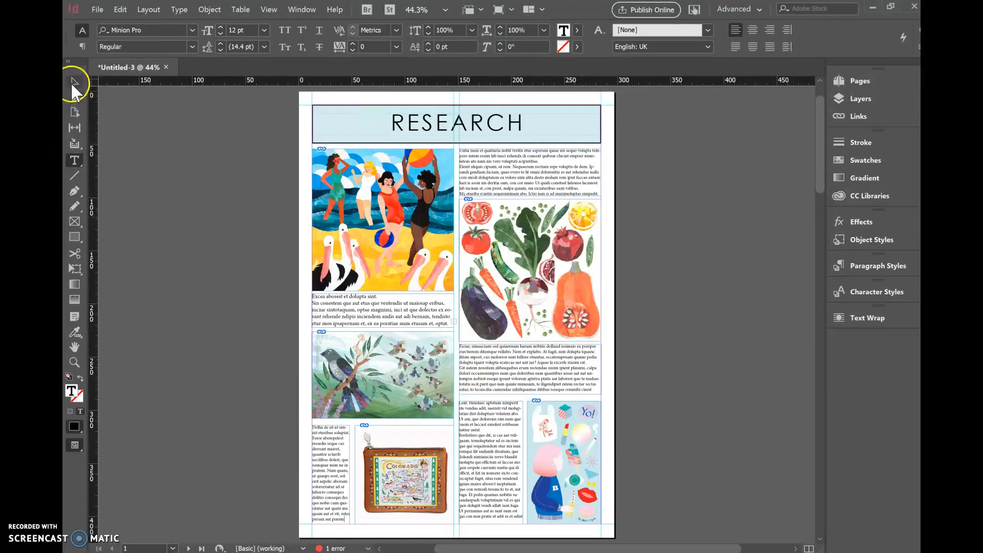
click(73, 82)
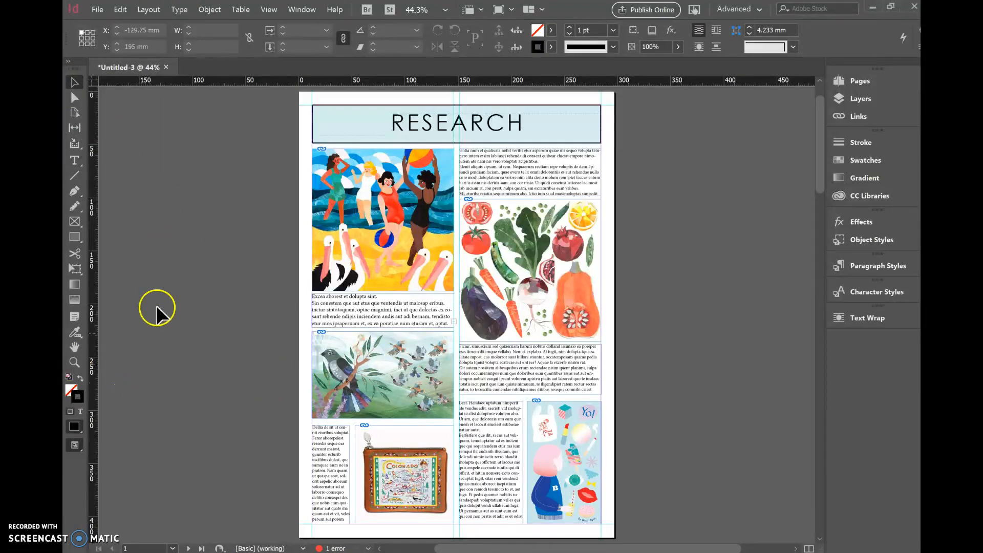
mouse_move(88, 439)
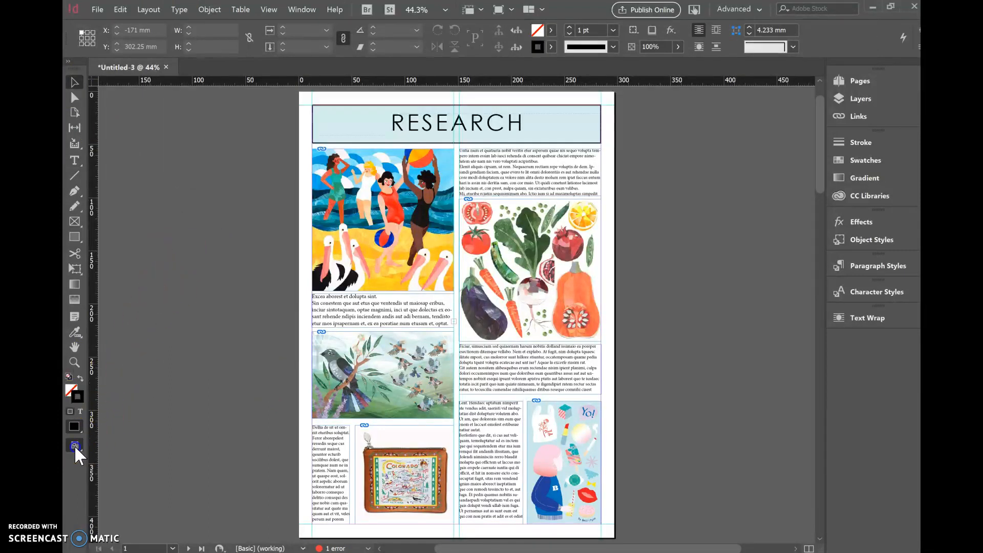
Switch the screen mode to Preview for a clean view of the finished page
click(74, 446)
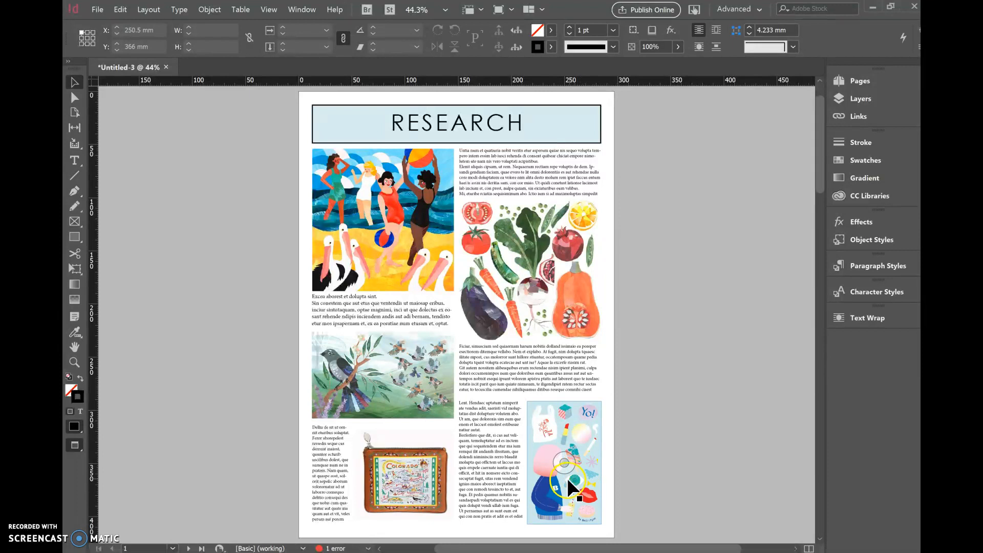
click(98, 10)
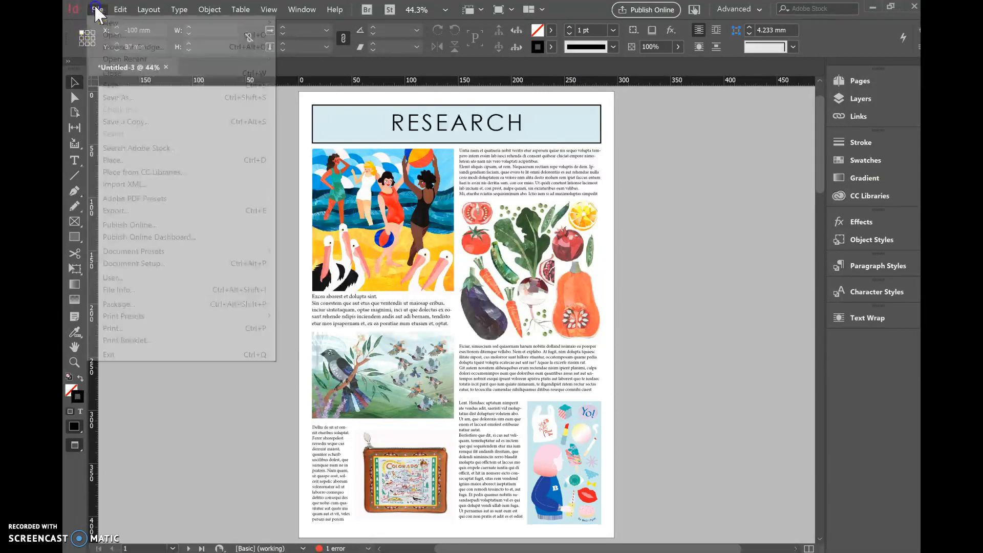
click(96, 9)
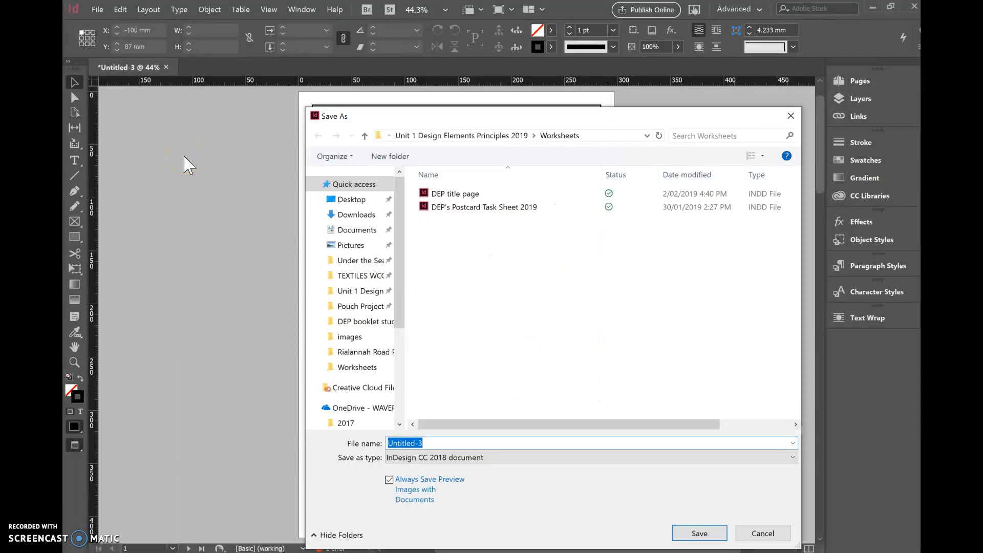
text(dESIGN fOLIO)
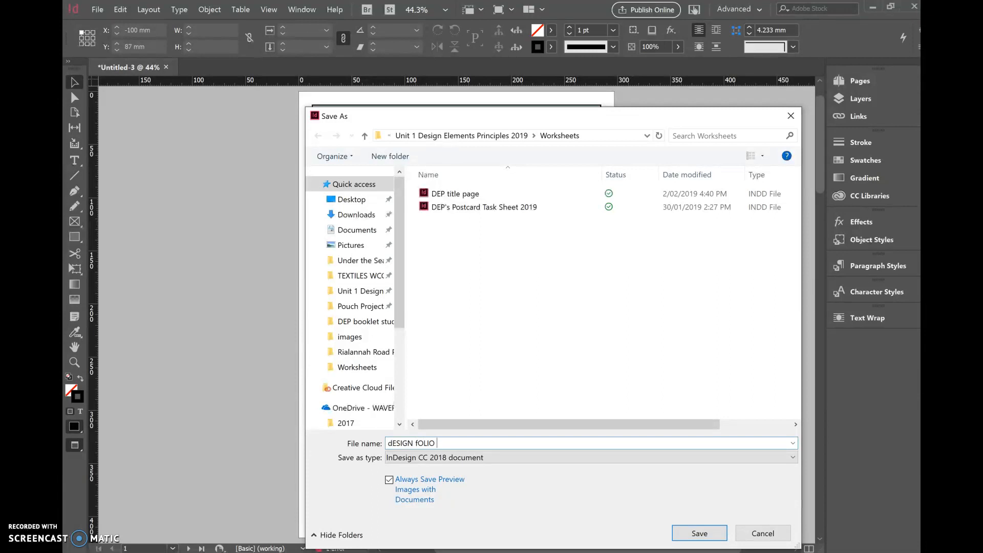
text(Design Folio Research_NAME)
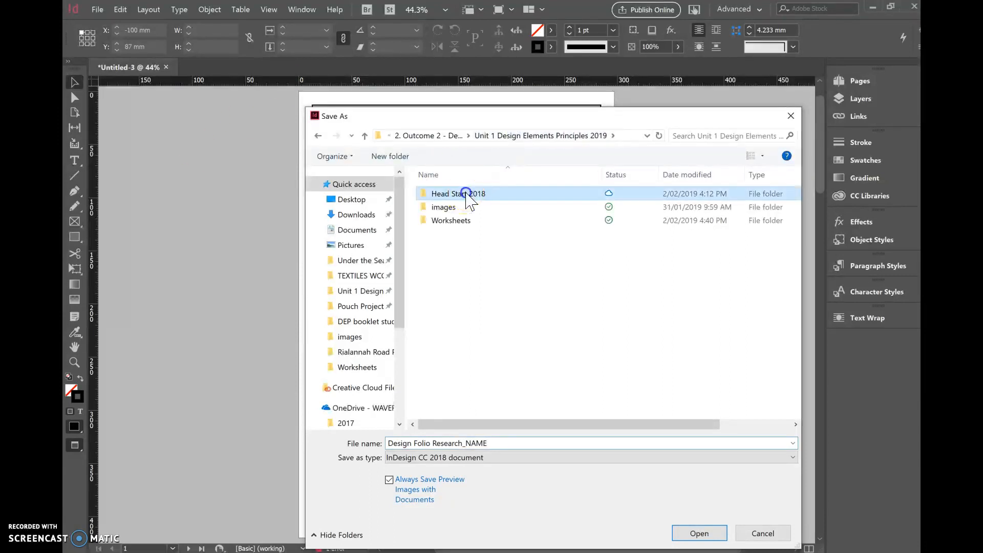
double_click(457, 193)
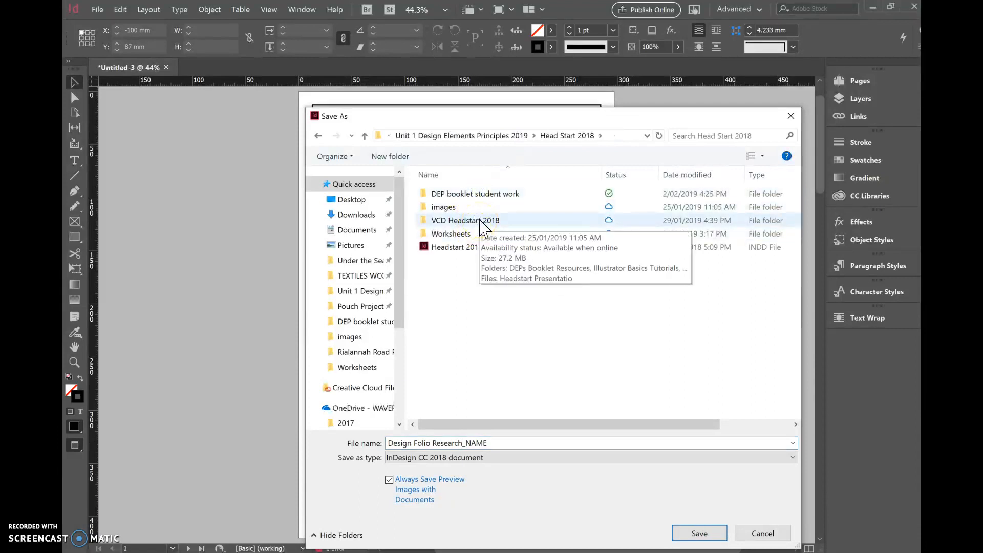
double_click(465, 220)
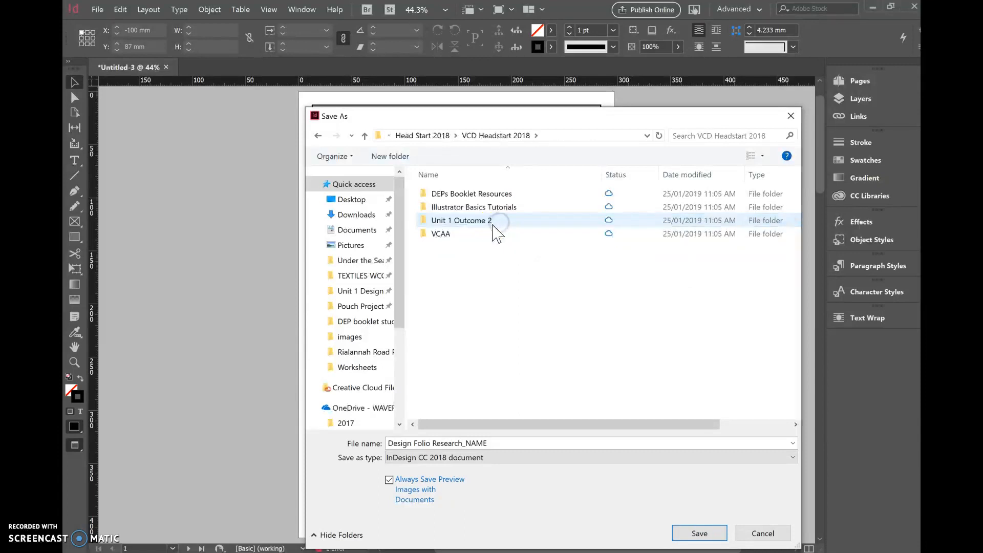
double_click(461, 220)
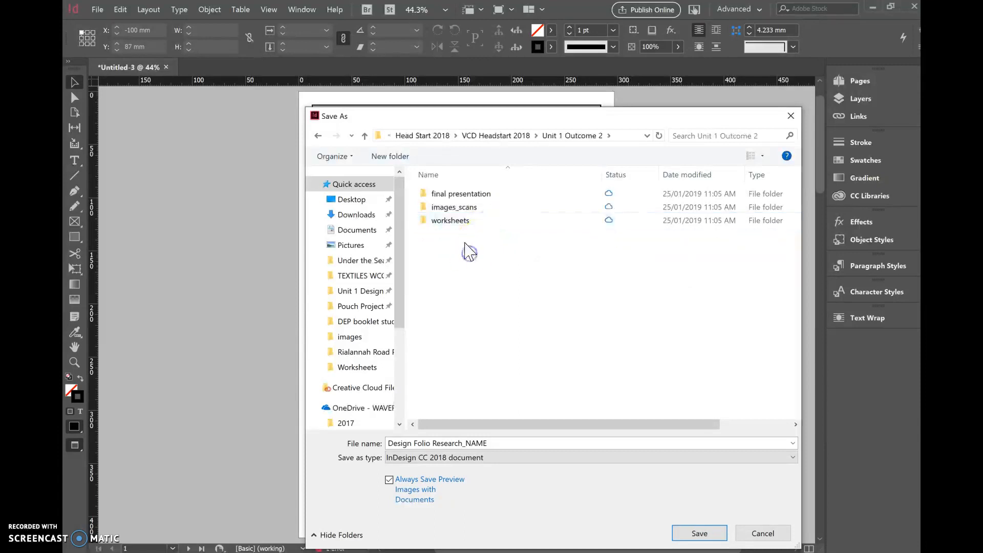
click(460, 193)
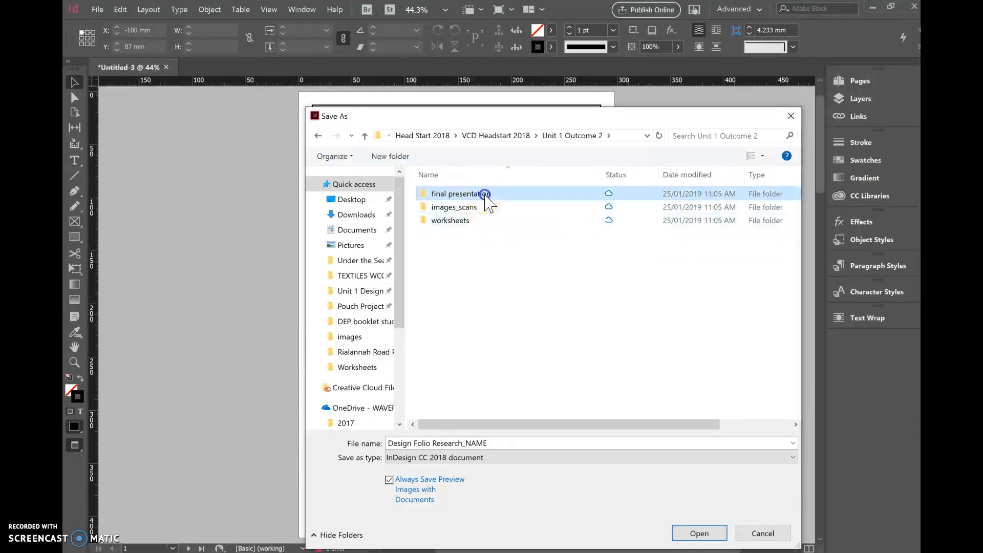
double_click(460, 194)
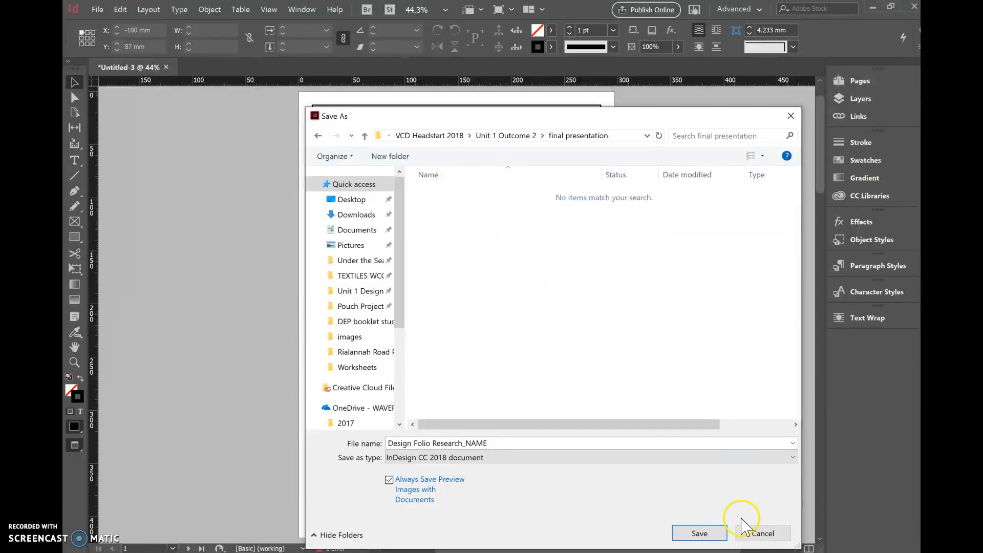
click(699, 532)
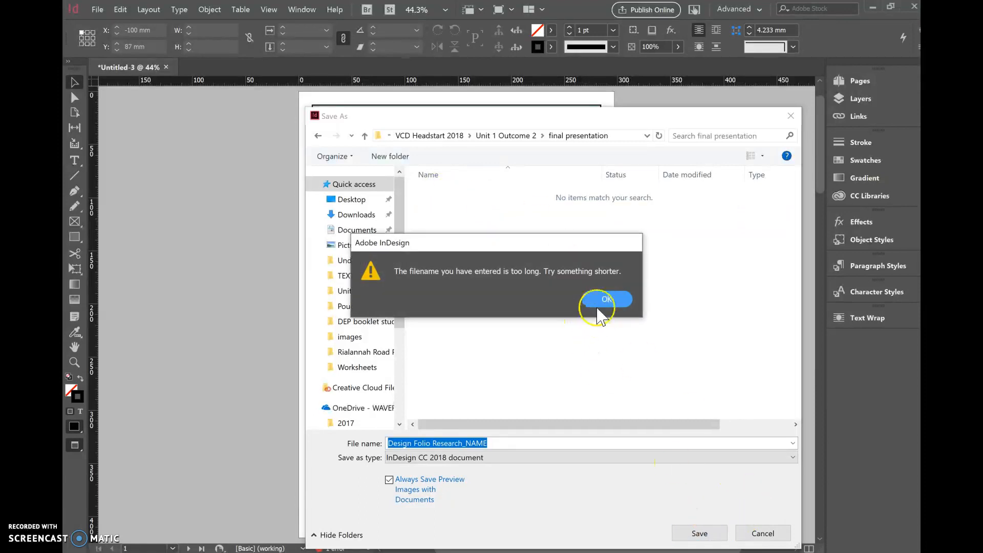
click(605, 299)
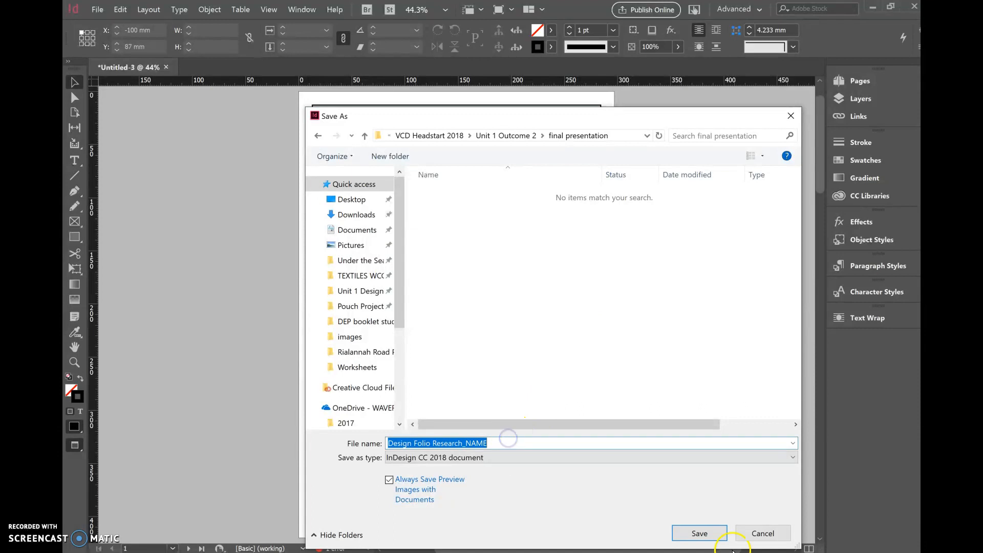
click(698, 533)
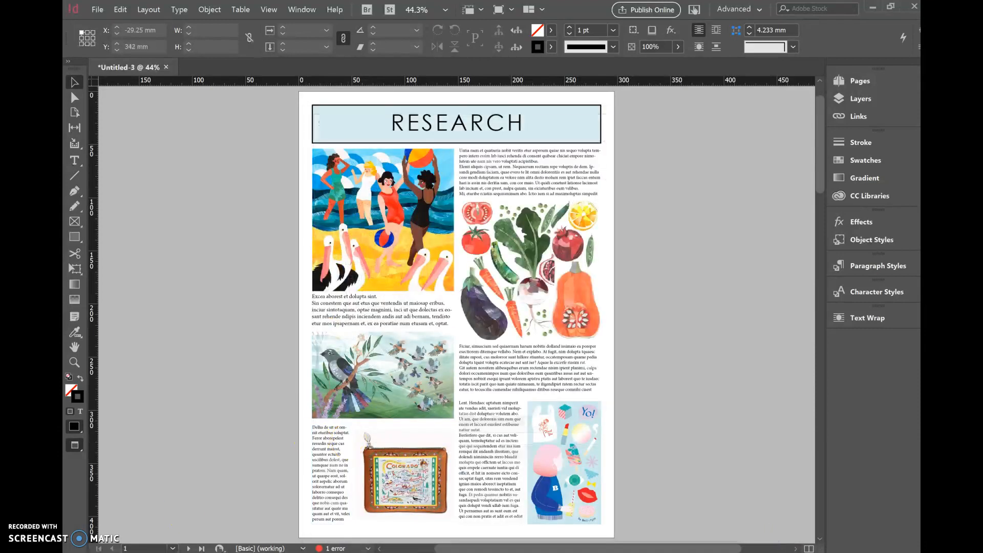